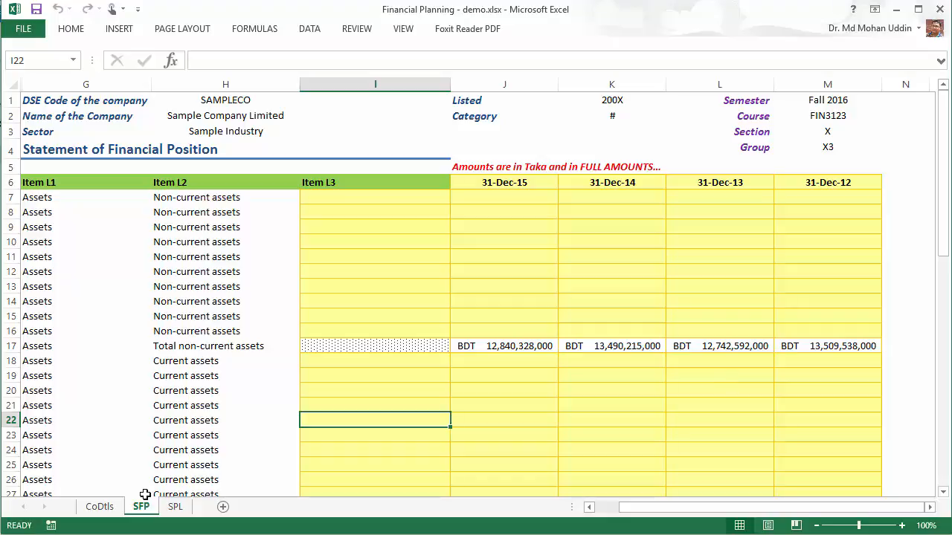
{"action": "mouse_move", "coordinate": [239, 494]}
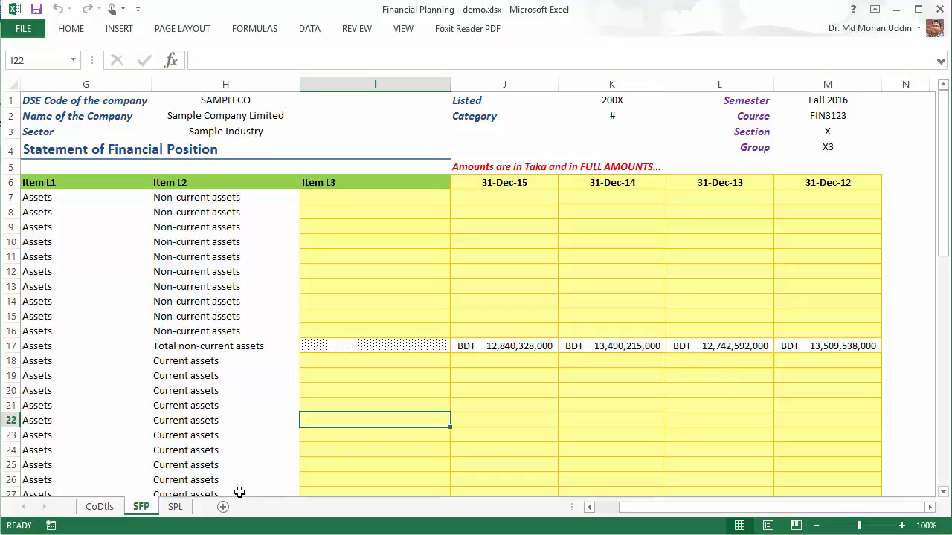
{"action": "mouse_move", "coordinate": [156, 418]}
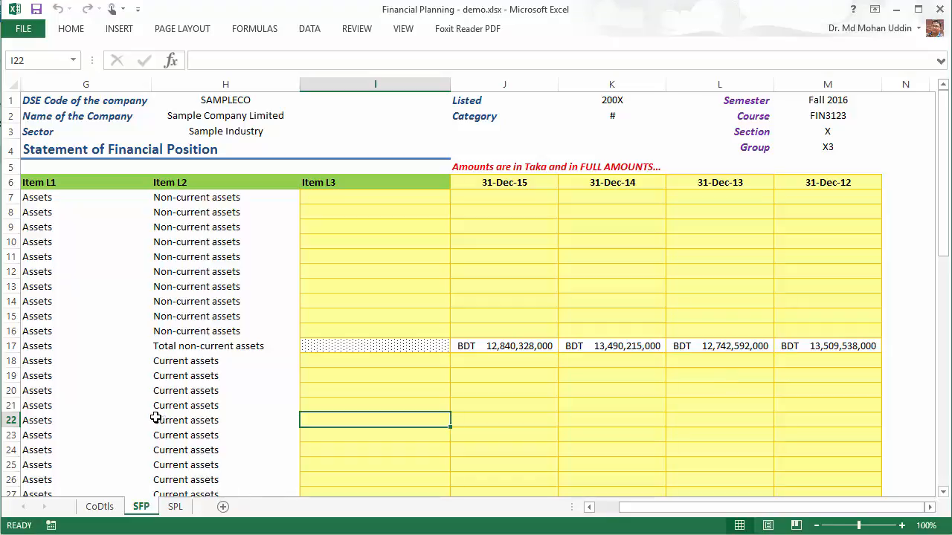
{"action": "mouse_move", "coordinate": [152, 491]}
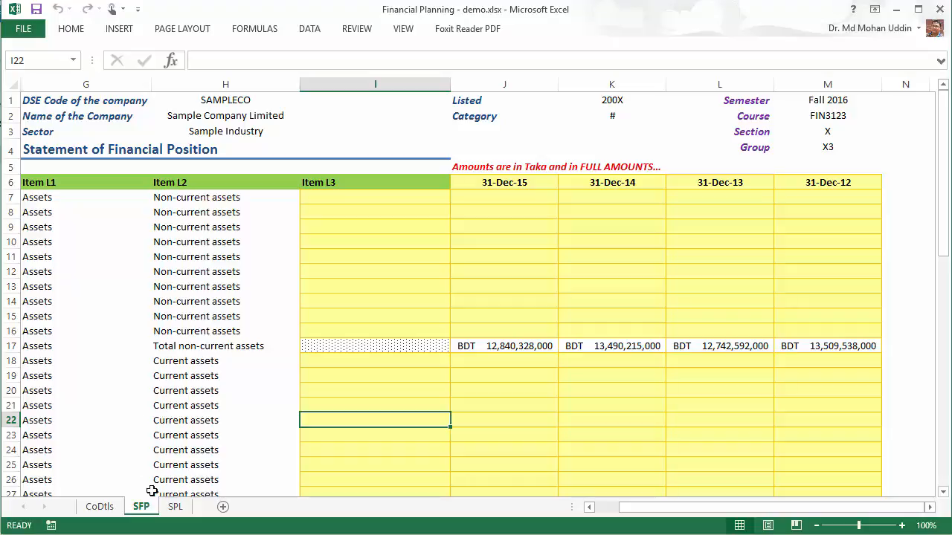
{"action": "mouse_move", "coordinate": [104, 405]}
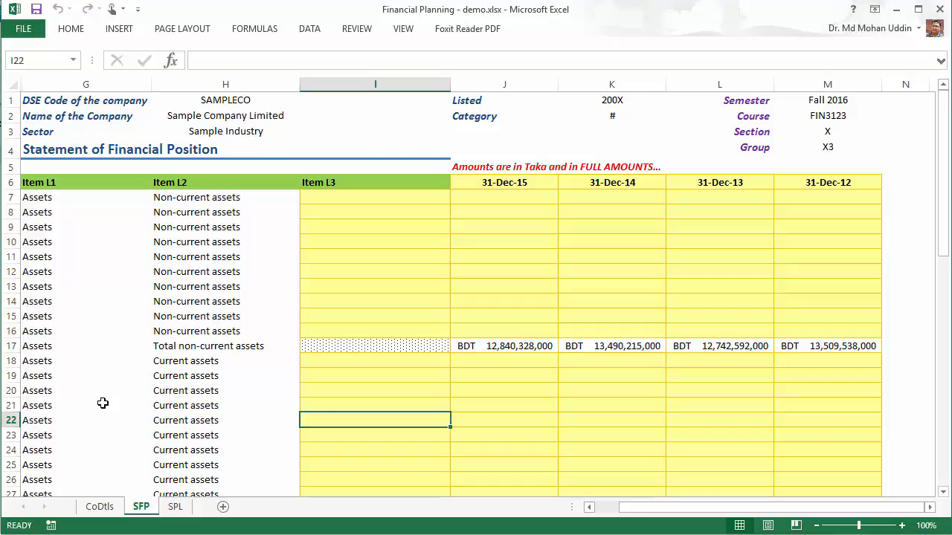
{"action": "mouse_move", "coordinate": [134, 419]}
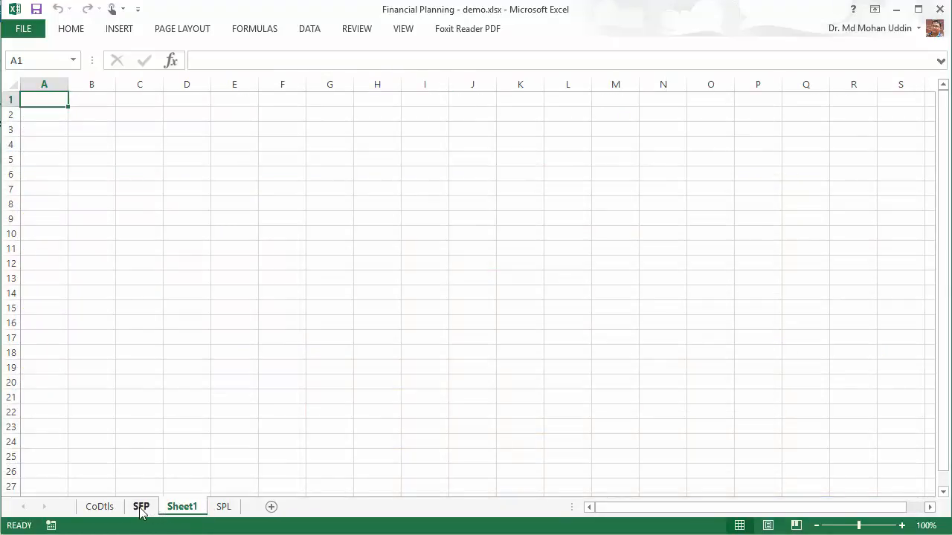
Copy the whole SFP sheet and paste it onto Sheet1 keeping the source formatting
{"action": "left_click", "coordinate": [141, 505]}
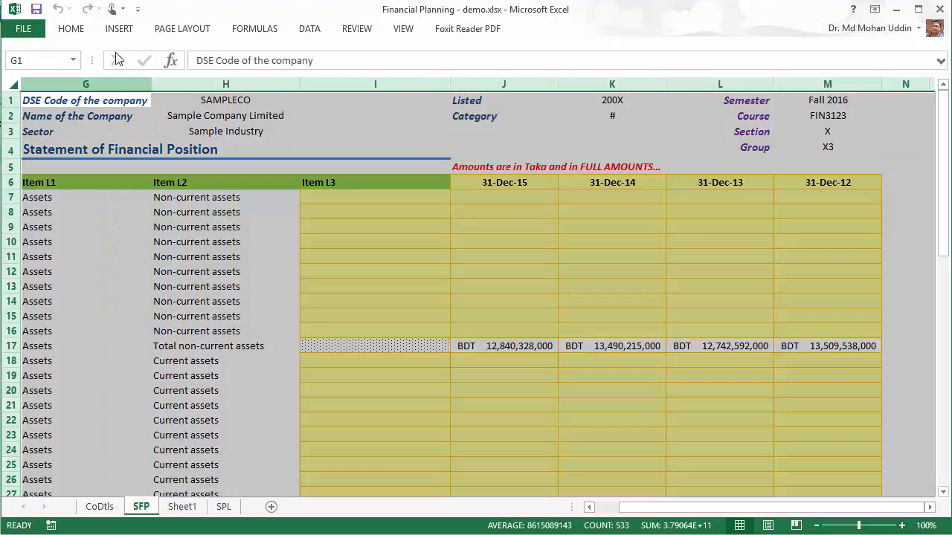
{"action": "left_click", "coordinate": [71, 28]}
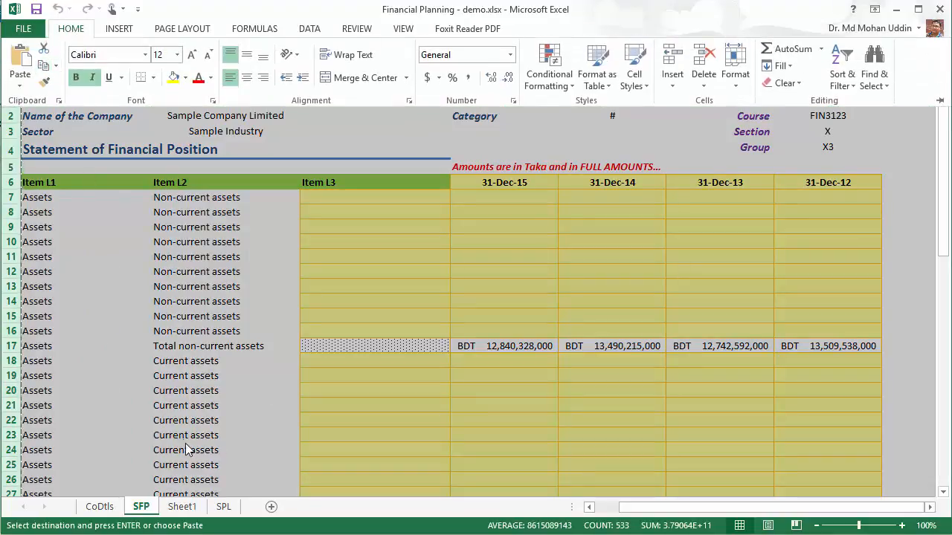
{"action": "left_click", "coordinate": [181, 505]}
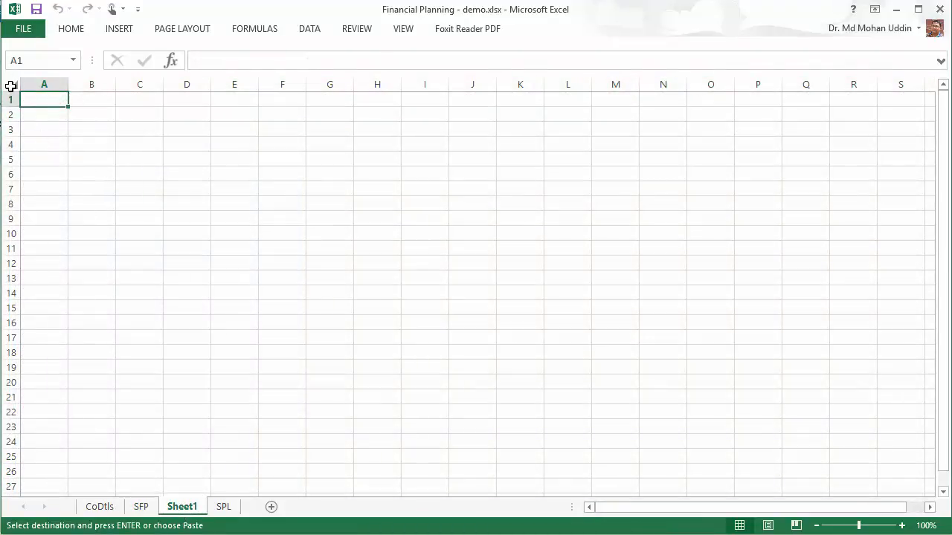
{"action": "left_click", "coordinate": [10, 83]}
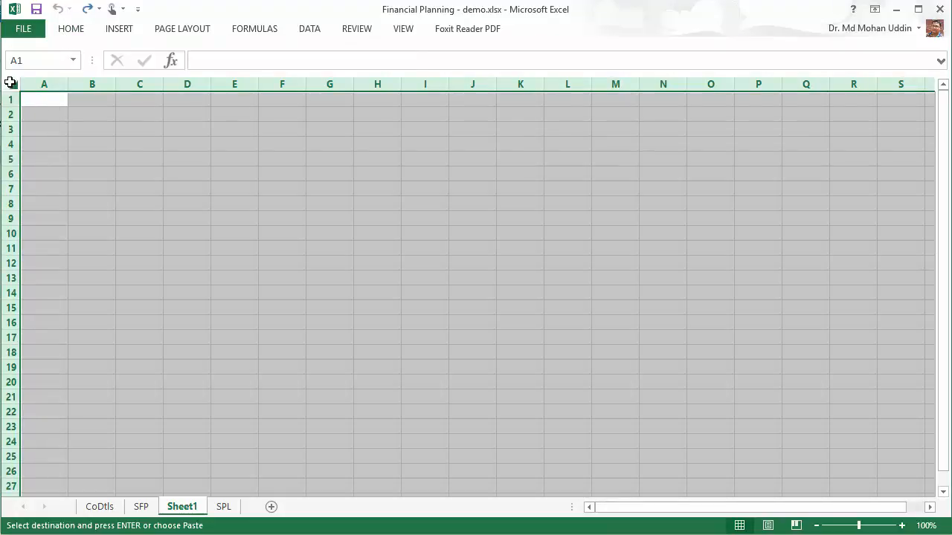
{"action": "left_click", "coordinate": [71, 28]}
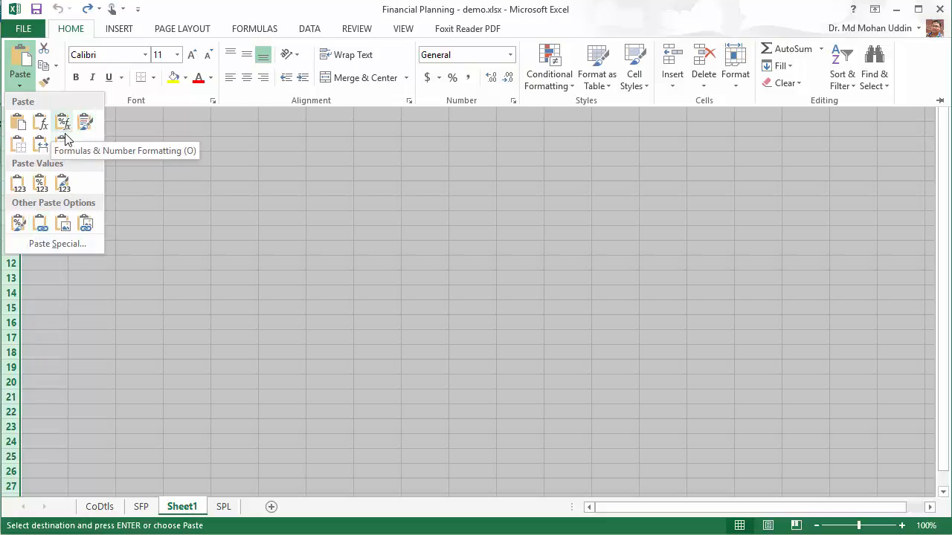
{"action": "left_click", "coordinate": [17, 181]}
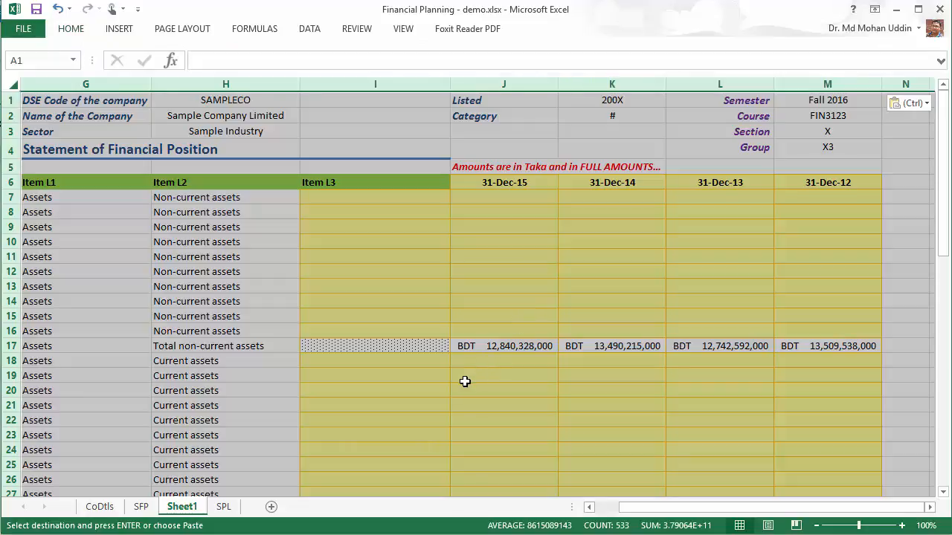
{"action": "left_click", "coordinate": [503, 285]}
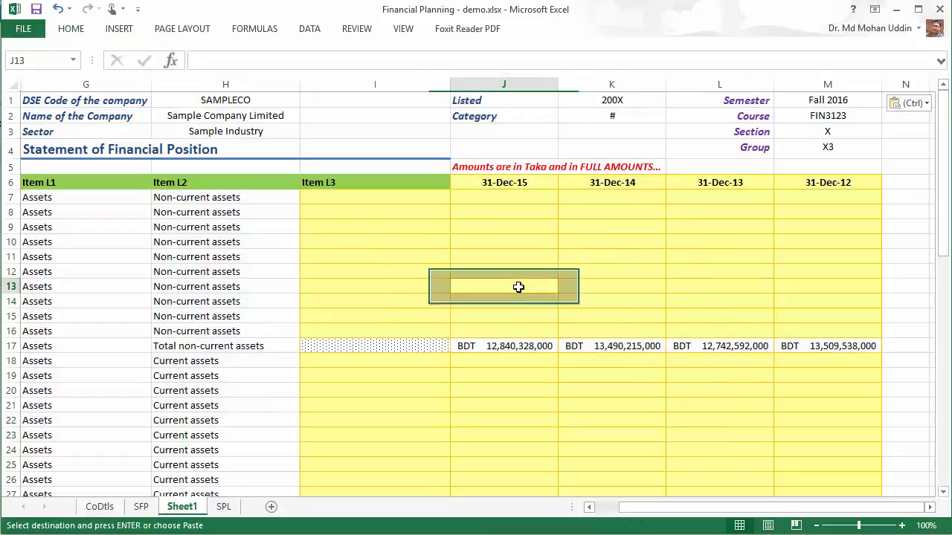
{"action": "left_click", "coordinate": [226, 116]}
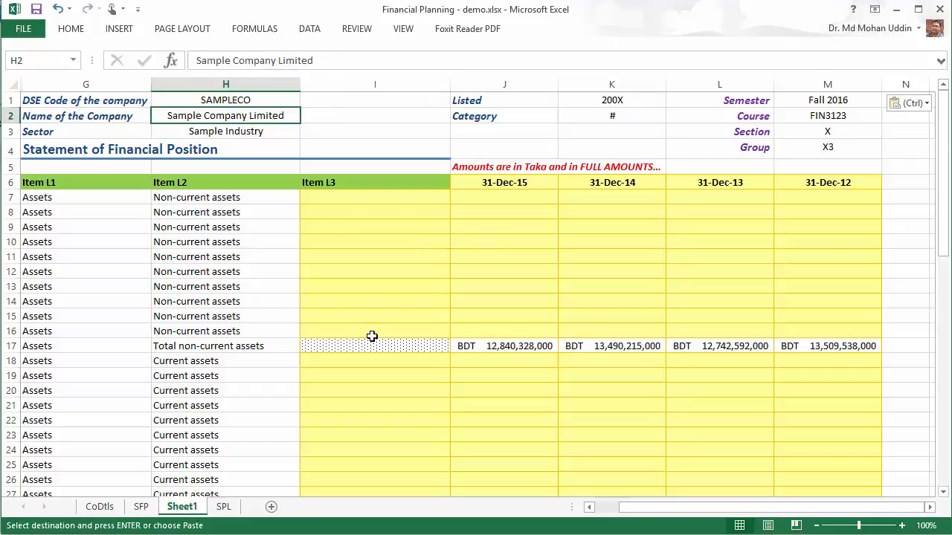
{"action": "mouse_move", "coordinate": [87, 259]}
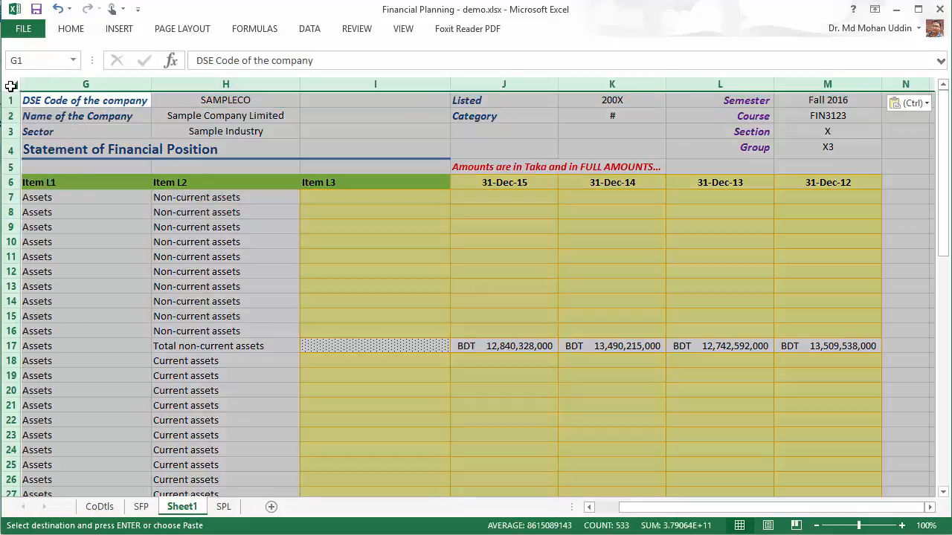
{"action": "mouse_move", "coordinate": [177, 390]}
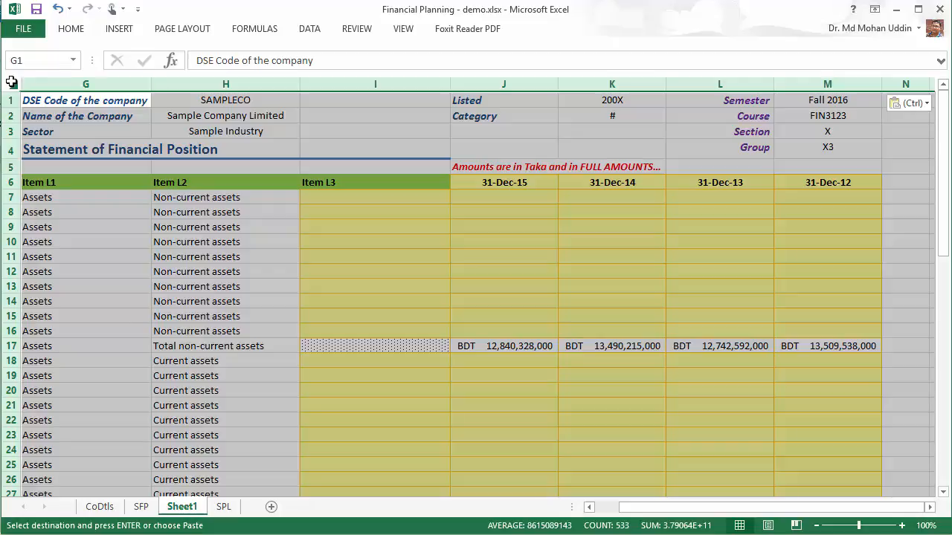
Unhide the hidden columns and delete leading columns A–F so the statement starts in column A
{"action": "right_click", "coordinate": [86, 83]}
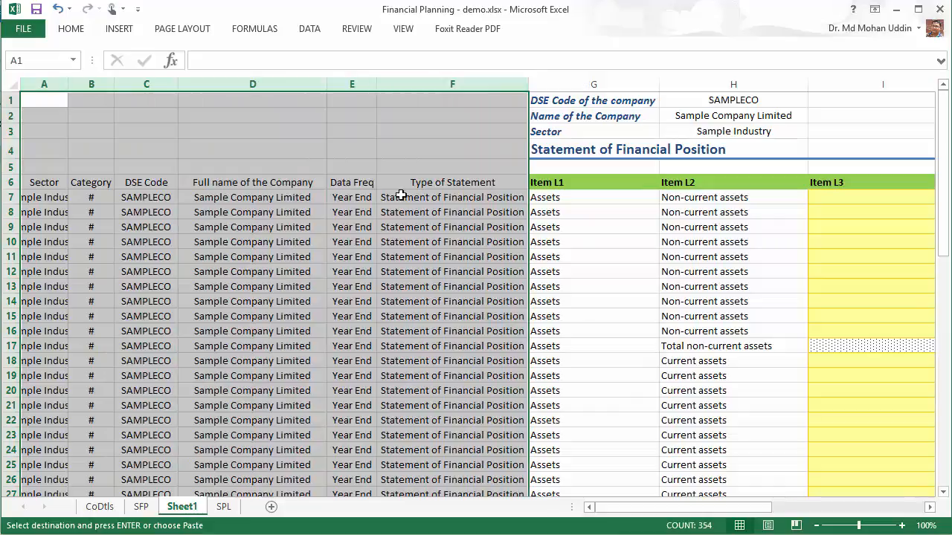
{"action": "mouse_move", "coordinate": [270, 116]}
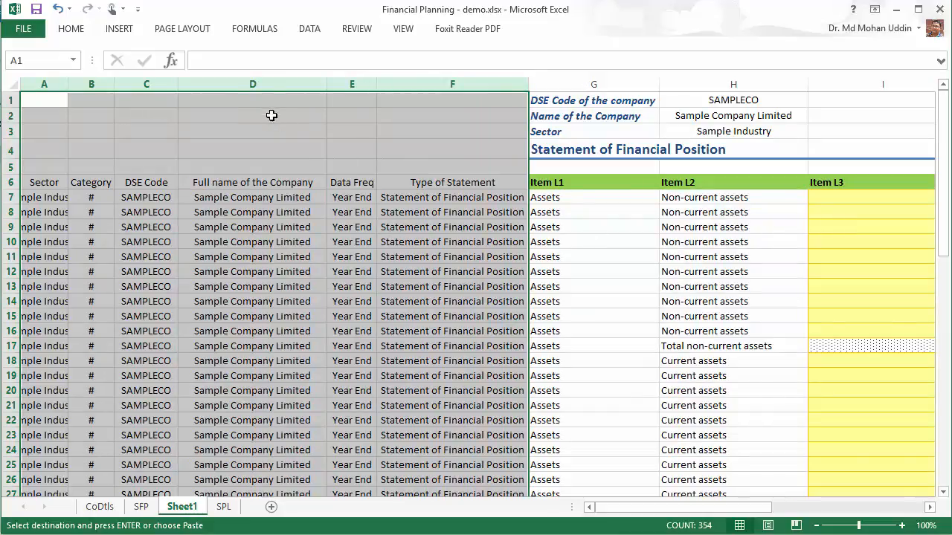
{"action": "right_click", "coordinate": [253, 116]}
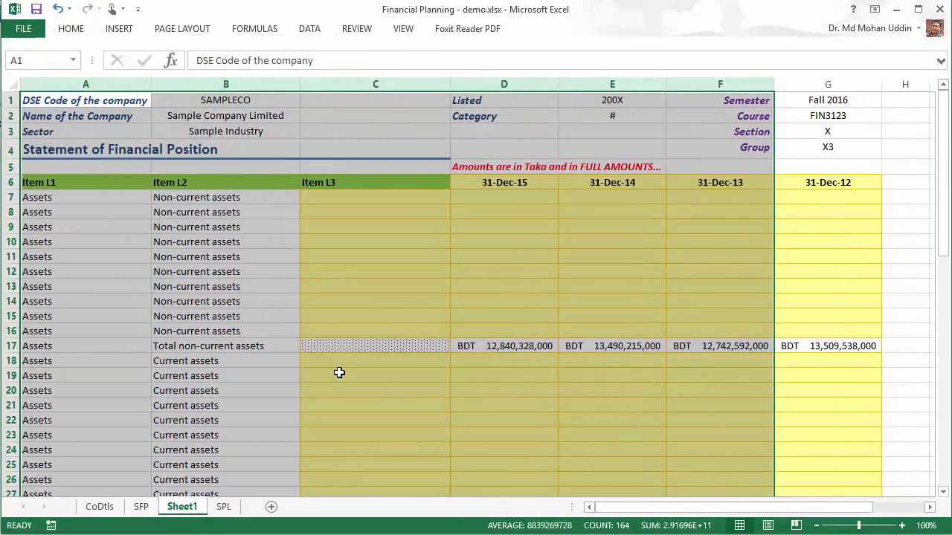
{"action": "mouse_move", "coordinate": [156, 339]}
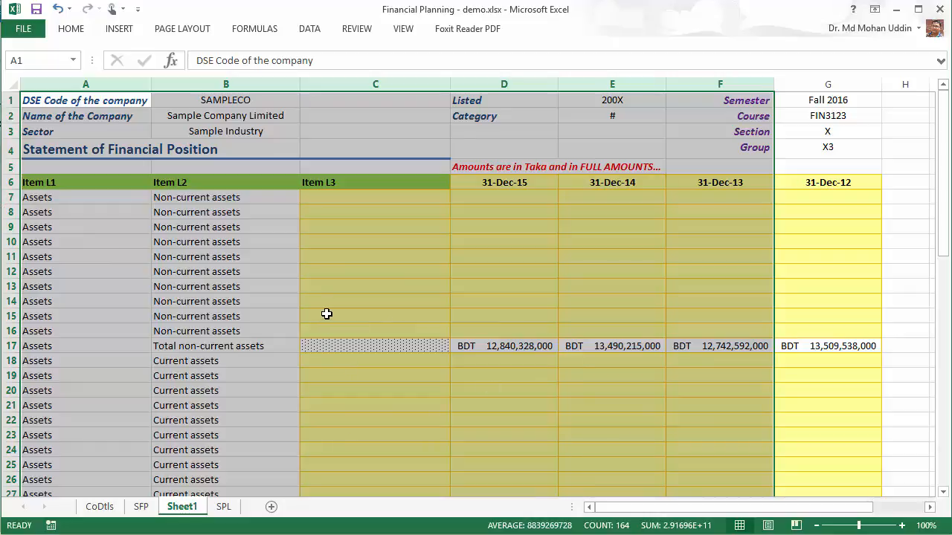
{"action": "mouse_move", "coordinate": [162, 285]}
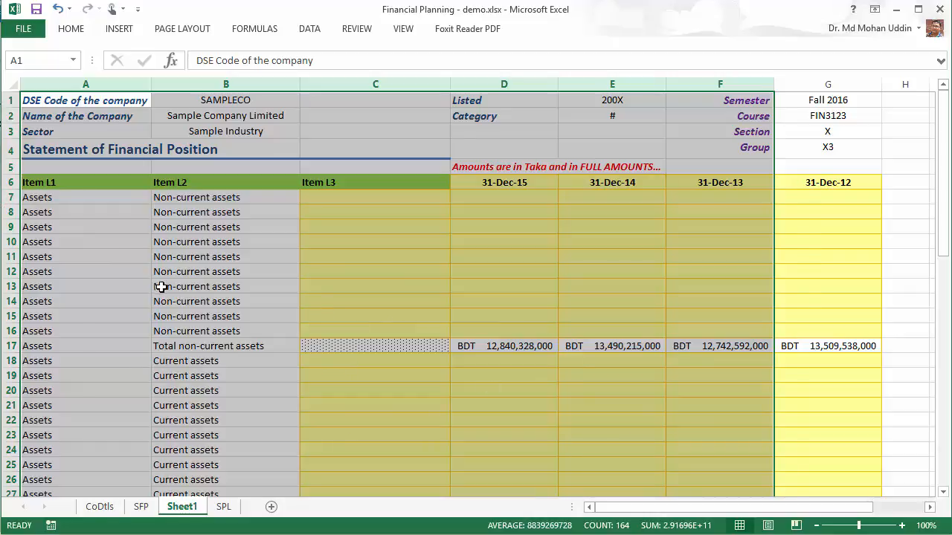
Delete the current assets detail rows, leaving only the asset total lines
{"action": "left_click", "coordinate": [10, 345]}
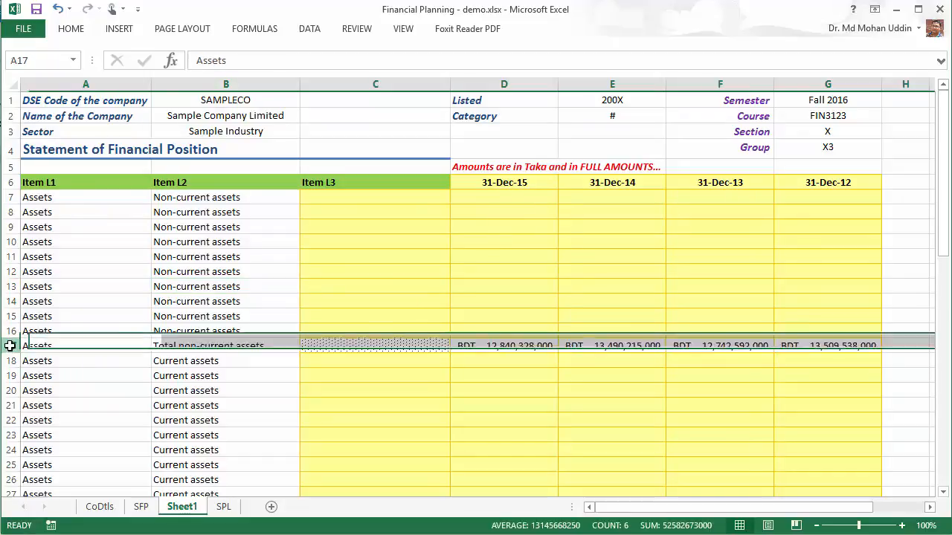
{"action": "scroll", "scroll_direction": "down", "scroll_amount": 3}
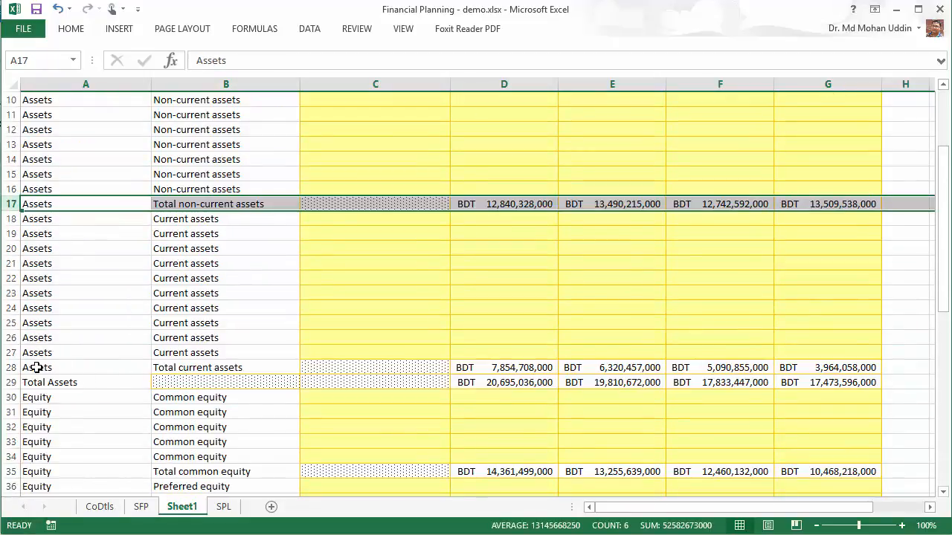
{"action": "left_click", "coordinate": [37, 367]}
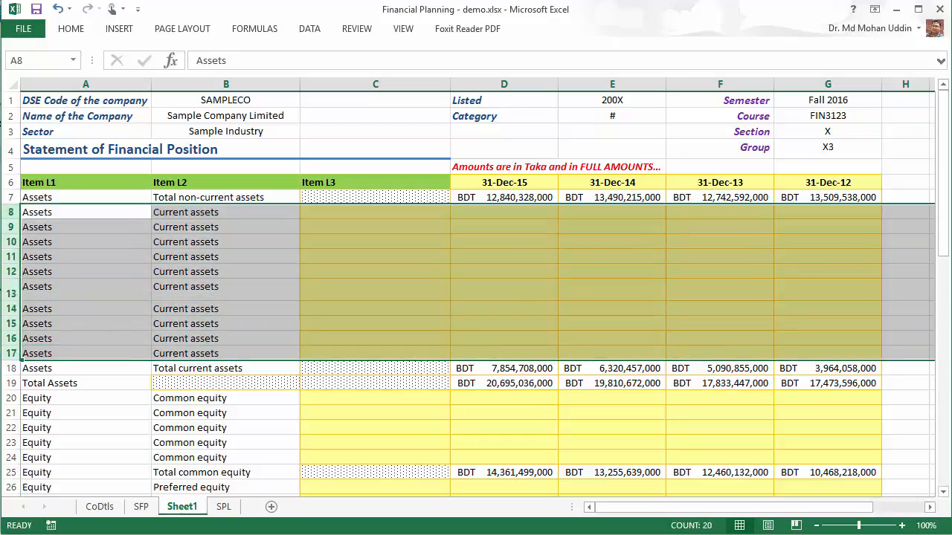
{"action": "right_click", "coordinate": [37, 256]}
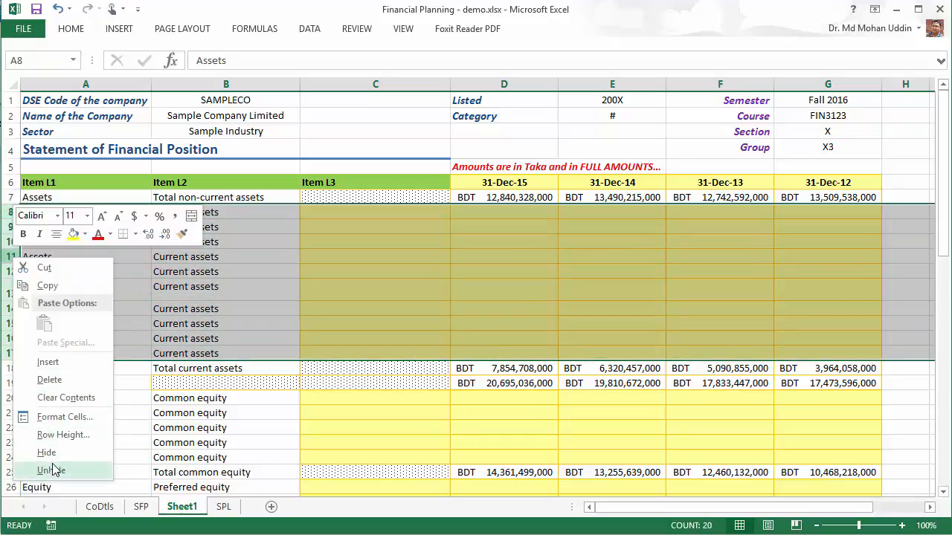
{"action": "left_click", "coordinate": [51, 470]}
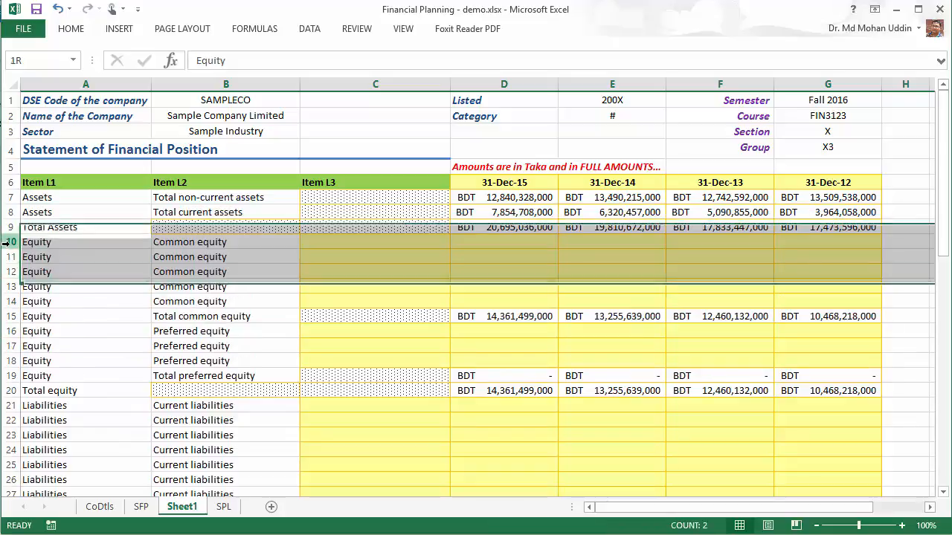
Select the common equity detail rows for deletion
{"action": "left_click", "coordinate": [35, 241]}
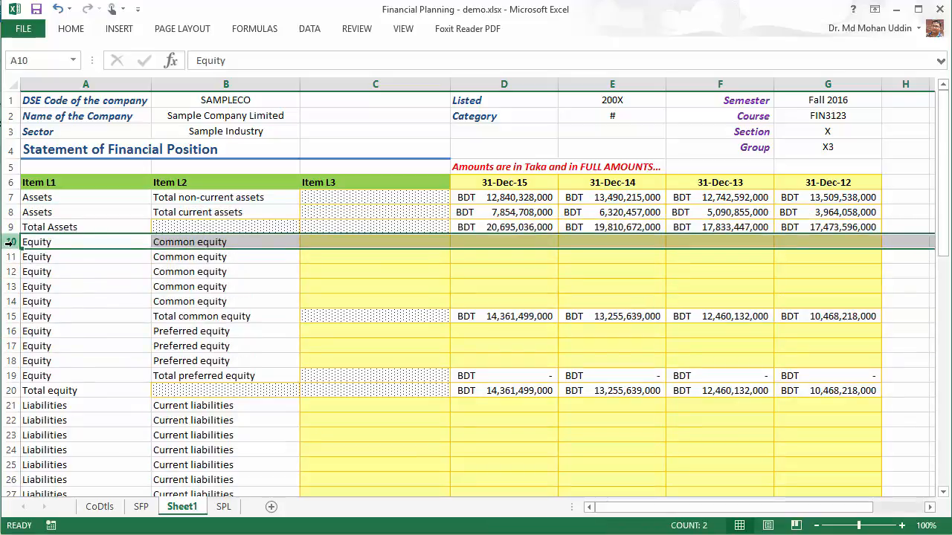
{"action": "left_click_drag", "start_coordinate": [12, 241], "coordinate": [12, 301]}
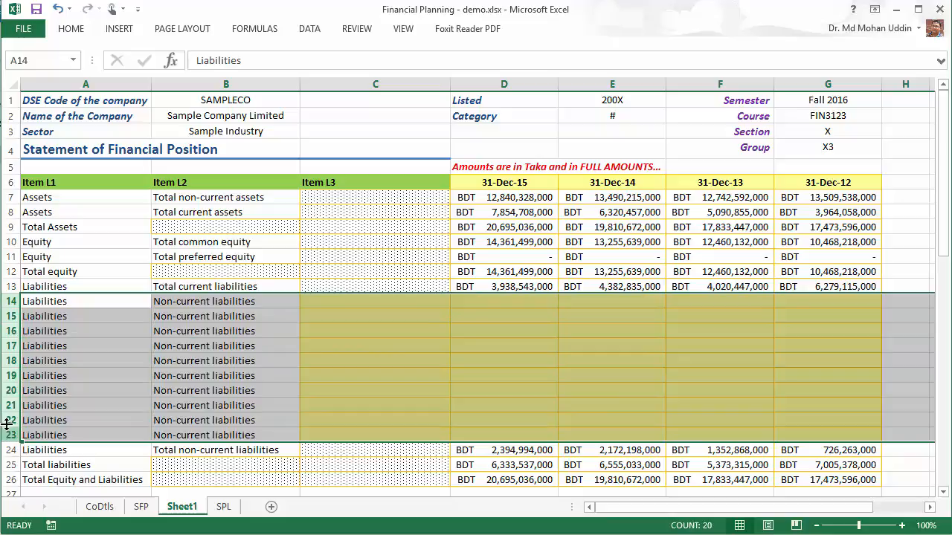
{"action": "right_click", "coordinate": [12, 434]}
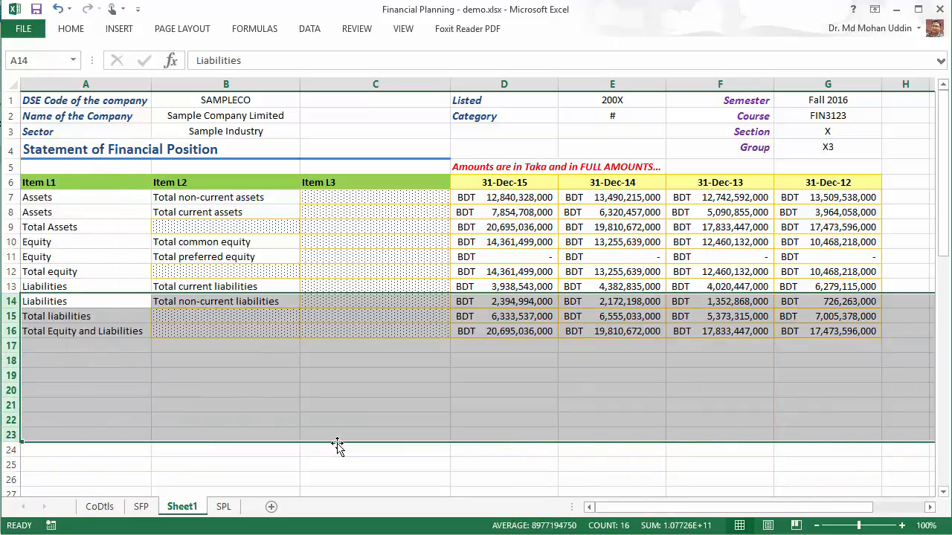
{"action": "left_click", "coordinate": [375, 479]}
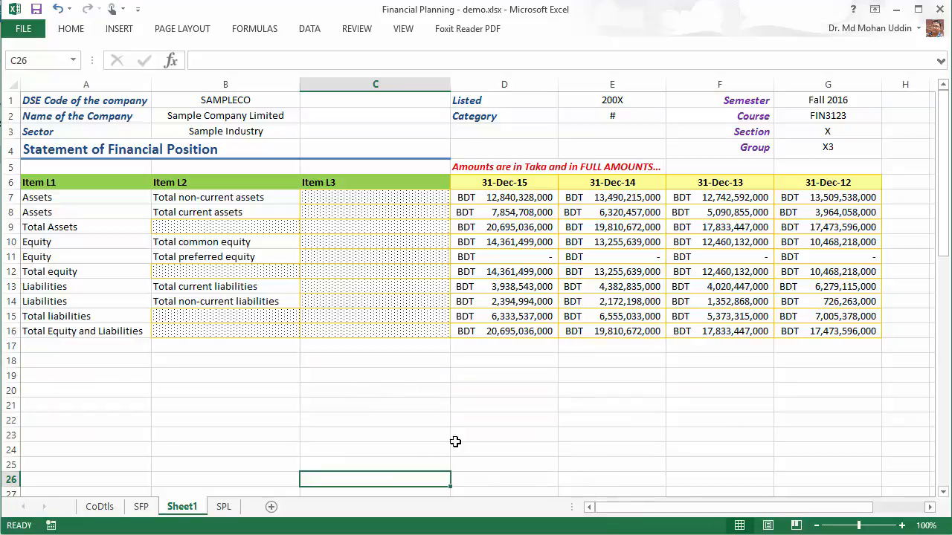
{"action": "mouse_move", "coordinate": [388, 229]}
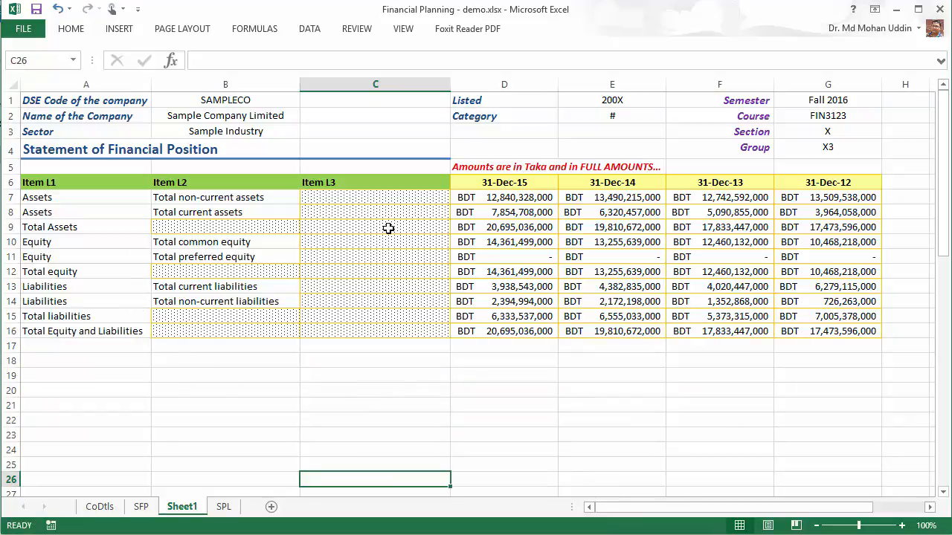
{"action": "mouse_move", "coordinate": [661, 434]}
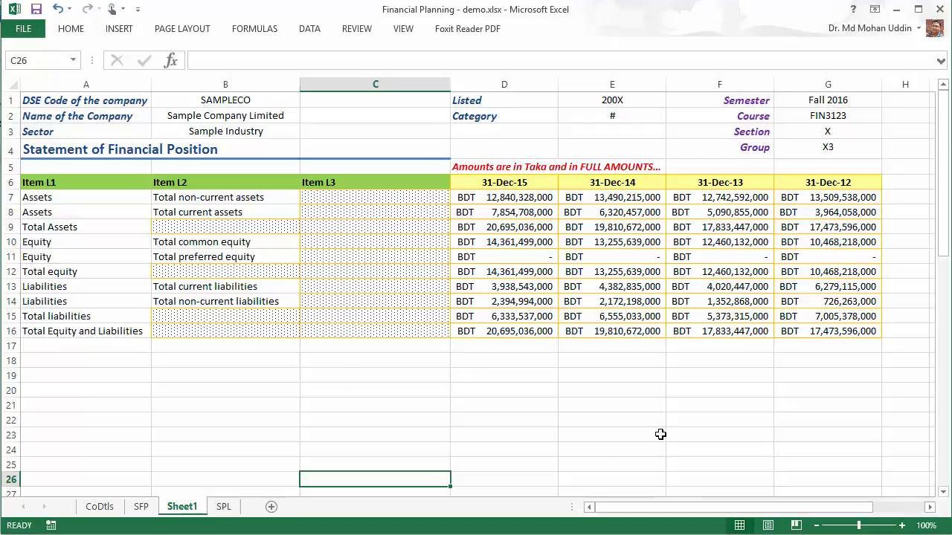
{"action": "mouse_move", "coordinate": [574, 425]}
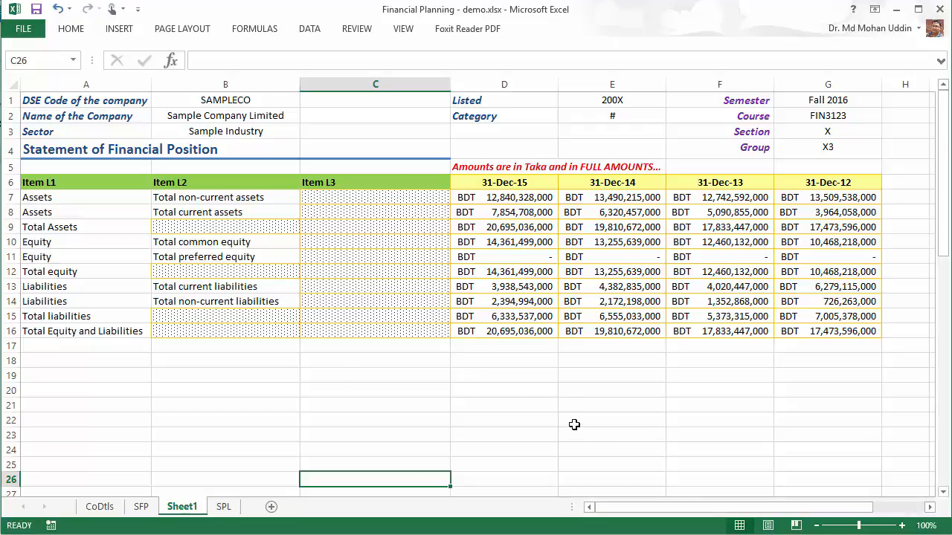
{"action": "mouse_move", "coordinate": [332, 161]}
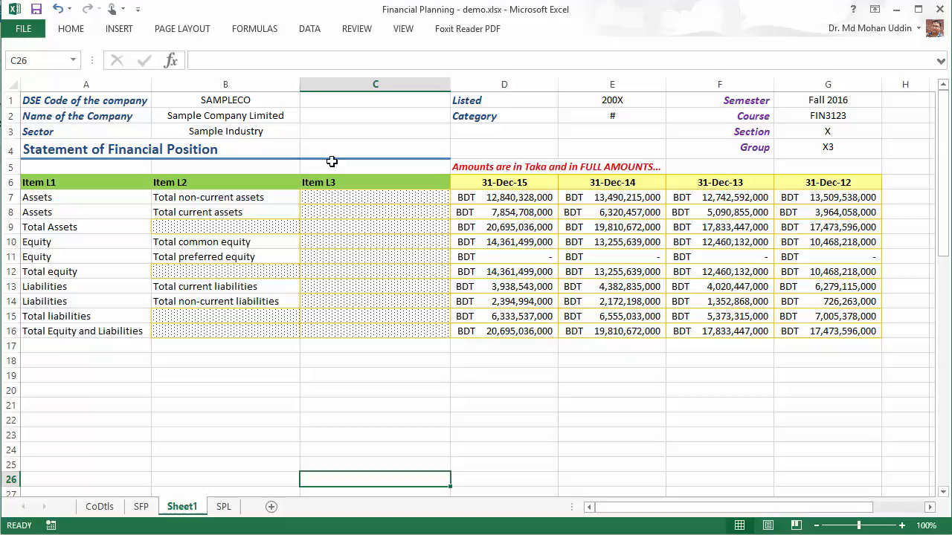
{"action": "mouse_move", "coordinate": [378, 416]}
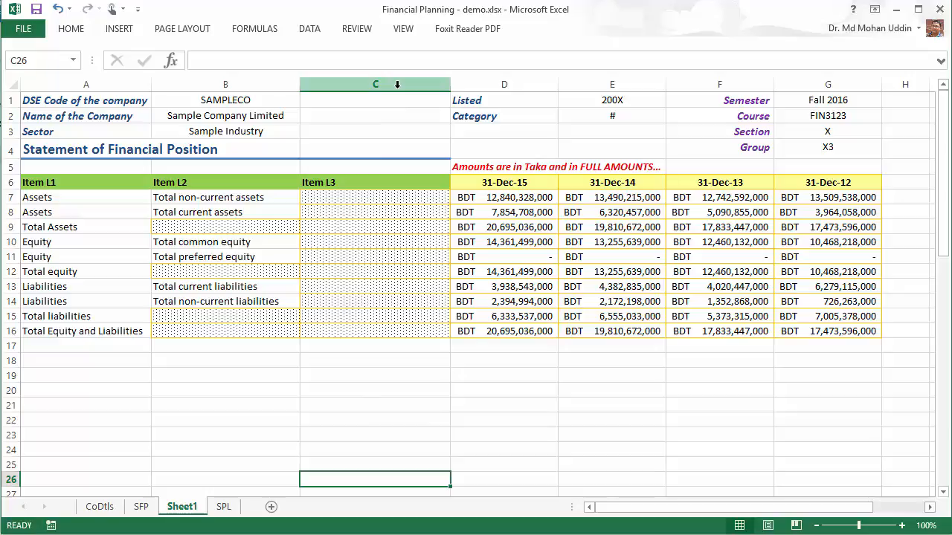
{"action": "mouse_move", "coordinate": [375, 140]}
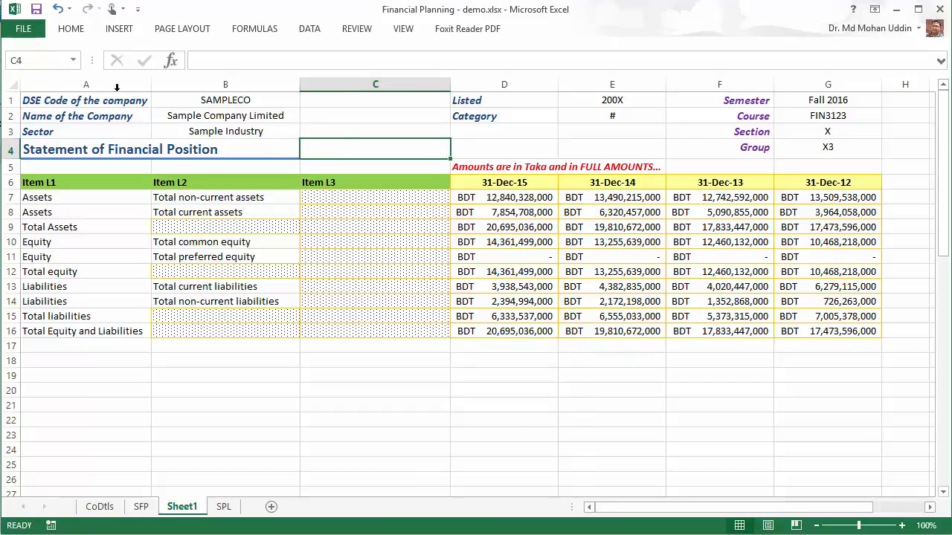
{"action": "mouse_move", "coordinate": [493, 130]}
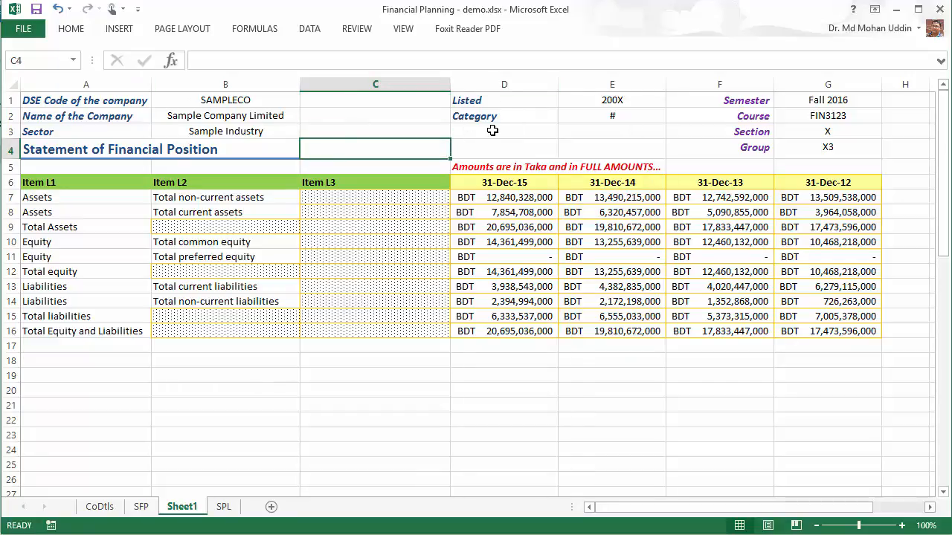
Delete cells C6:C16 with Shift cells left so the 31-Dec-15 figures move into column C
{"action": "left_click", "coordinate": [375, 404]}
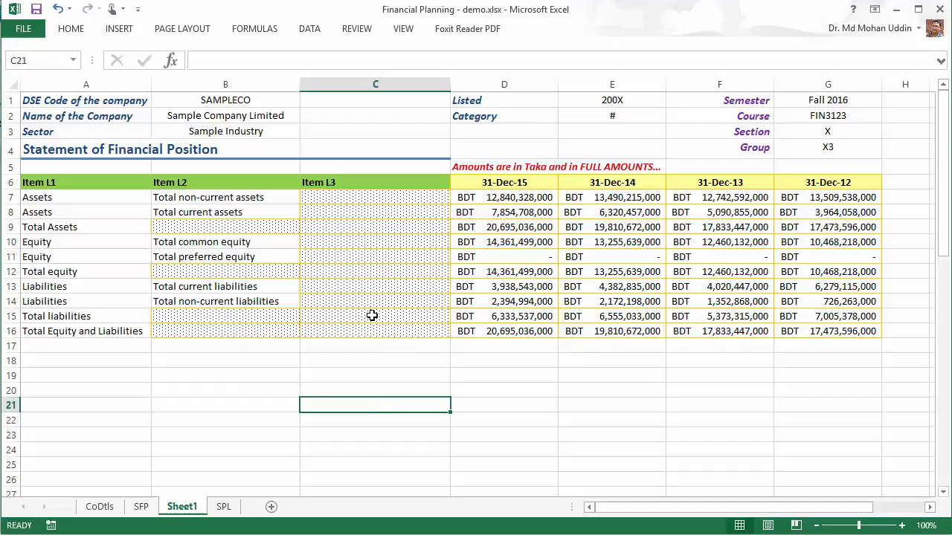
{"action": "left_click", "coordinate": [375, 182]}
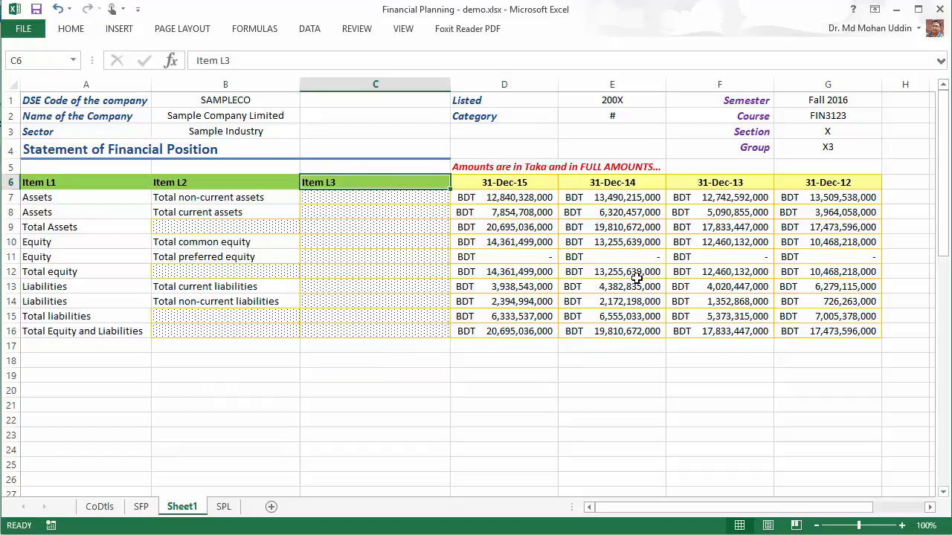
{"action": "left_click", "coordinate": [375, 419]}
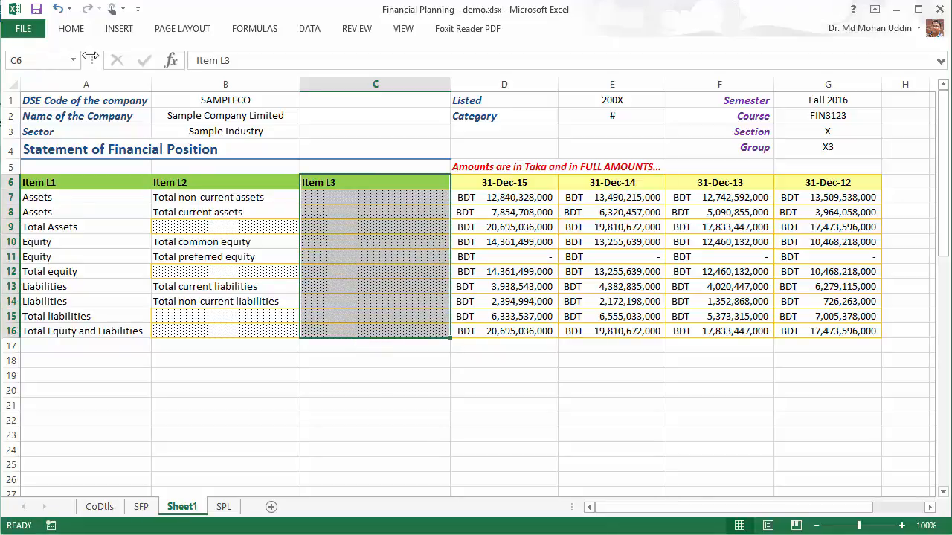
{"action": "left_click", "coordinate": [72, 28]}
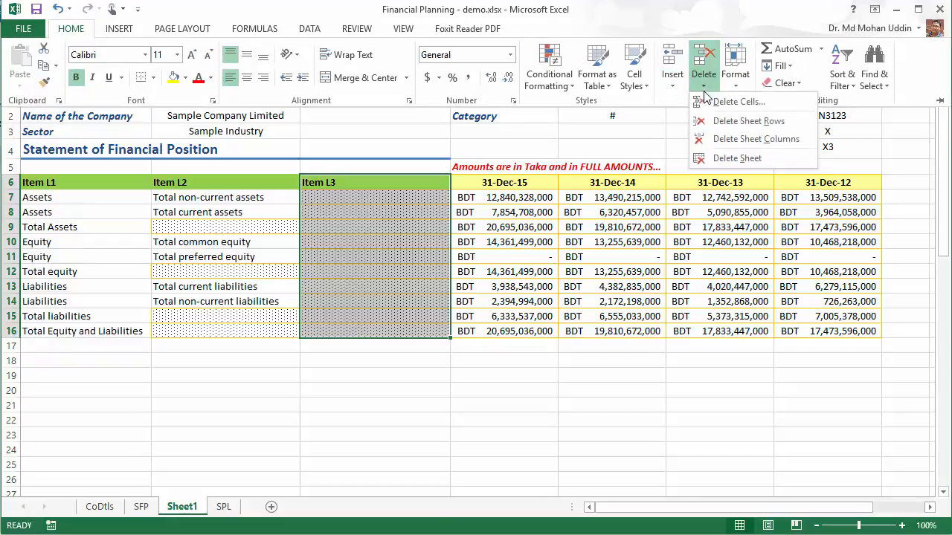
{"action": "left_click", "coordinate": [737, 101]}
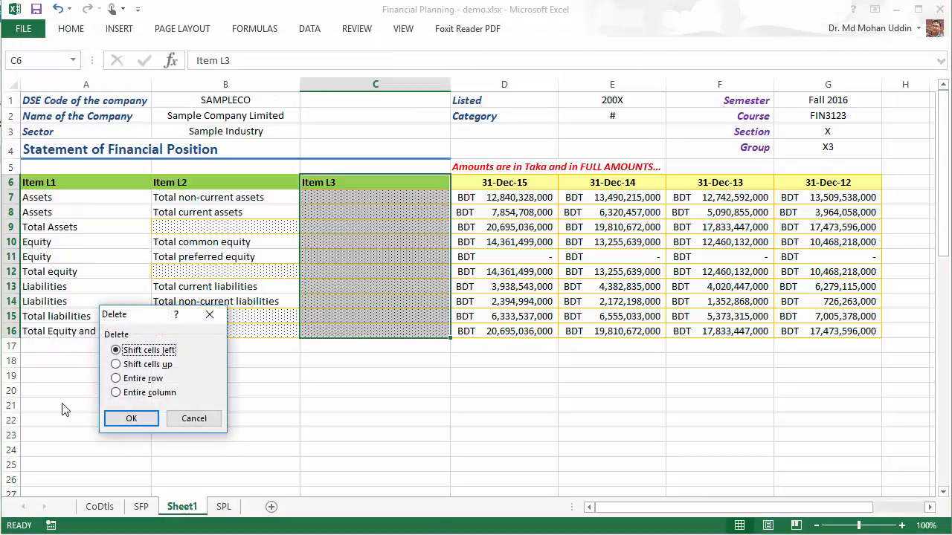
{"action": "mouse_move", "coordinate": [855, 313]}
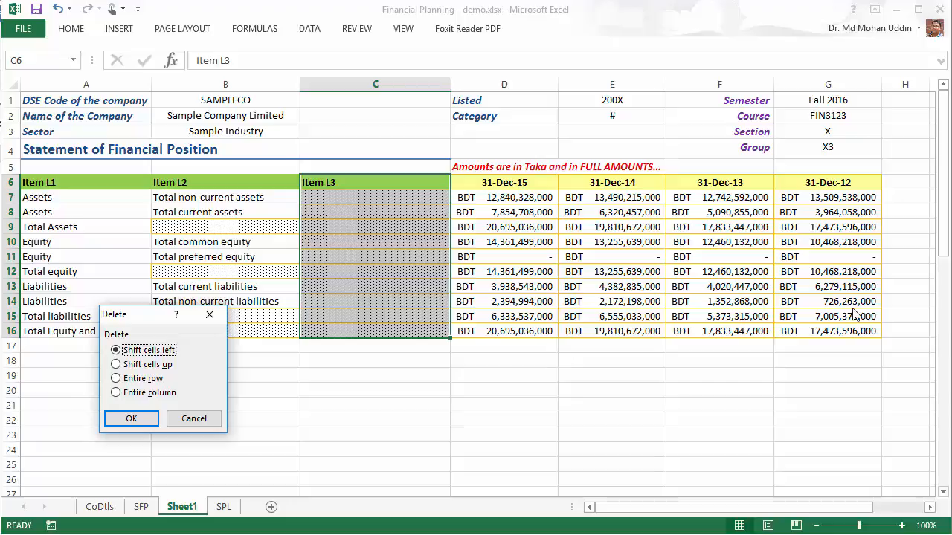
{"action": "mouse_move", "coordinate": [705, 203]}
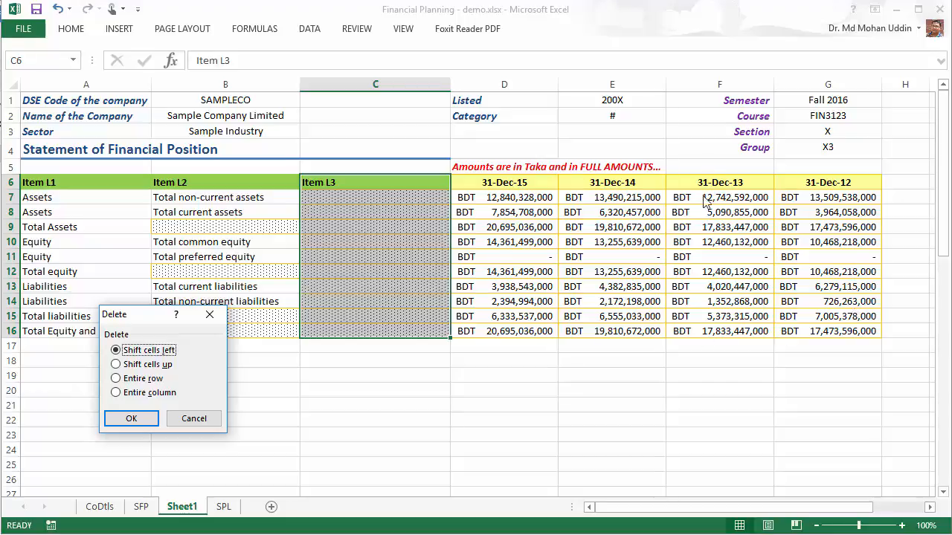
{"action": "mouse_move", "coordinate": [311, 244]}
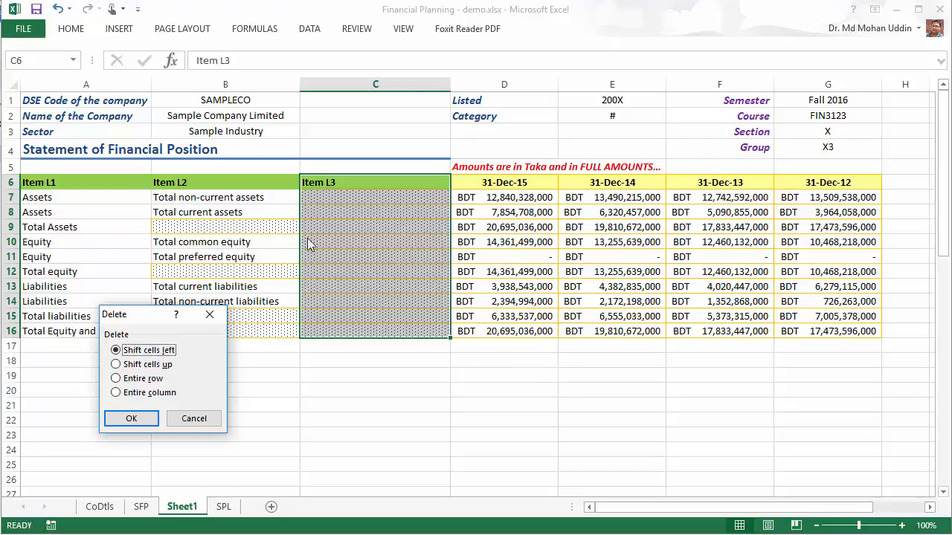
{"action": "mouse_move", "coordinate": [107, 446]}
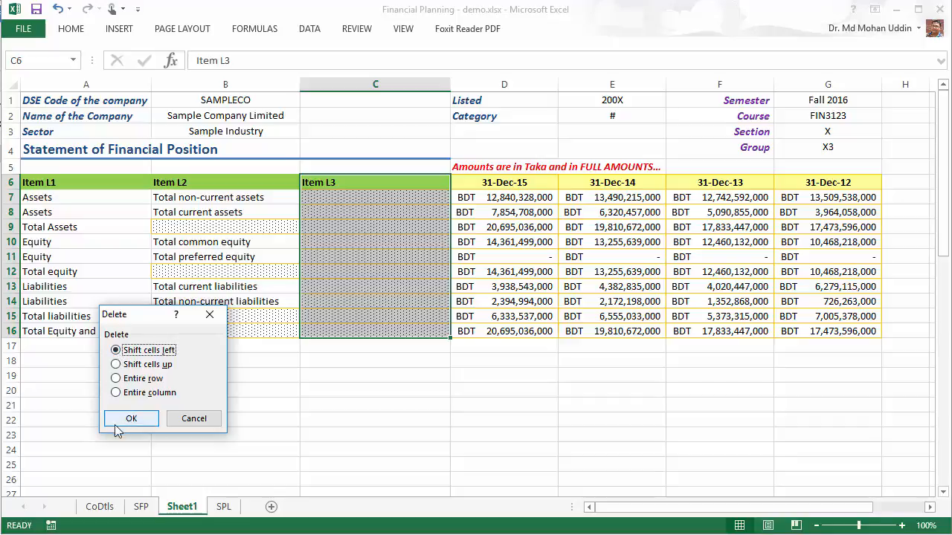
{"action": "left_click", "coordinate": [131, 418]}
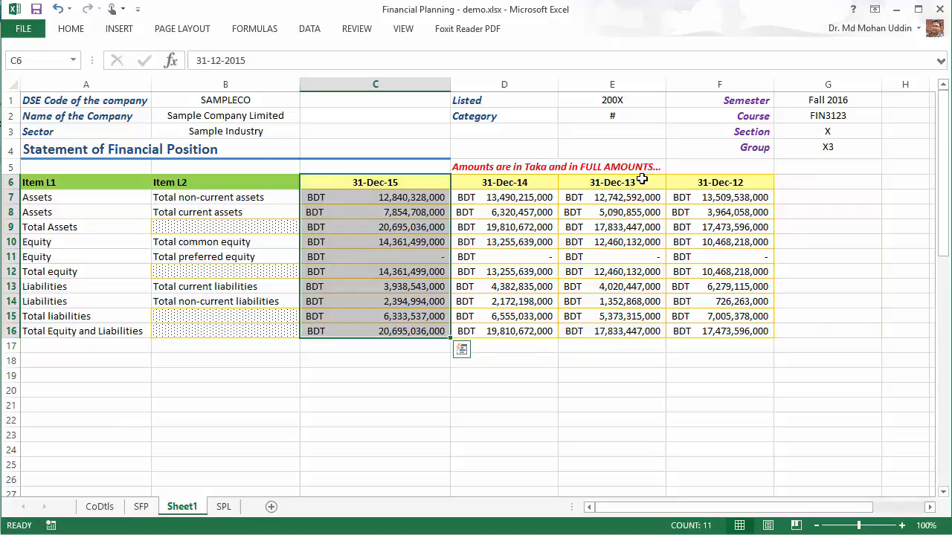
{"action": "mouse_move", "coordinate": [511, 452]}
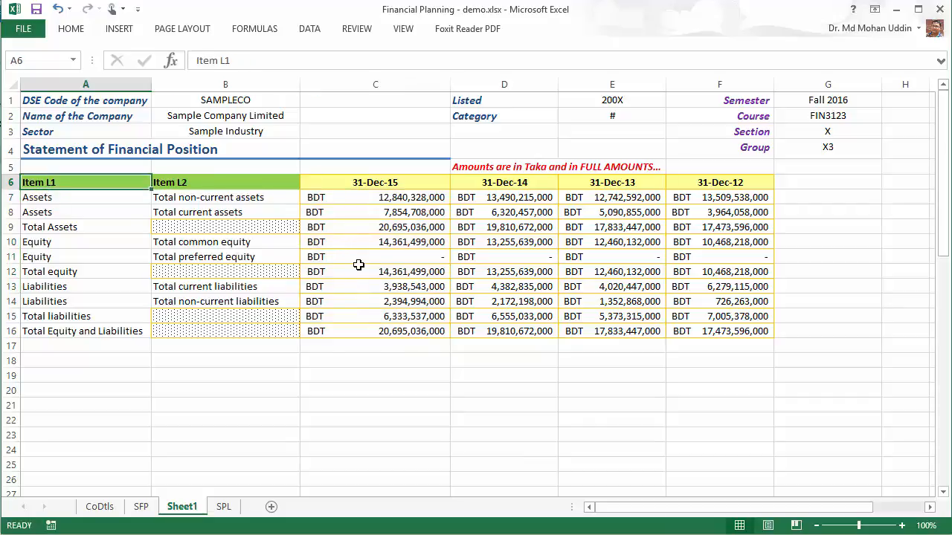
Clear the Item L1 category labels from the table's first column
{"action": "left_click", "coordinate": [226, 181]}
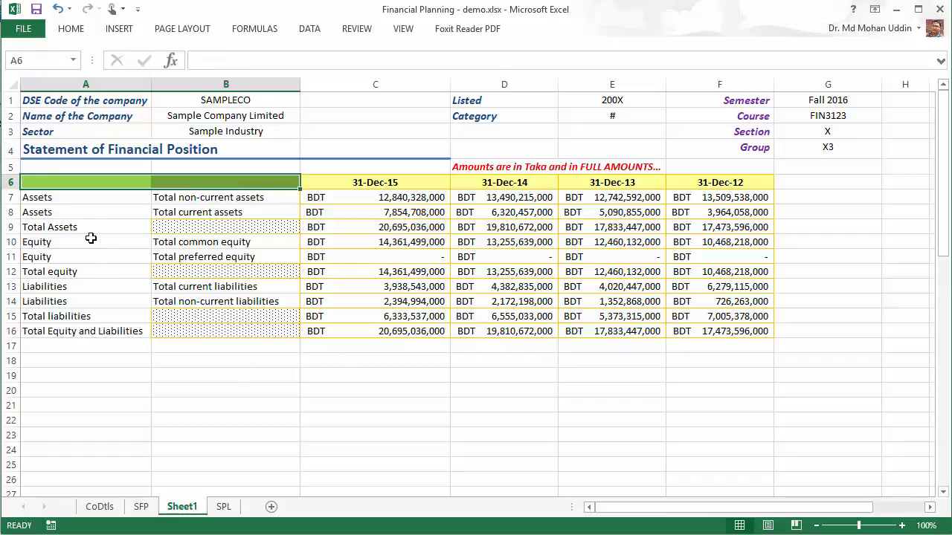
{"action": "left_click", "coordinate": [374, 419]}
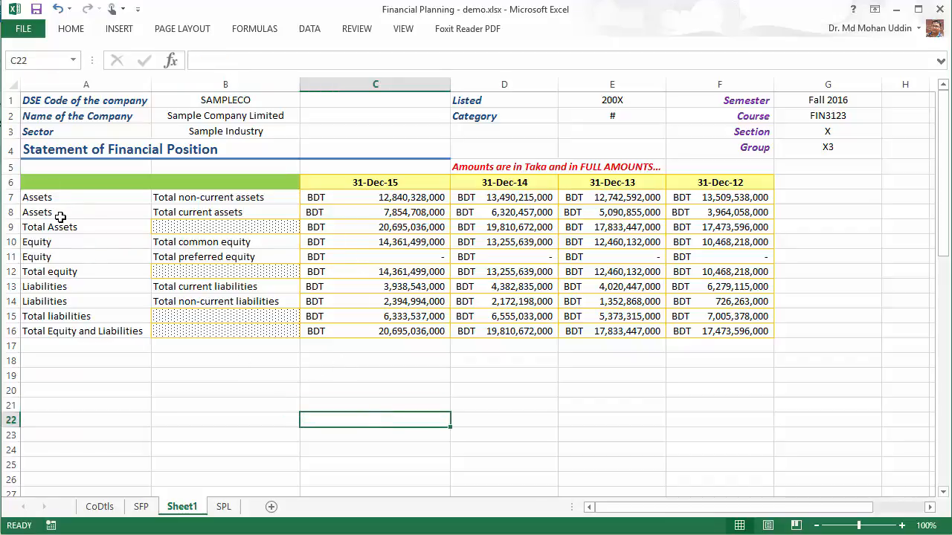
{"action": "mouse_move", "coordinate": [54, 206]}
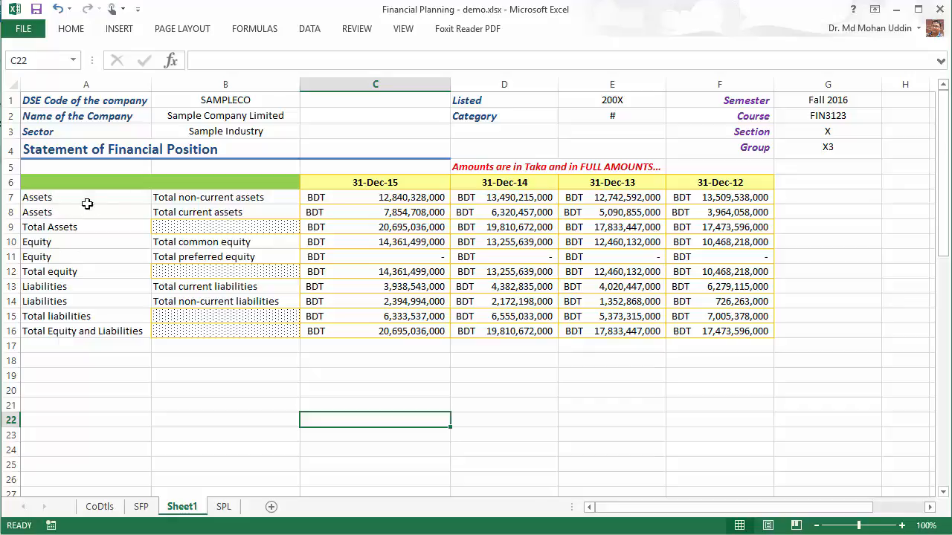
{"action": "left_click", "coordinate": [87, 196]}
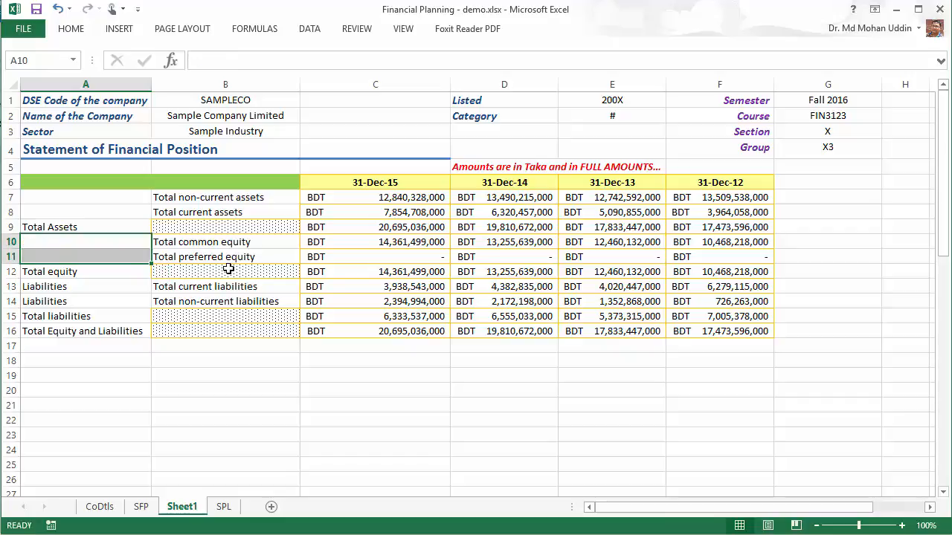
{"action": "left_click", "coordinate": [86, 286]}
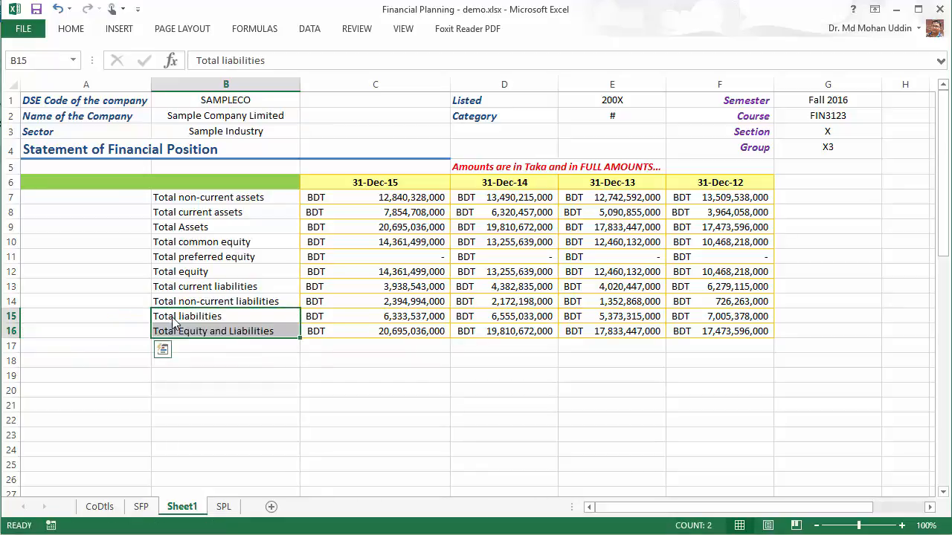
Remove the emptied A6:A16 cells so the total line names sit in column A
{"action": "left_click", "coordinate": [226, 390]}
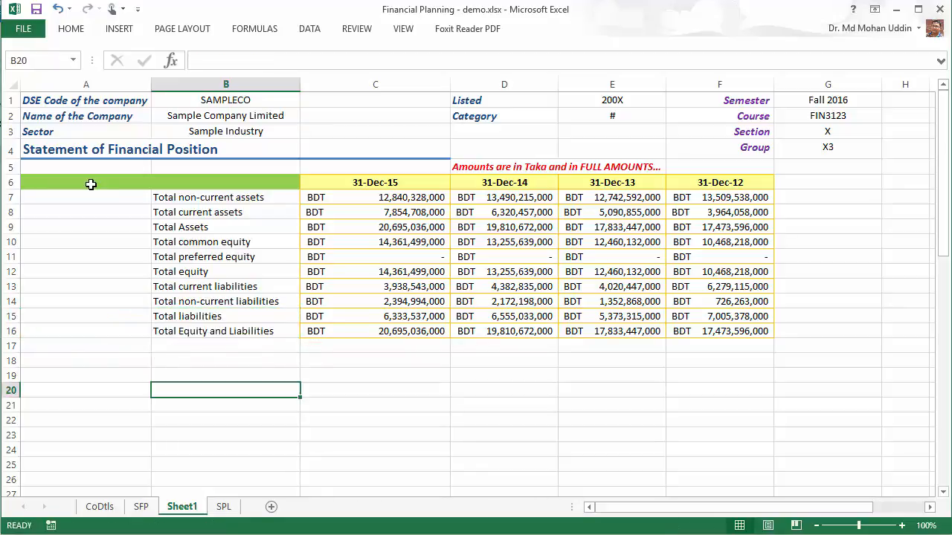
{"action": "left_click_drag", "start_coordinate": [87, 183], "coordinate": [86, 316]}
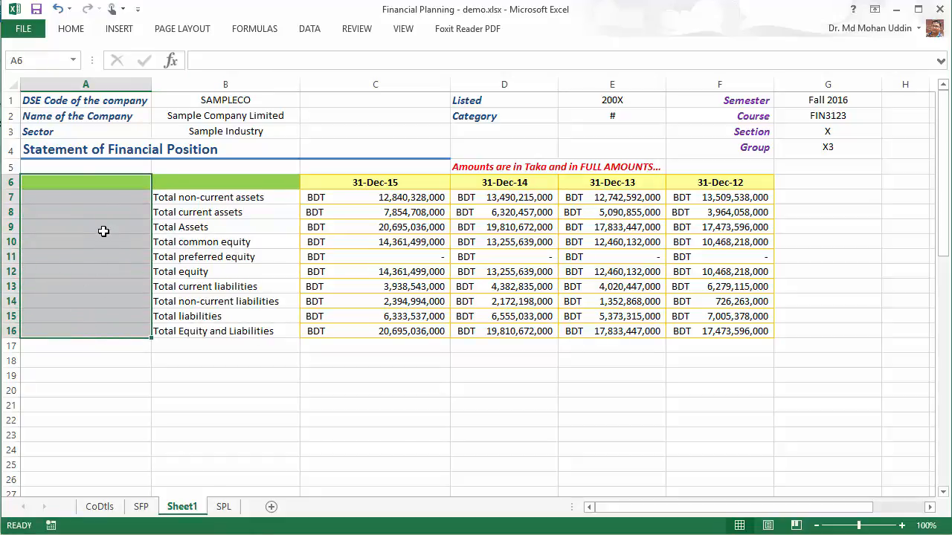
{"action": "mouse_move", "coordinate": [162, 360]}
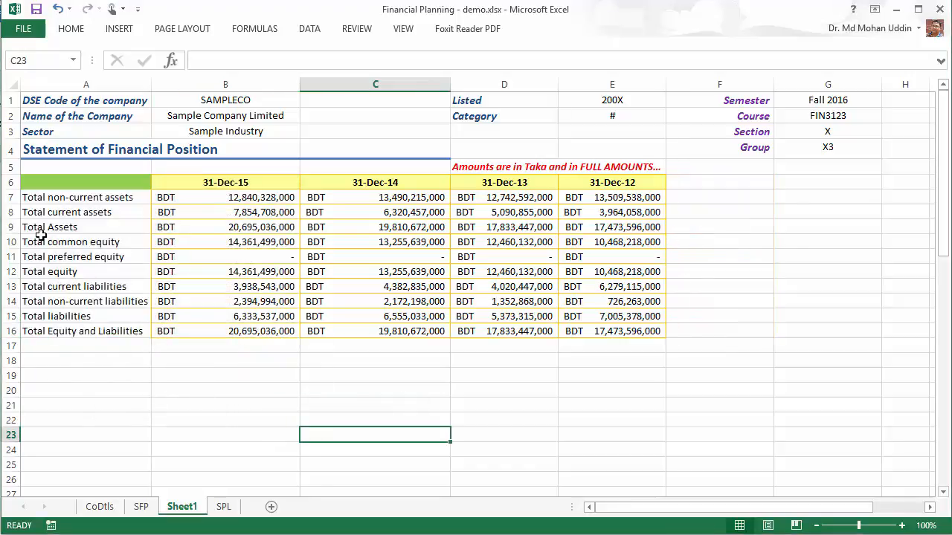
{"action": "left_click", "coordinate": [86, 404]}
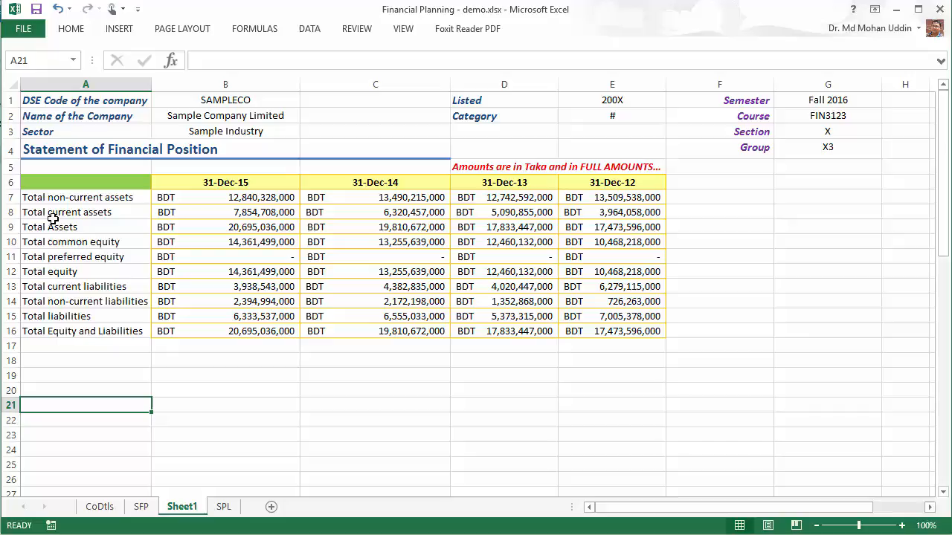
{"action": "left_click", "coordinate": [72, 28]}
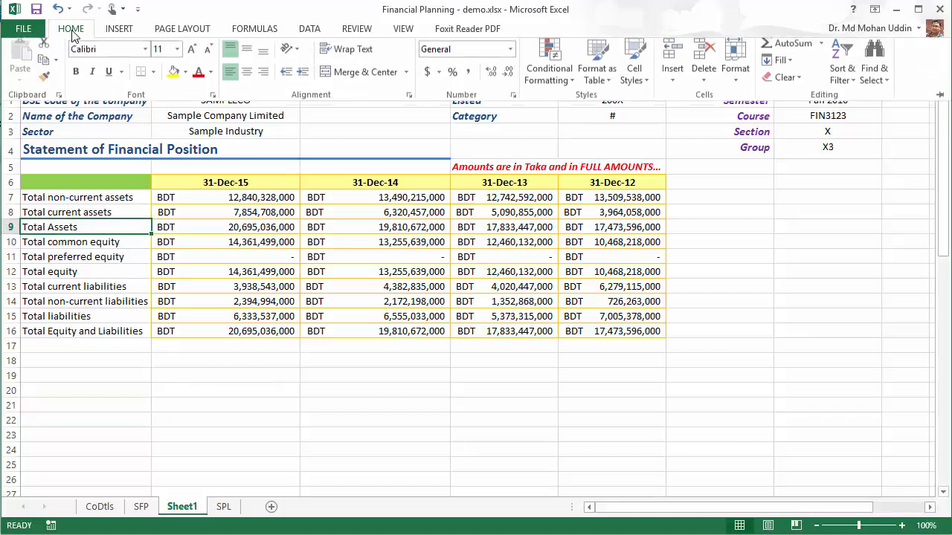
Right-align the Total Assets through Total Equity and Liabilities label cells
{"action": "left_click", "coordinate": [247, 77]}
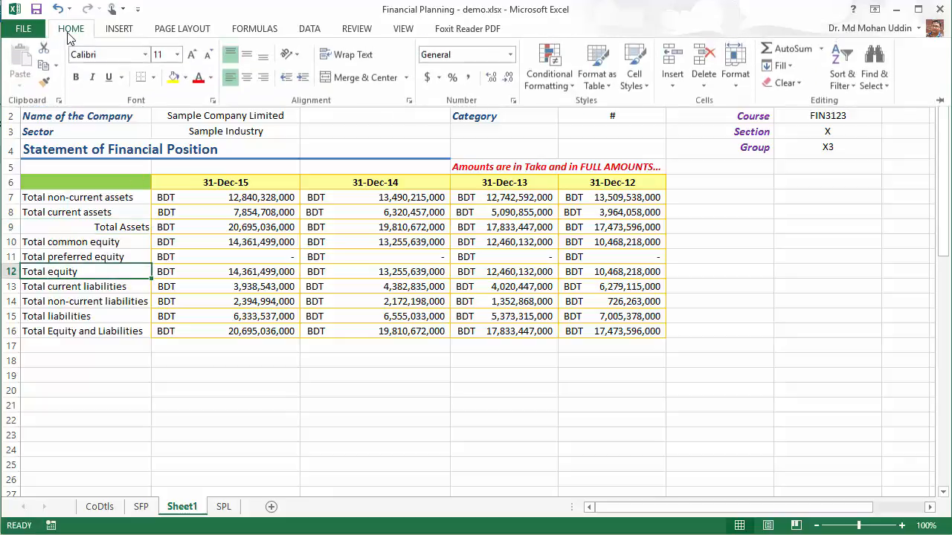
{"action": "mouse_move", "coordinate": [428, 101]}
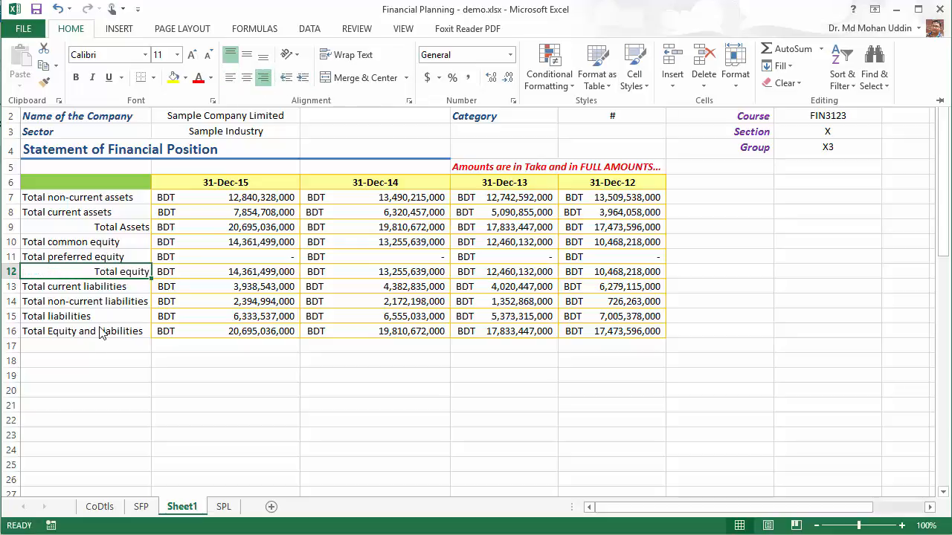
{"action": "mouse_move", "coordinate": [56, 311]}
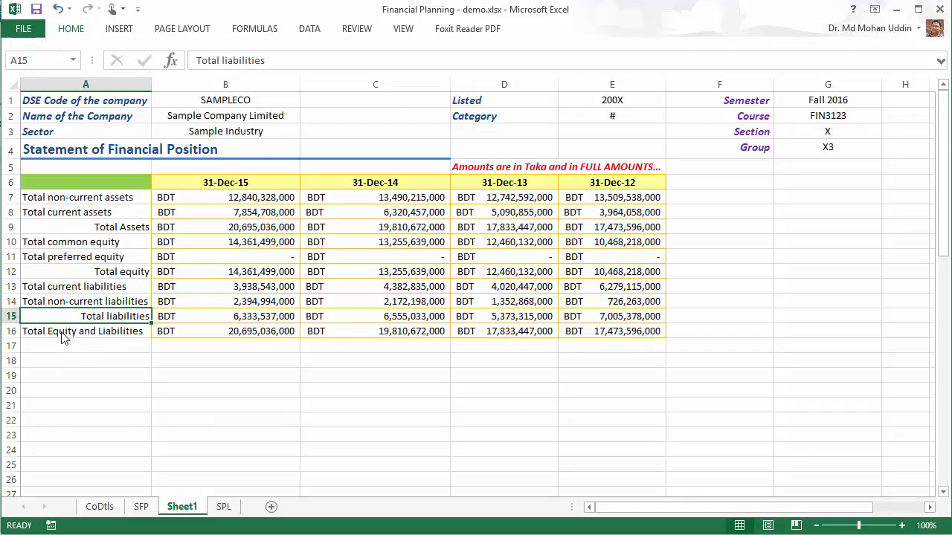
{"action": "left_click", "coordinate": [86, 375]}
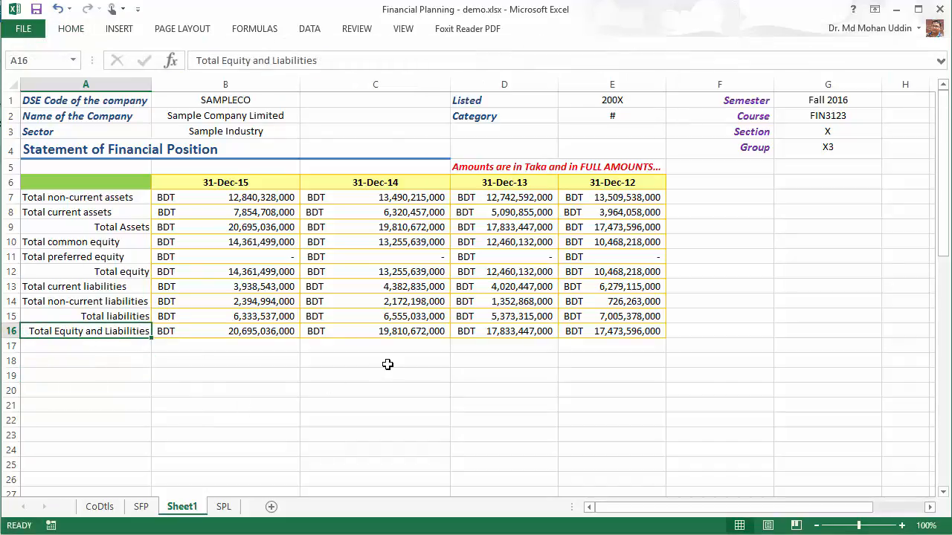
{"action": "mouse_move", "coordinate": [67, 257]}
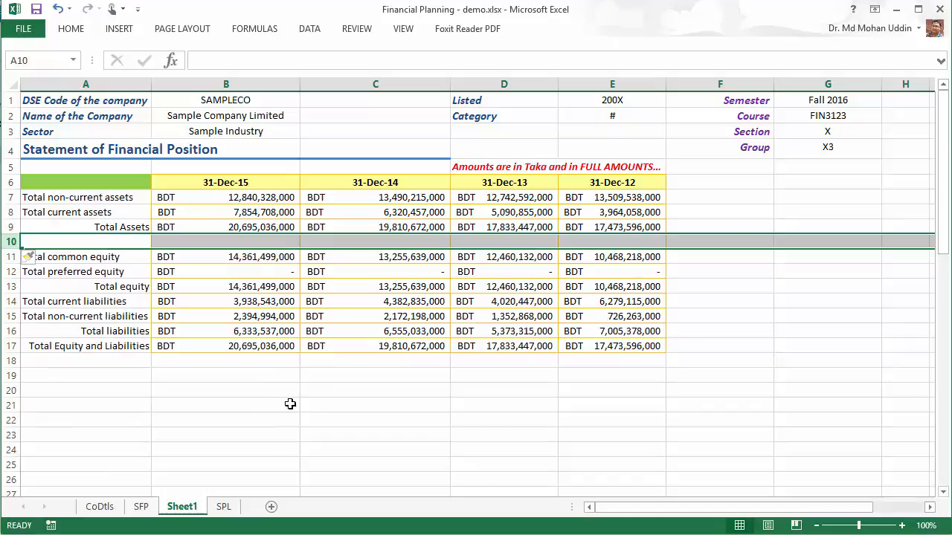
{"action": "mouse_move", "coordinate": [315, 359]}
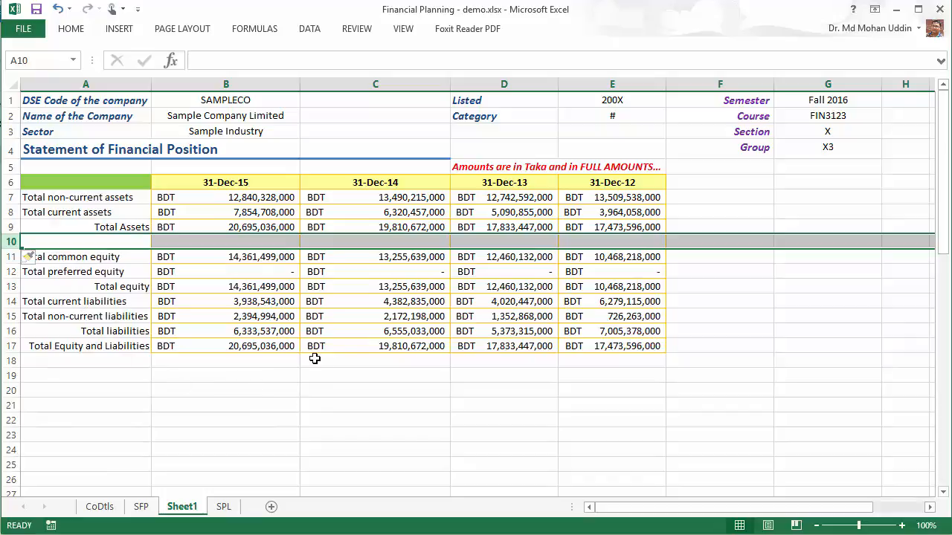
{"action": "mouse_move", "coordinate": [120, 363]}
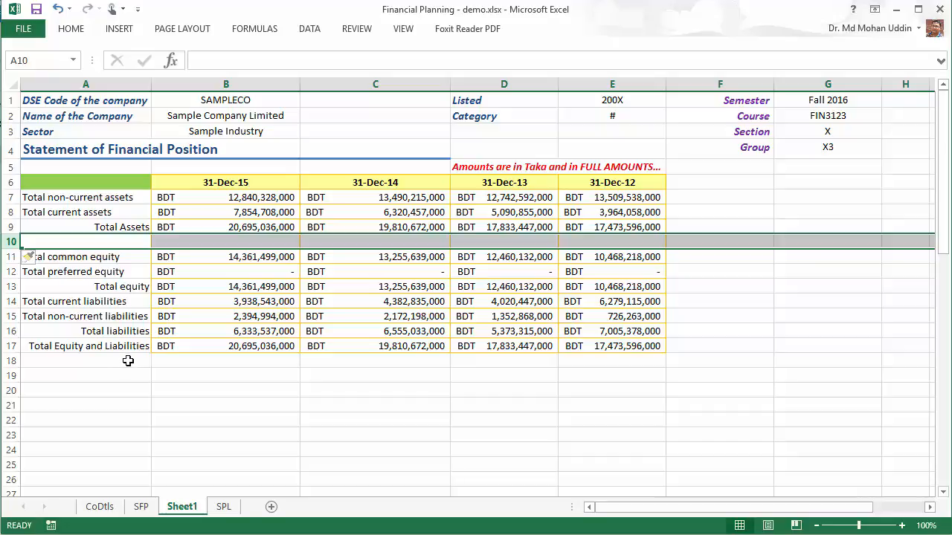
Move the liabilities rows down one row, leaving a blank separator below Total equity
{"action": "left_click", "coordinate": [11, 300]}
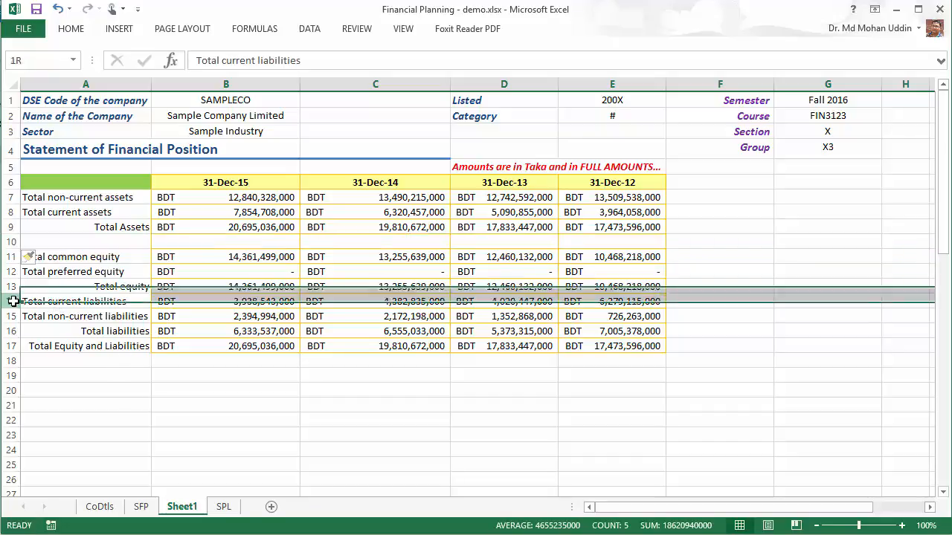
{"action": "left_click", "coordinate": [75, 300]}
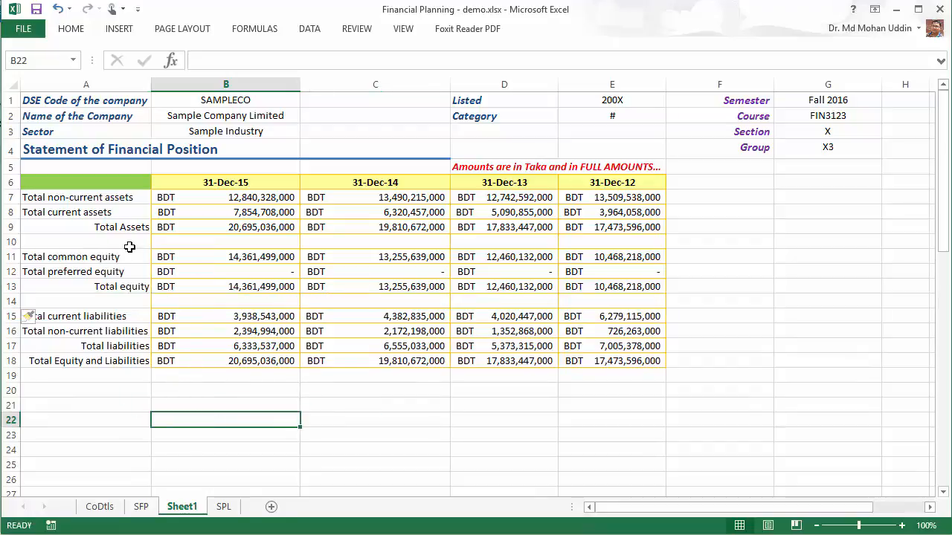
{"action": "mouse_move", "coordinate": [169, 197]}
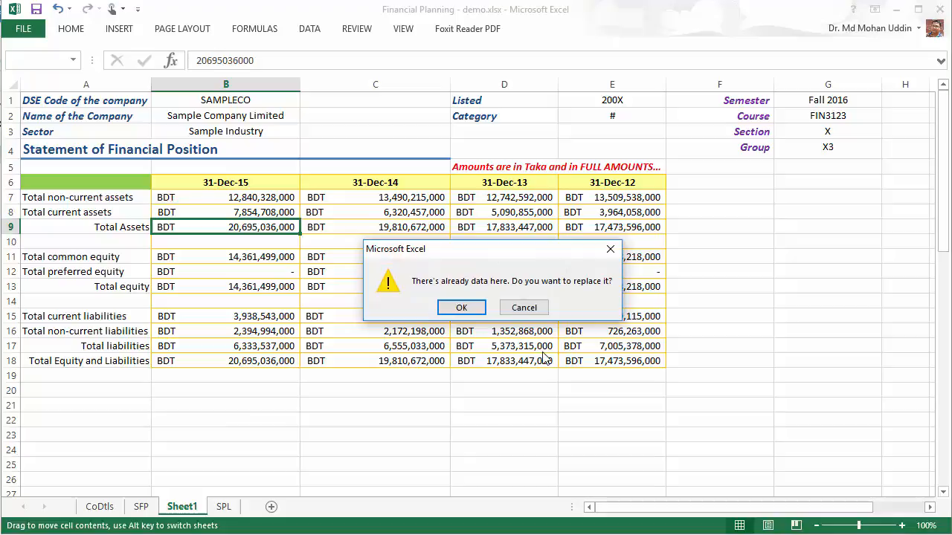
{"action": "left_click", "coordinate": [461, 307]}
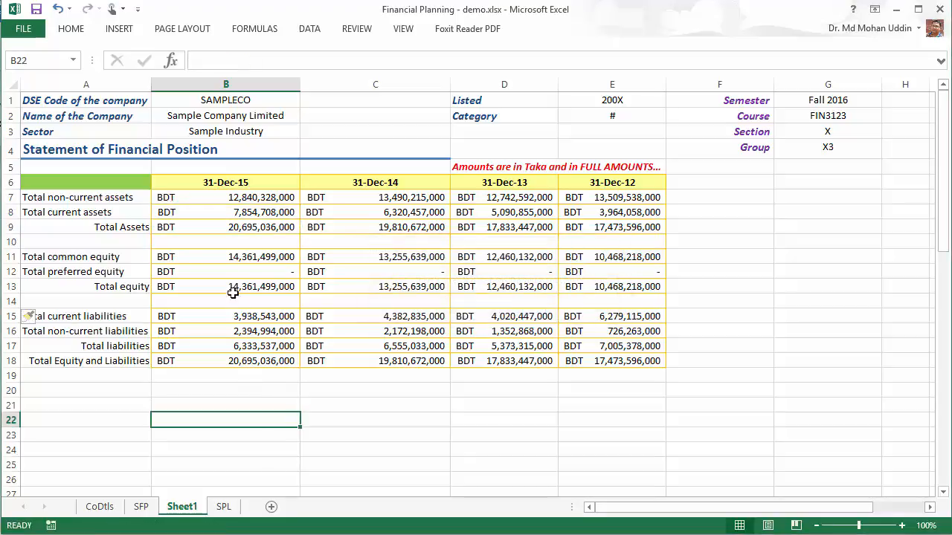
{"action": "left_click", "coordinate": [226, 197]}
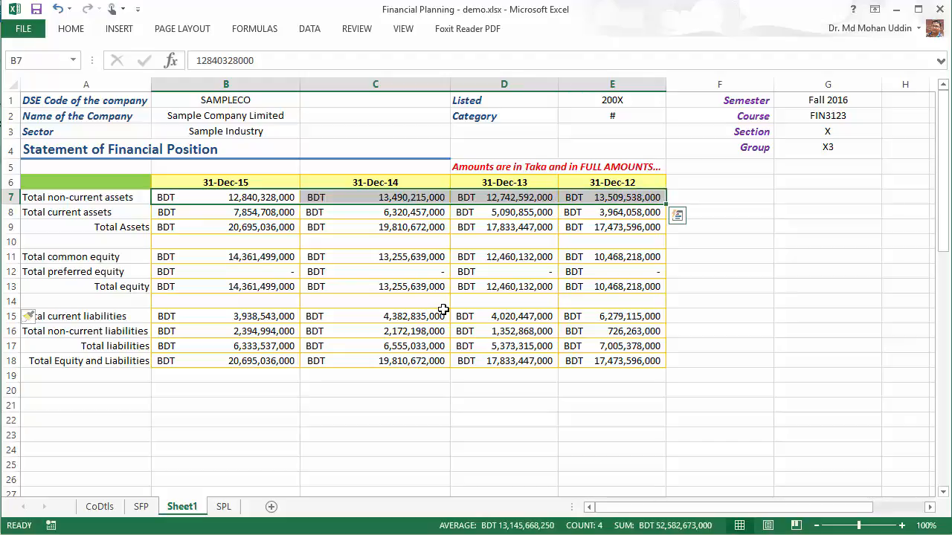
Colour the asset row figures blue and the Total Assets figures bold dark red
{"action": "left_click", "coordinate": [226, 211]}
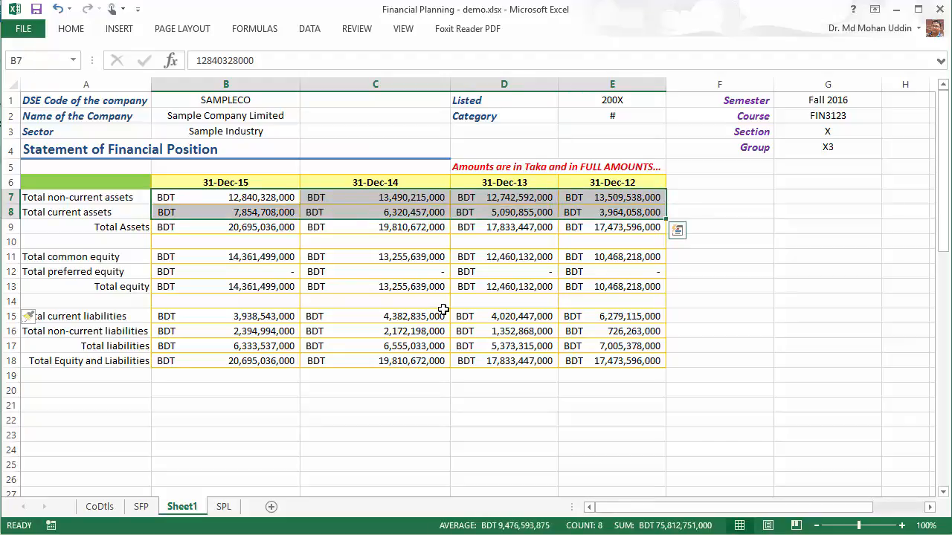
{"action": "left_click", "coordinate": [70, 28]}
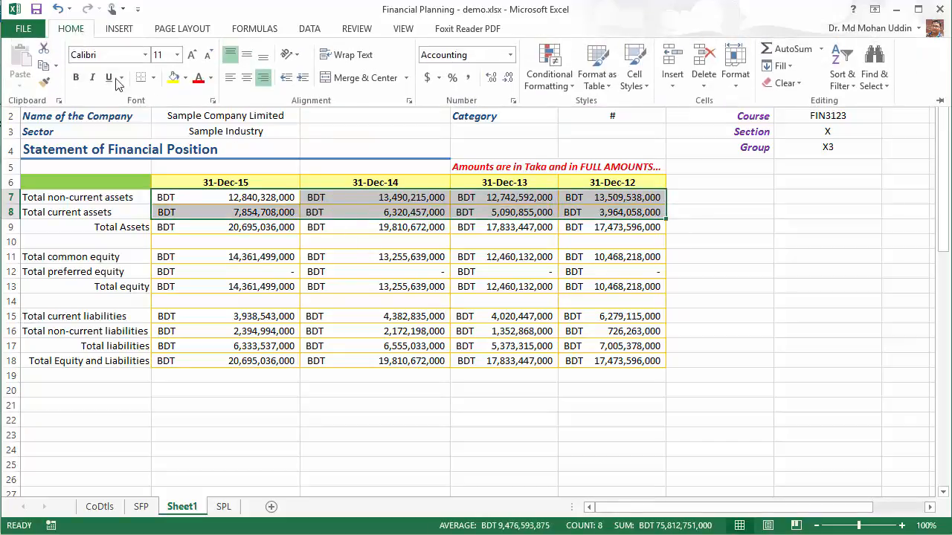
{"action": "left_click", "coordinate": [212, 77]}
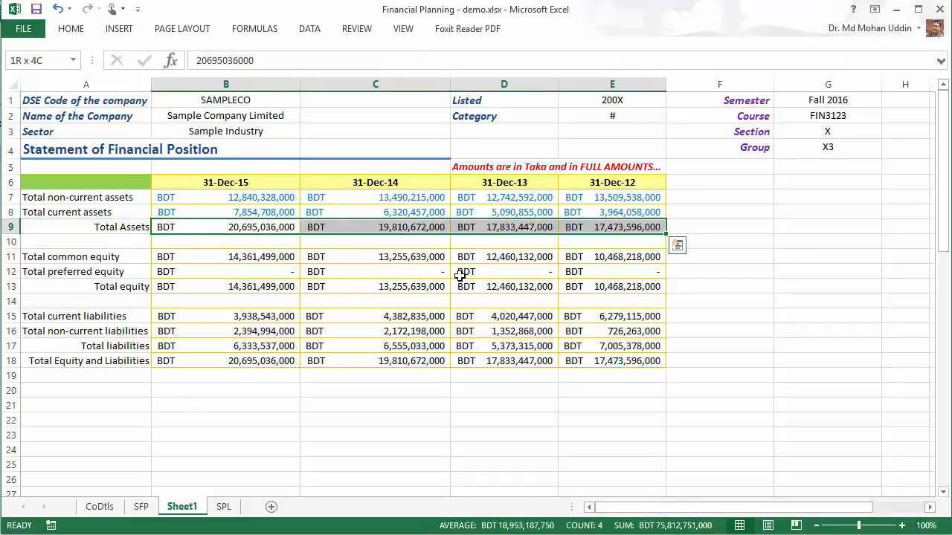
{"action": "left_click", "coordinate": [71, 28]}
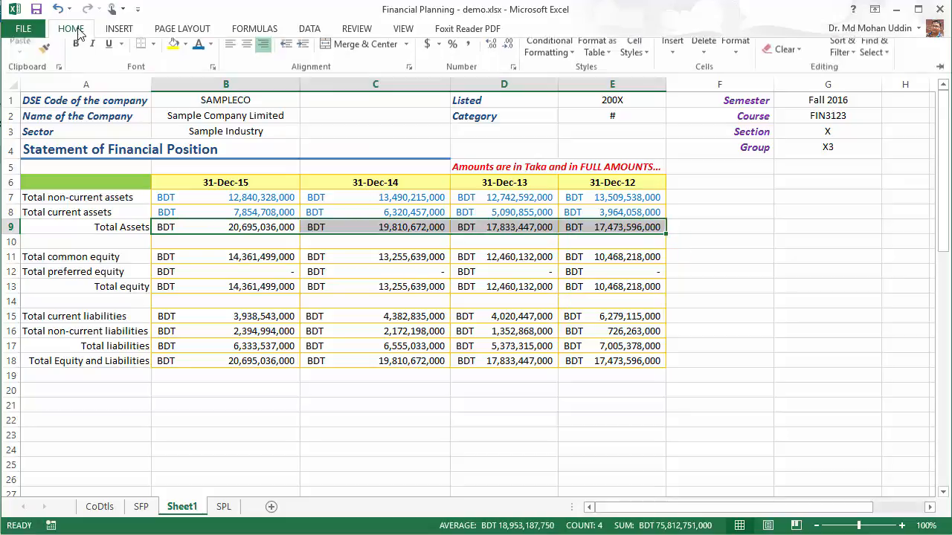
{"action": "left_click", "coordinate": [213, 77]}
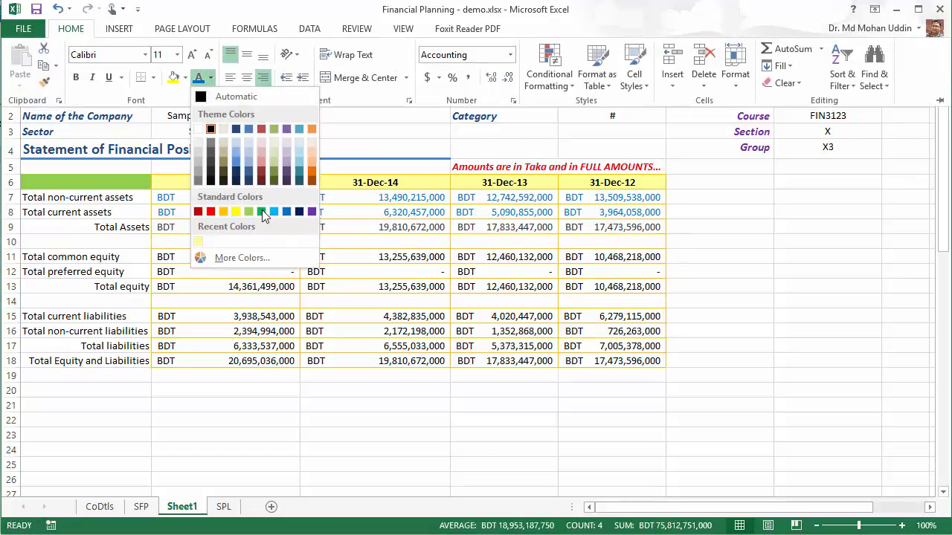
{"action": "mouse_move", "coordinate": [261, 176]}
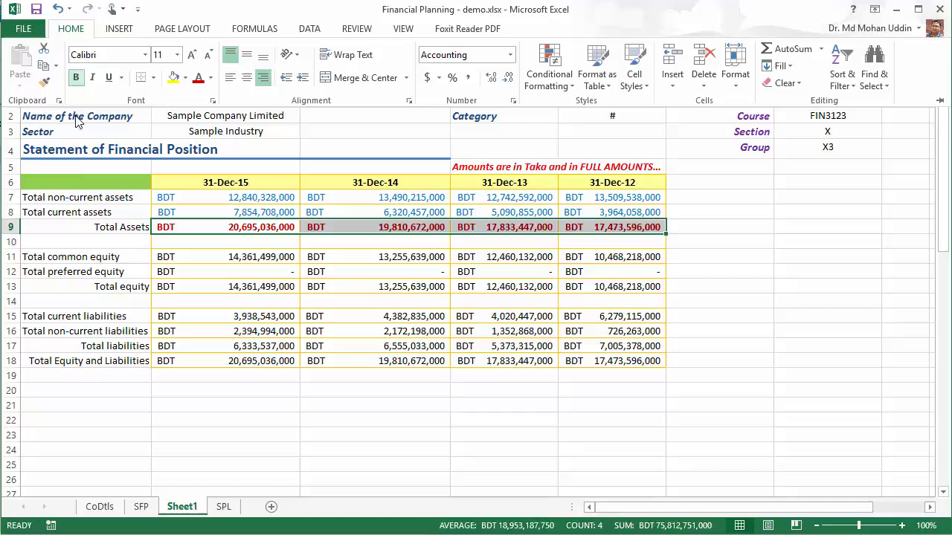
{"action": "mouse_move", "coordinate": [250, 271]}
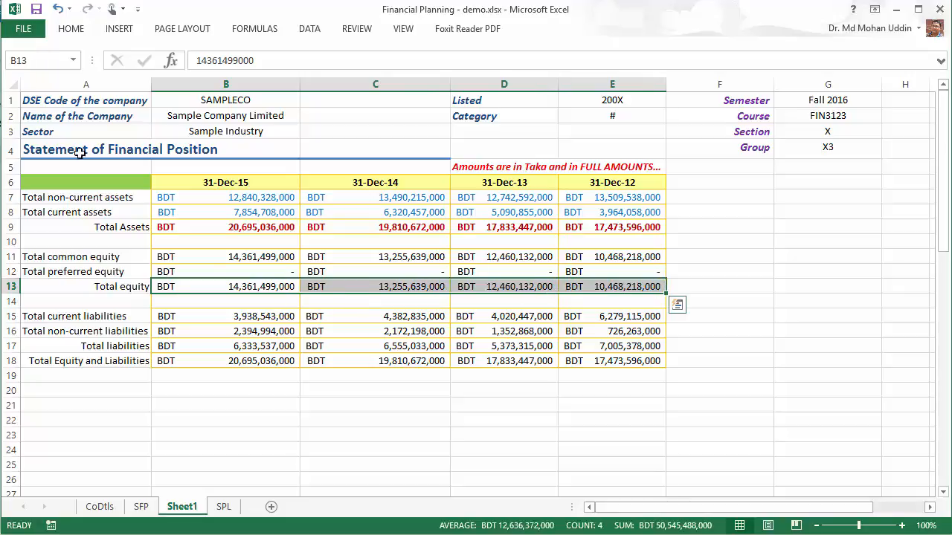
Colour the Total equity and liabilities figures blue and add a blank row before the grand total
{"action": "left_click", "coordinate": [70, 28]}
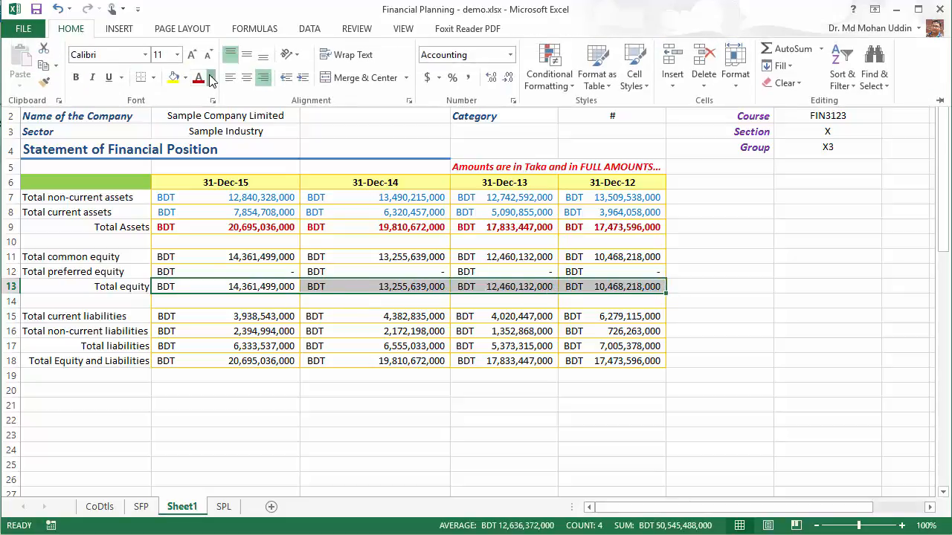
{"action": "left_click", "coordinate": [211, 78]}
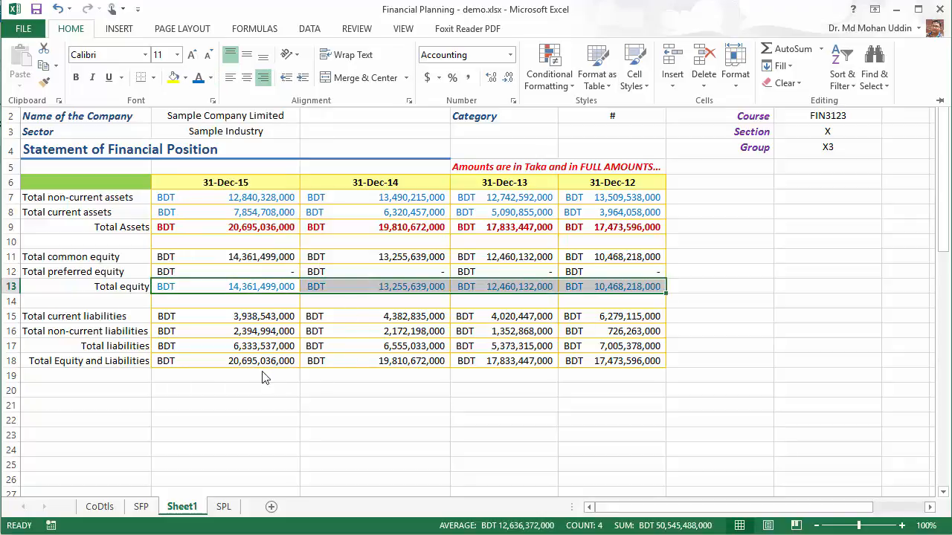
{"action": "left_click", "coordinate": [211, 77]}
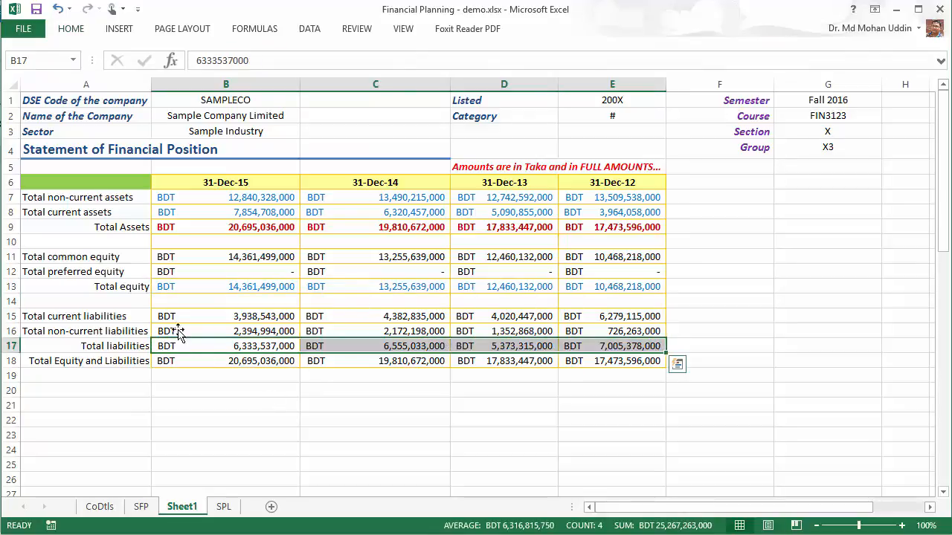
{"action": "left_click", "coordinate": [72, 28]}
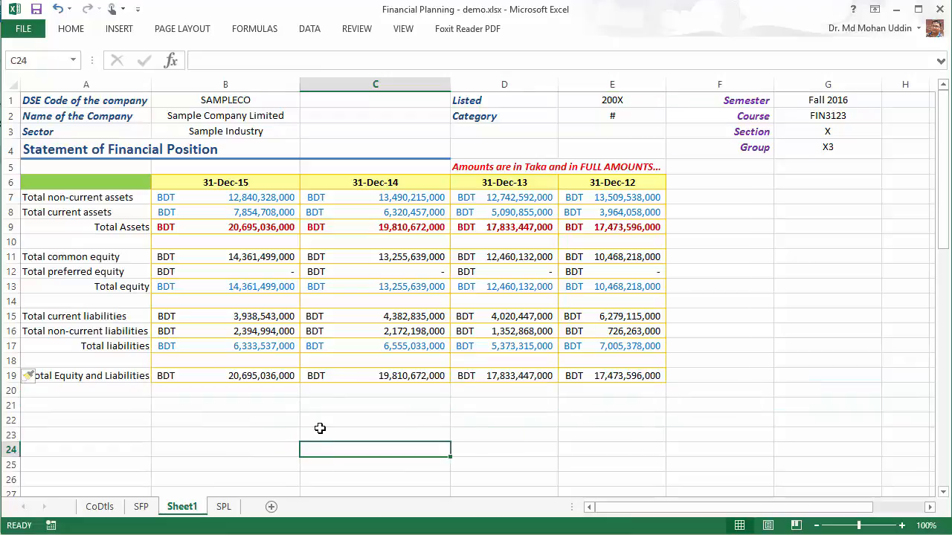
Make the Total Equity and Liabilities figures bold dark red and insert a blank row above Total Assets
{"action": "left_click", "coordinate": [226, 375]}
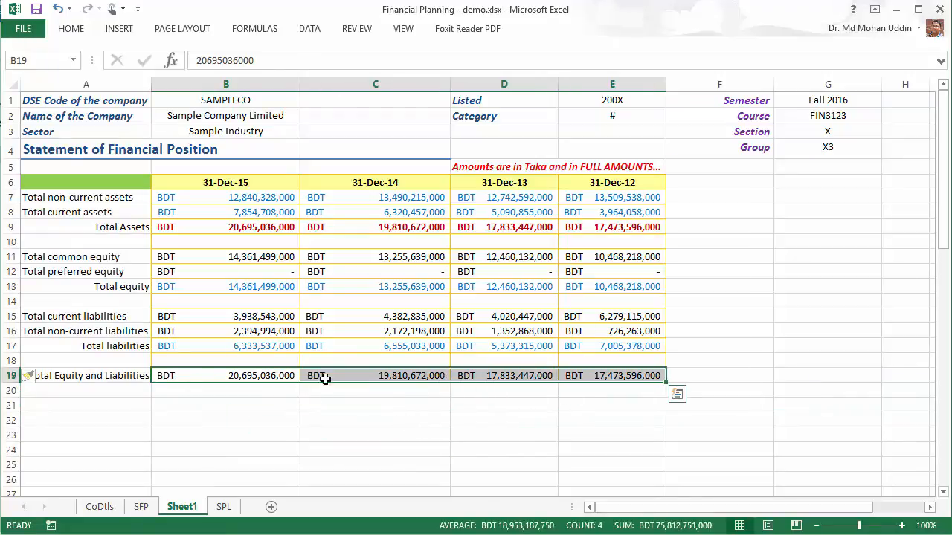
{"action": "left_click", "coordinate": [70, 29]}
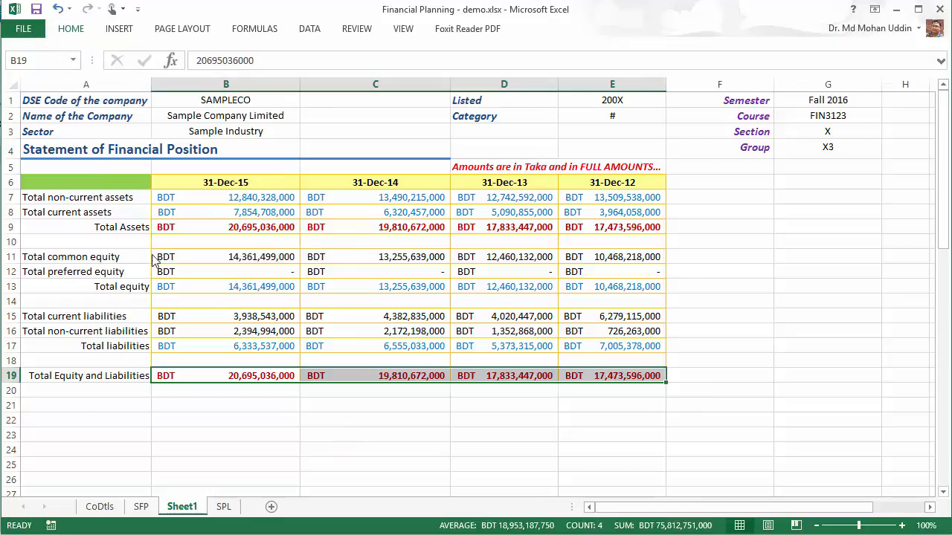
{"action": "mouse_move", "coordinate": [188, 370]}
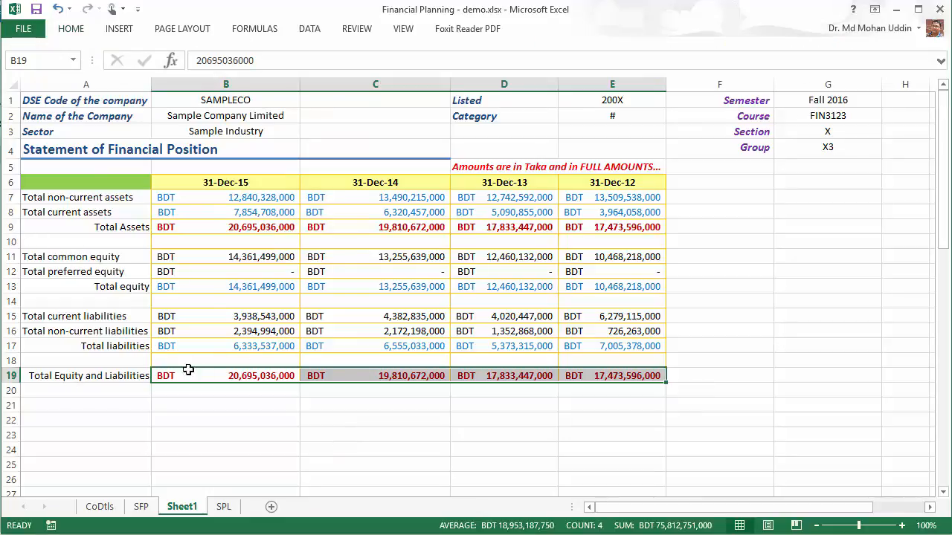
{"action": "left_click", "coordinate": [226, 434]}
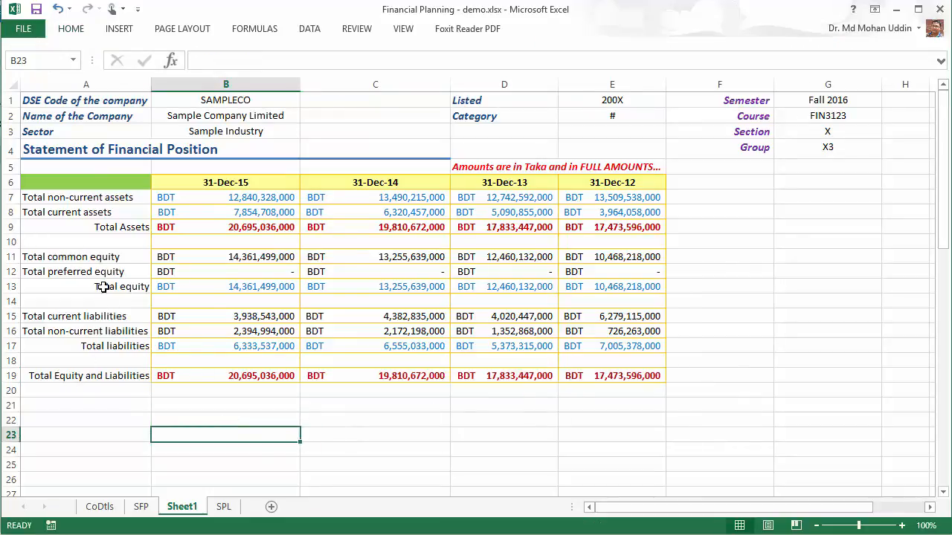
{"action": "right_click", "coordinate": [12, 227]}
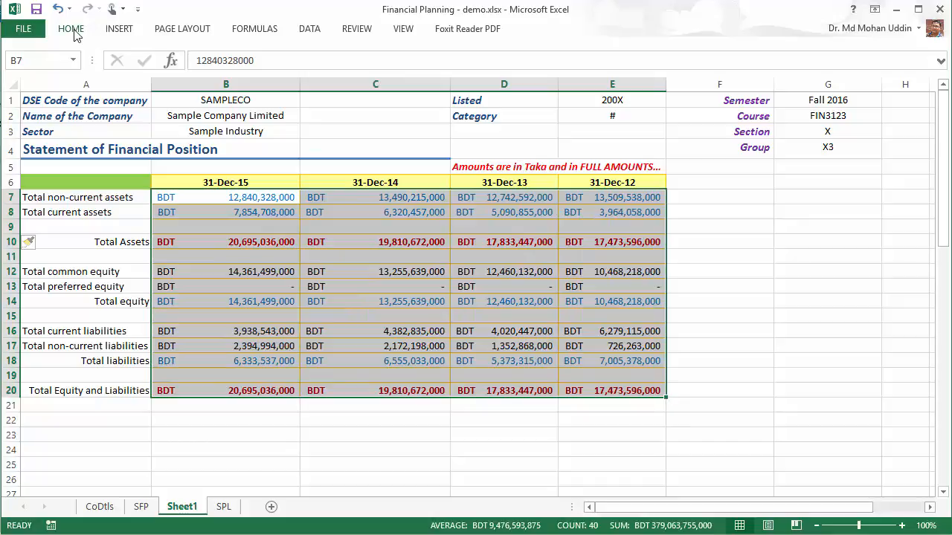
Clear the old borders and put a bottom border under the Total current assets values
{"action": "left_click", "coordinate": [71, 28]}
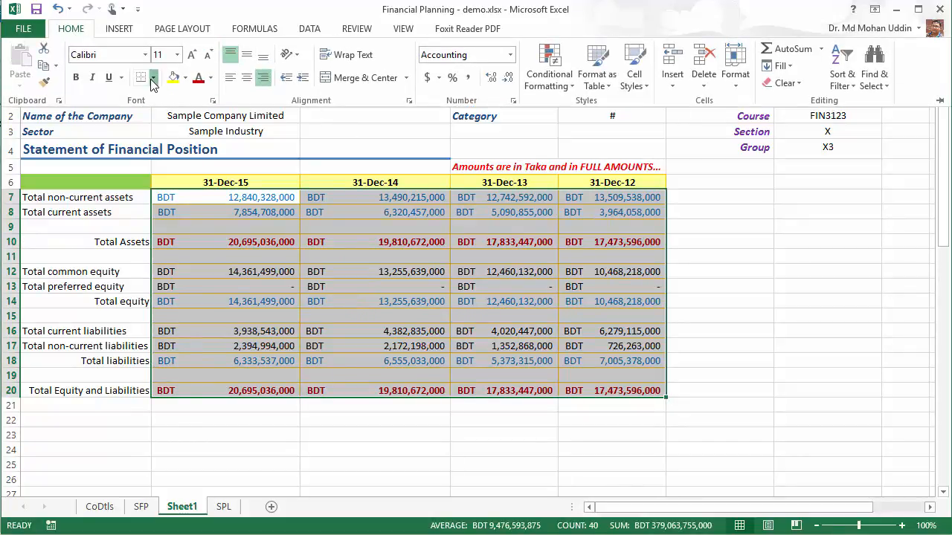
{"action": "left_click", "coordinate": [155, 77]}
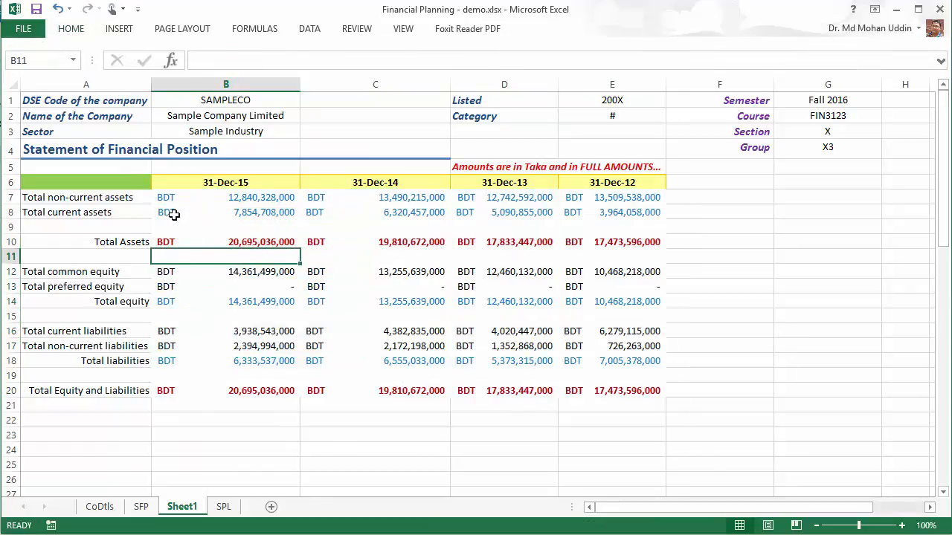
{"action": "left_click_drag", "start_coordinate": [167, 211], "coordinate": [504, 212]}
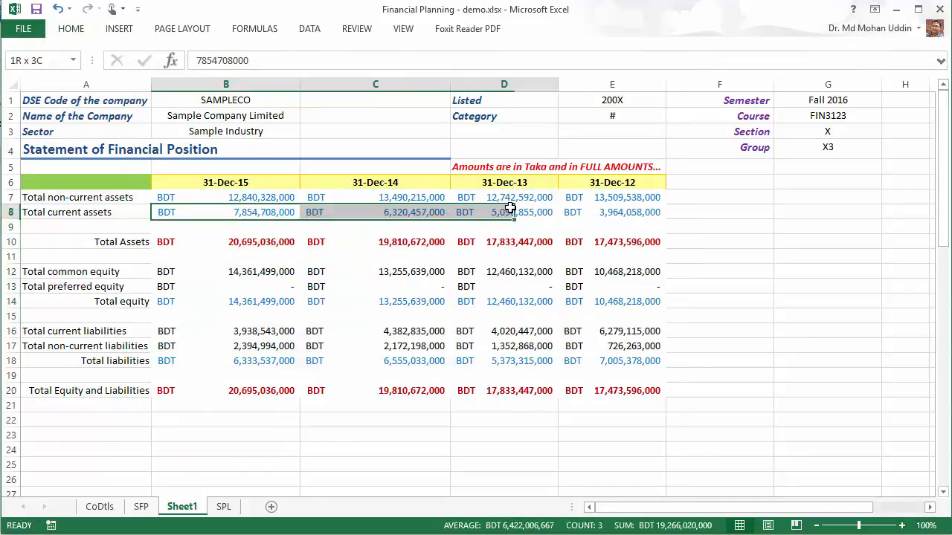
{"action": "left_click", "coordinate": [613, 211]}
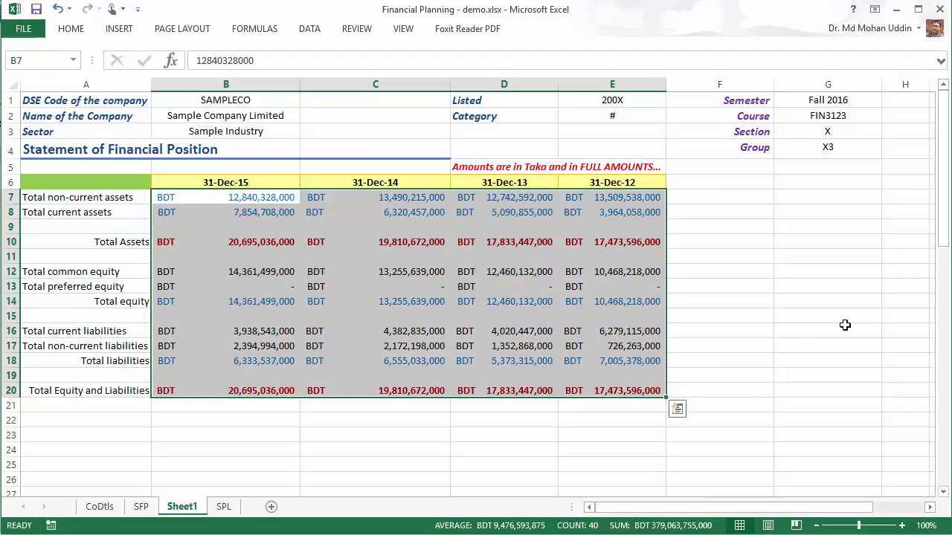
{"action": "left_click", "coordinate": [226, 211]}
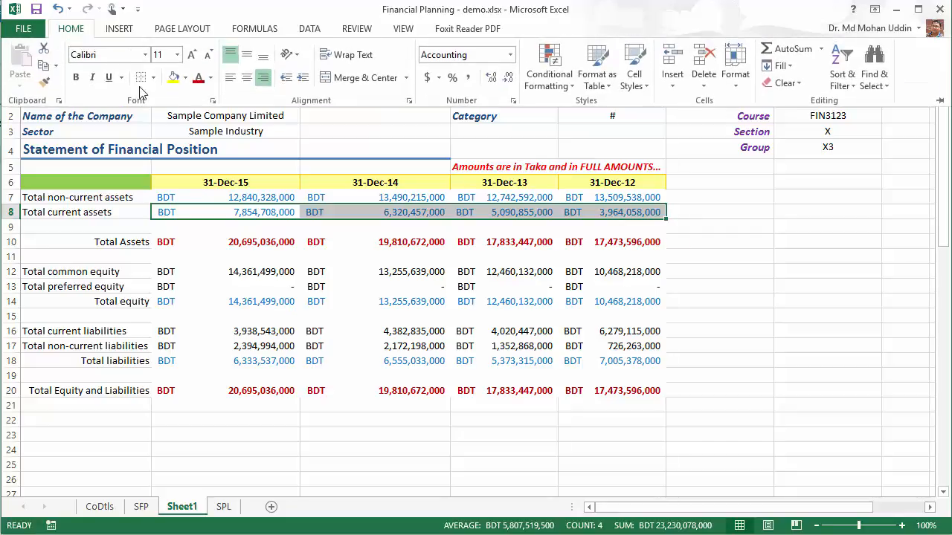
{"action": "left_click", "coordinate": [155, 77]}
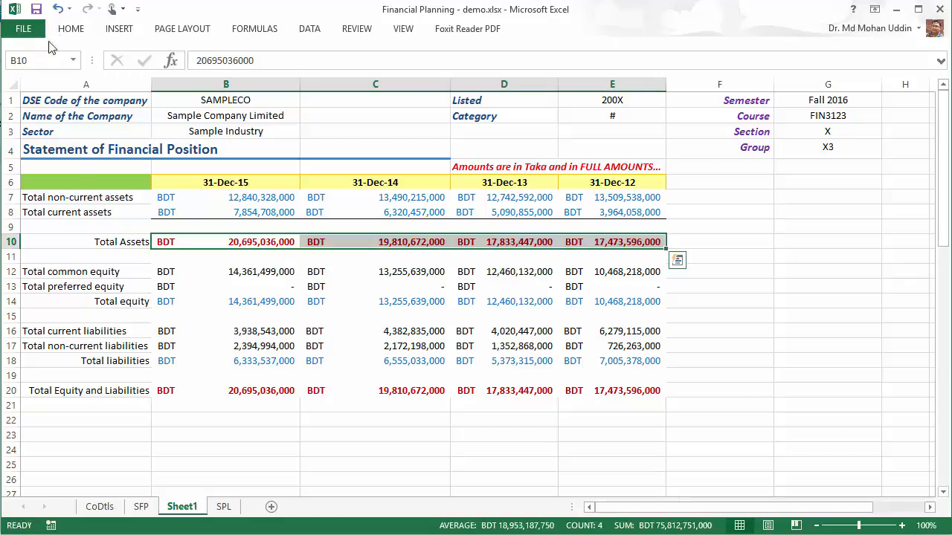
Add bottom borders under Total Assets, Total preferred equity, Total equity and Total liabilities
{"action": "left_click", "coordinate": [71, 28]}
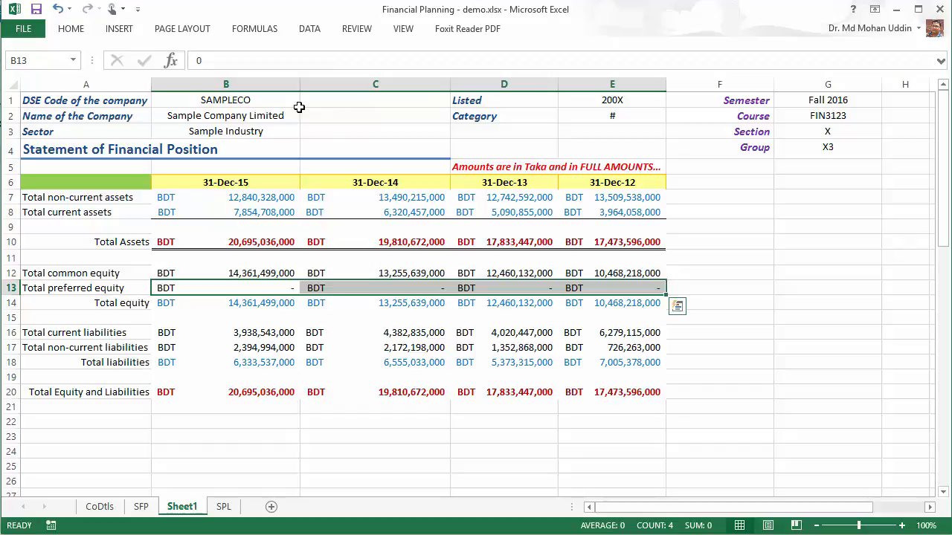
{"action": "left_click", "coordinate": [72, 28]}
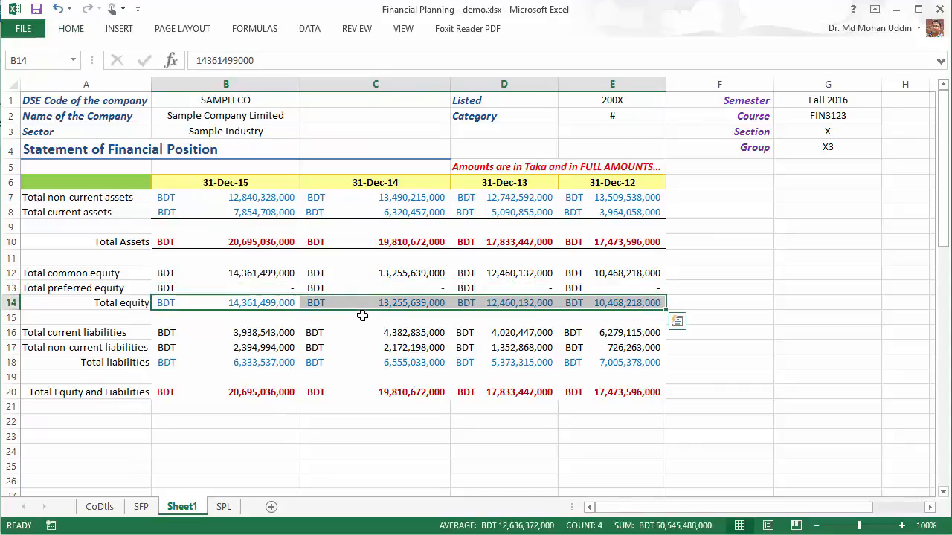
{"action": "left_click", "coordinate": [71, 28]}
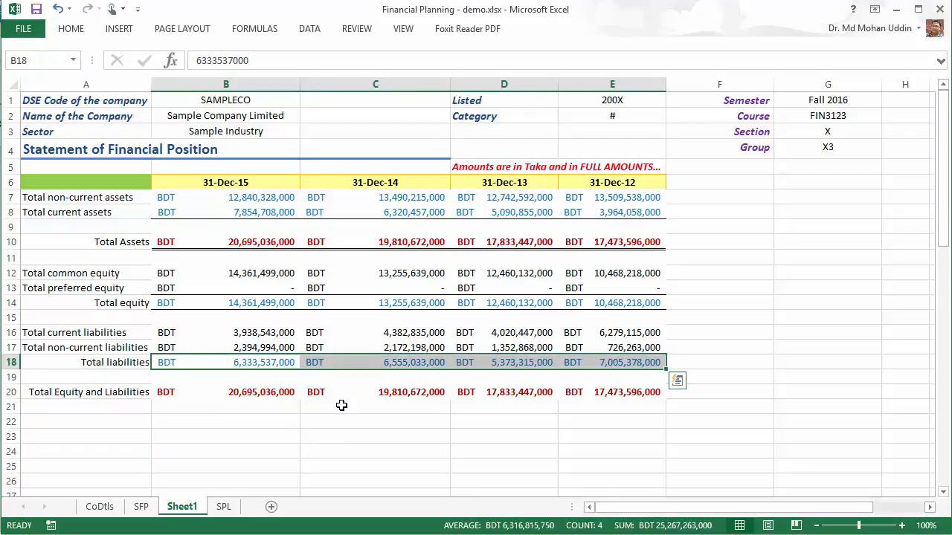
{"action": "left_click", "coordinate": [71, 29]}
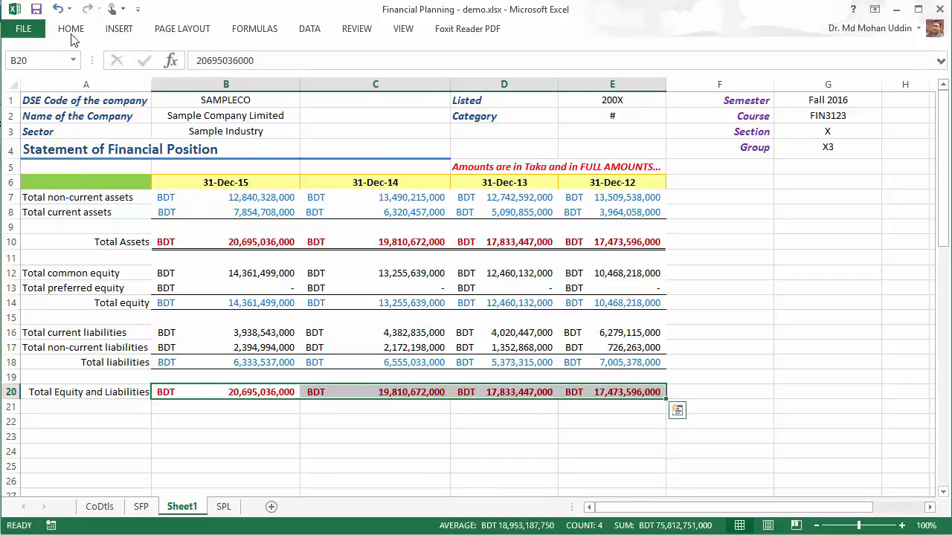
Apply a bottom double border to the Total Equity and Liabilities row B20:E20, then deselect
{"action": "left_click", "coordinate": [72, 28]}
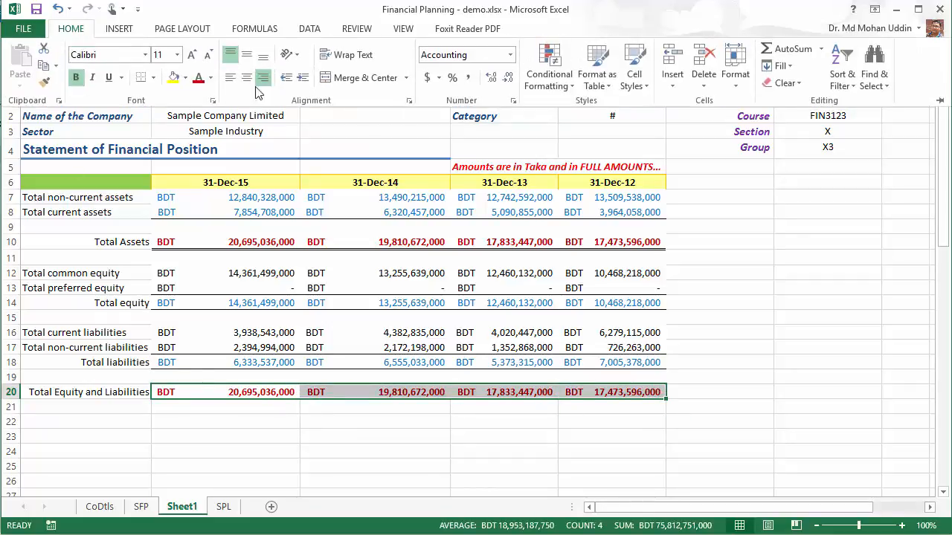
{"action": "left_click", "coordinate": [155, 77]}
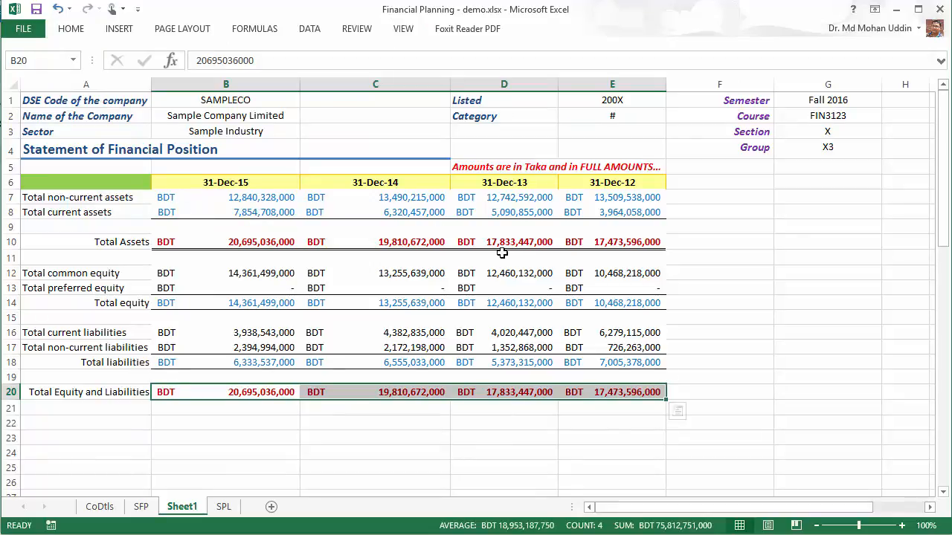
{"action": "mouse_move", "coordinate": [560, 306]}
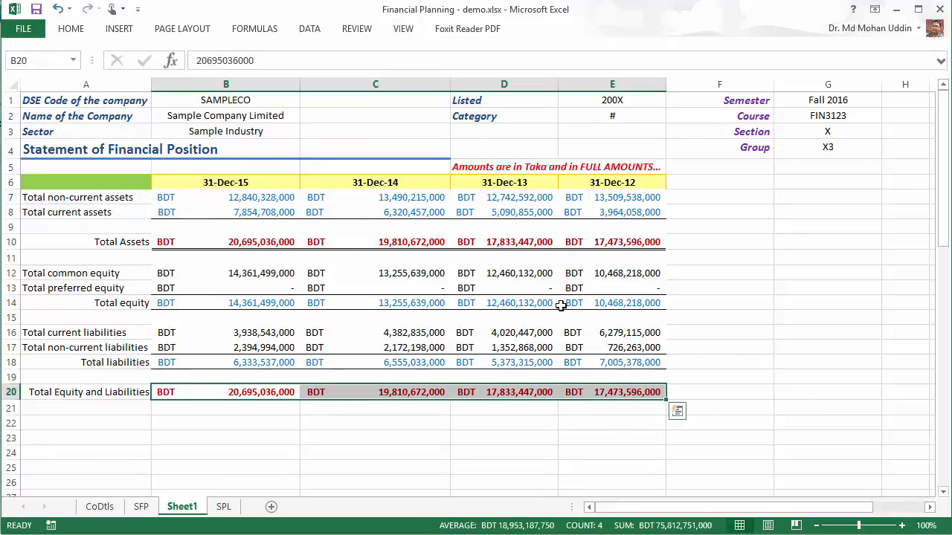
{"action": "left_click", "coordinate": [72, 28]}
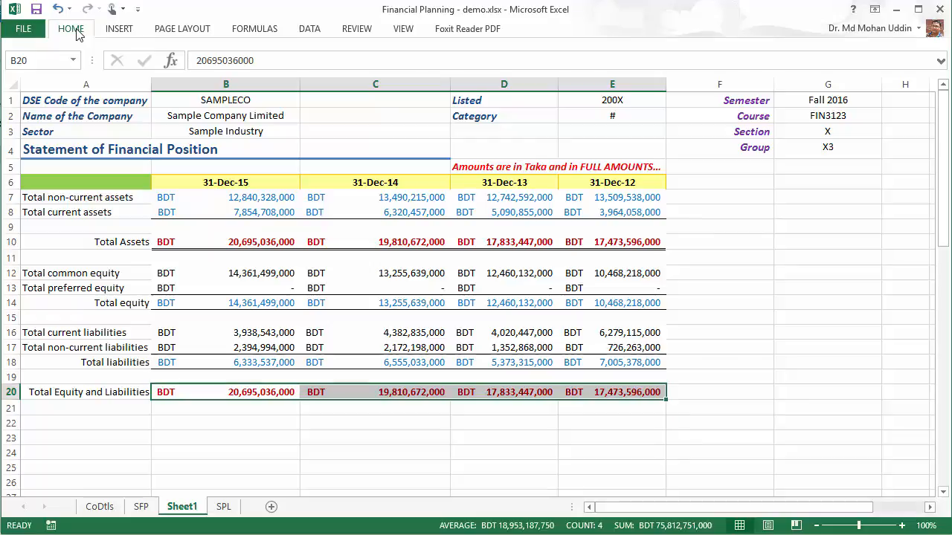
{"action": "left_click", "coordinate": [71, 28]}
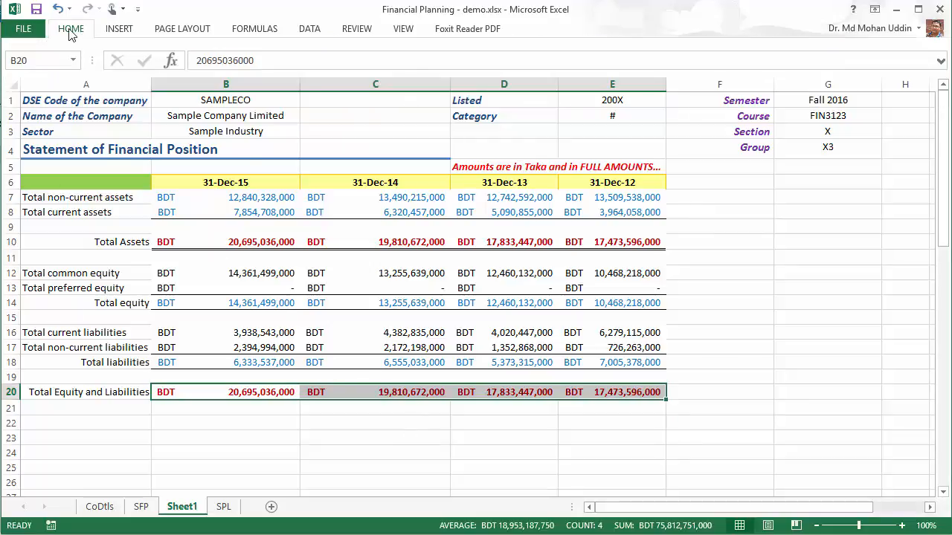
{"action": "left_click", "coordinate": [71, 28]}
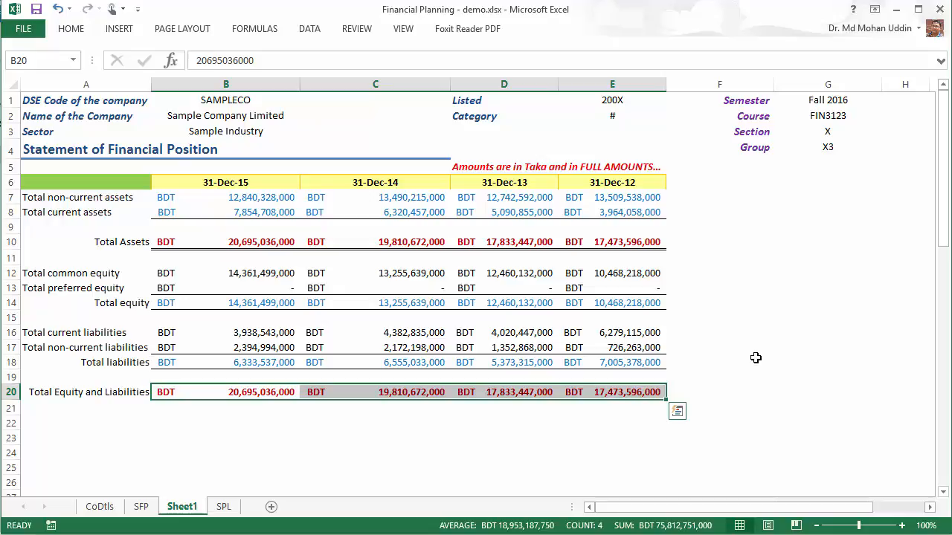
{"action": "left_click", "coordinate": [611, 453]}
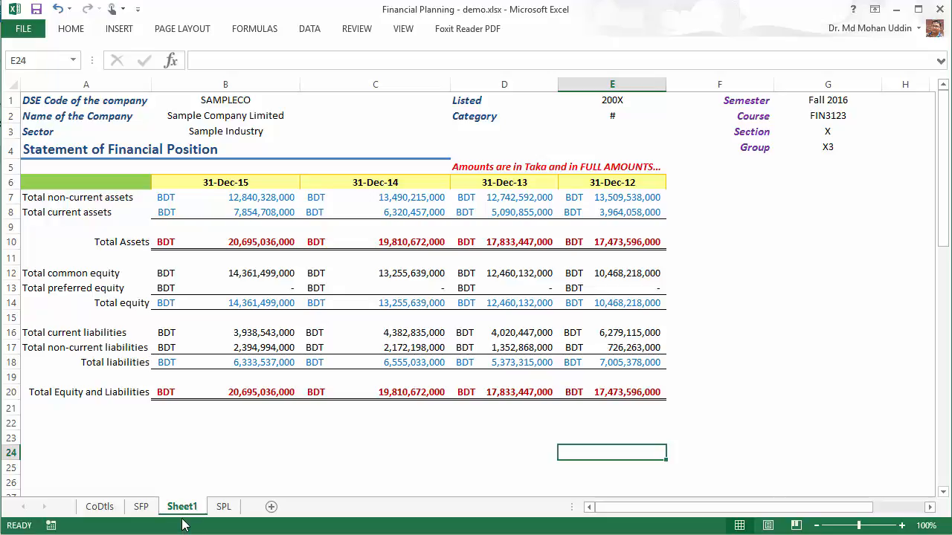
Rename the Sheet1 worksheet tab to pSFP
{"action": "right_click", "coordinate": [181, 505]}
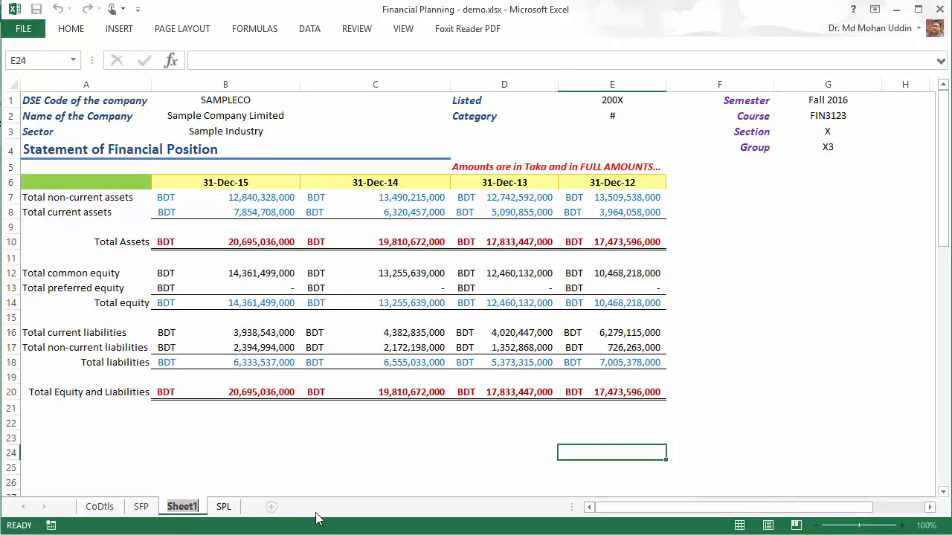
{"action": "double_click", "coordinate": [181, 505]}
{"action": "type", "text": "pSFP"}
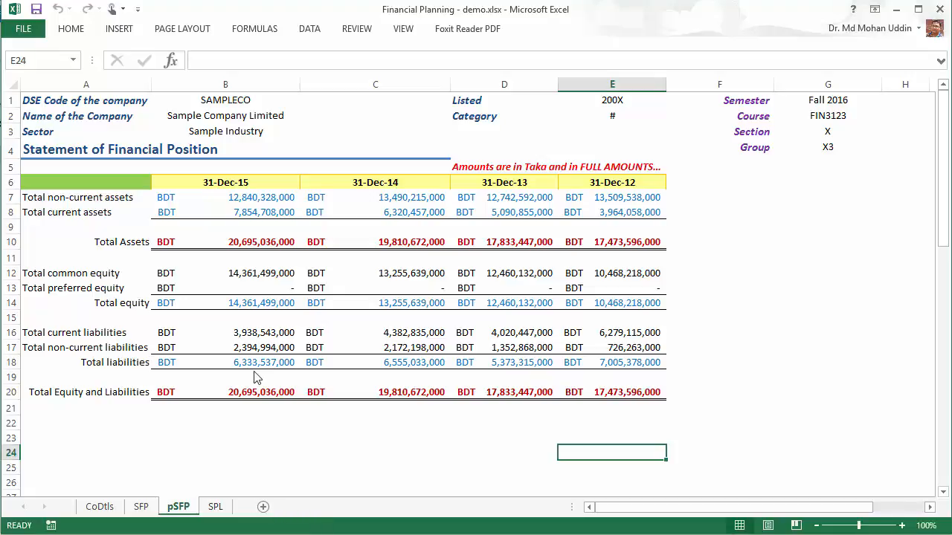
{"action": "left_click", "coordinate": [611, 438]}
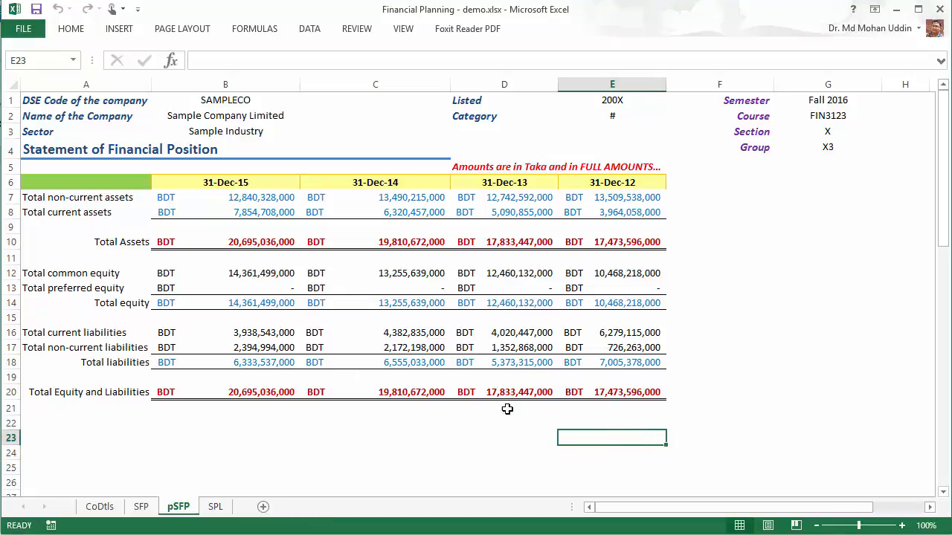
{"action": "mouse_move", "coordinate": [24, 232]}
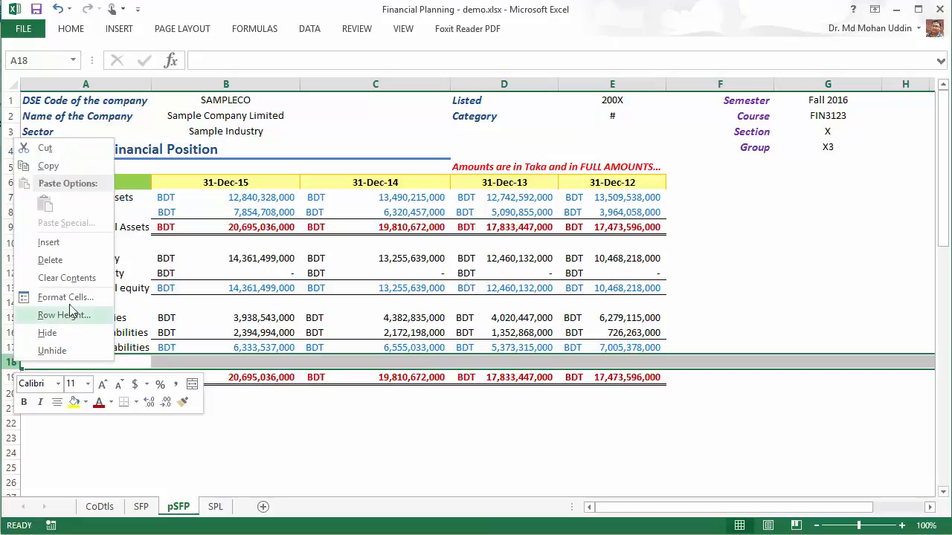
Delete blank row 18 and insert cells at A6:A18 shifting the table right, leaving column A empty
{"action": "left_click", "coordinate": [375, 423]}
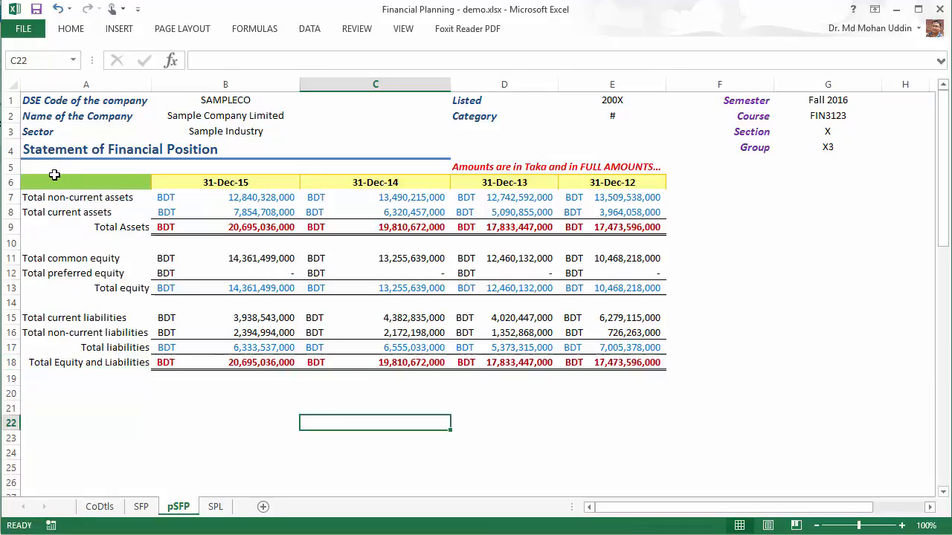
{"action": "left_click", "coordinate": [86, 182]}
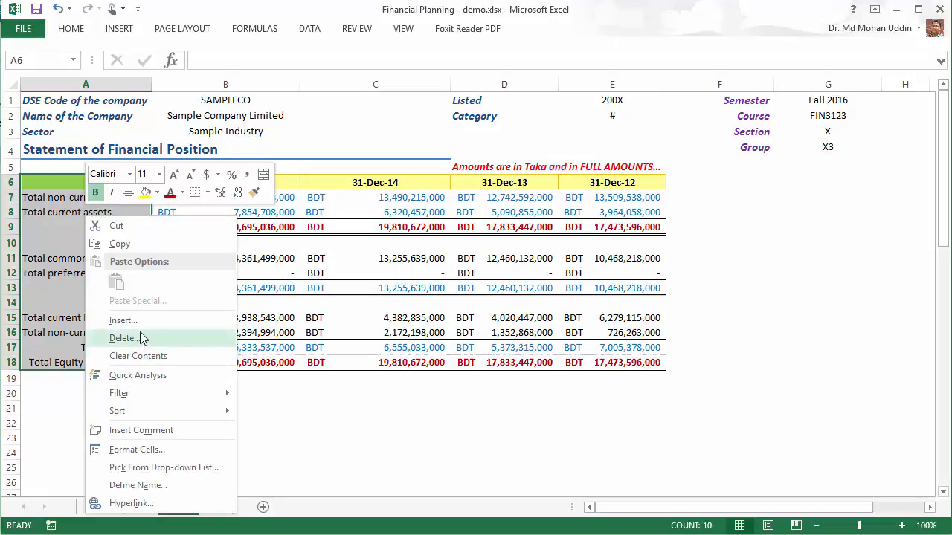
{"action": "left_click", "coordinate": [122, 320]}
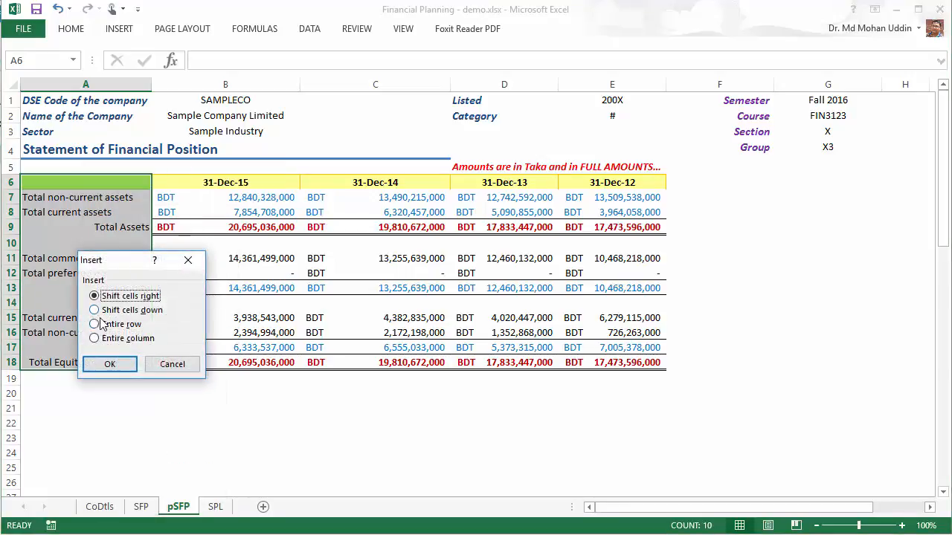
{"action": "left_click", "coordinate": [110, 362]}
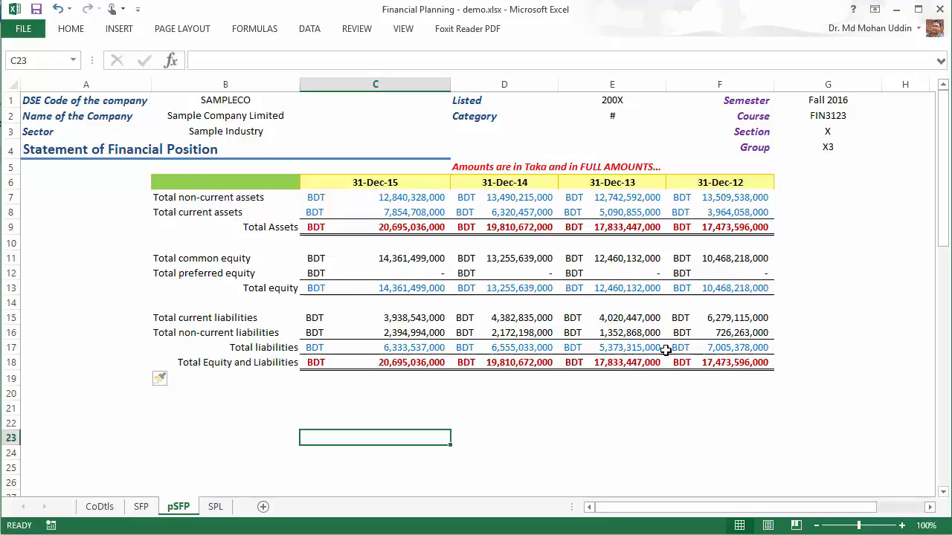
{"action": "left_click", "coordinate": [610, 422]}
{"action": "type", "text": "="}
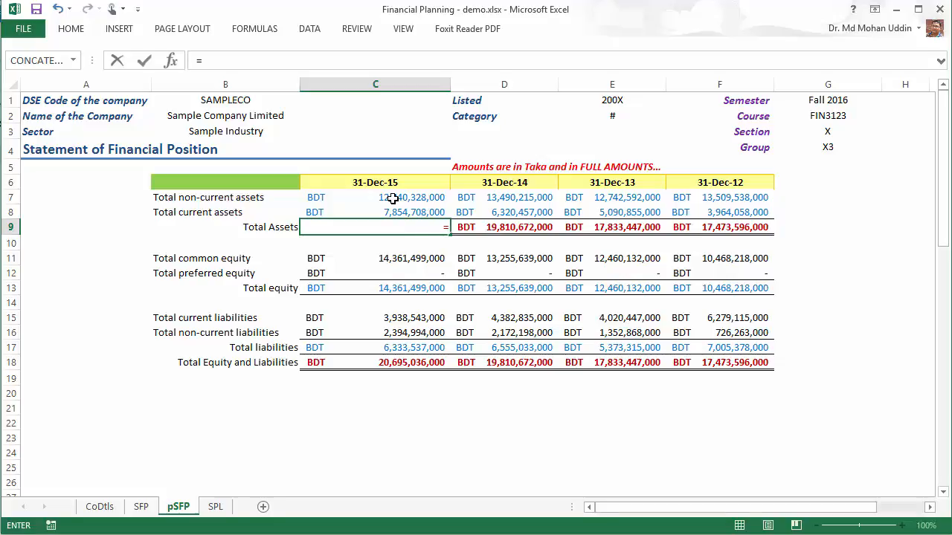
Enter the 31-Dec-15 Total Assets formula =C7+C8 in C9 and Total equity =C11+C12 in C13
{"action": "left_click", "coordinate": [375, 196]}
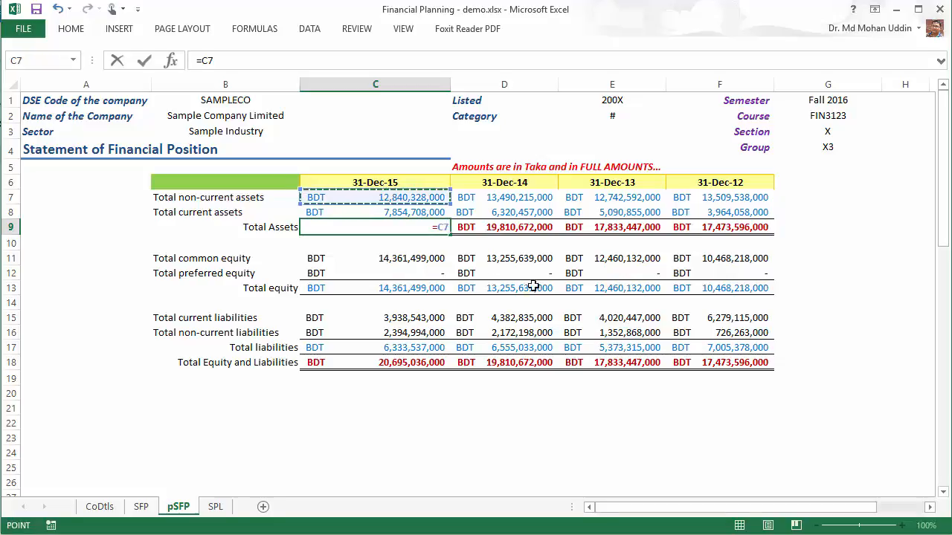
{"action": "mouse_move", "coordinate": [761, 370]}
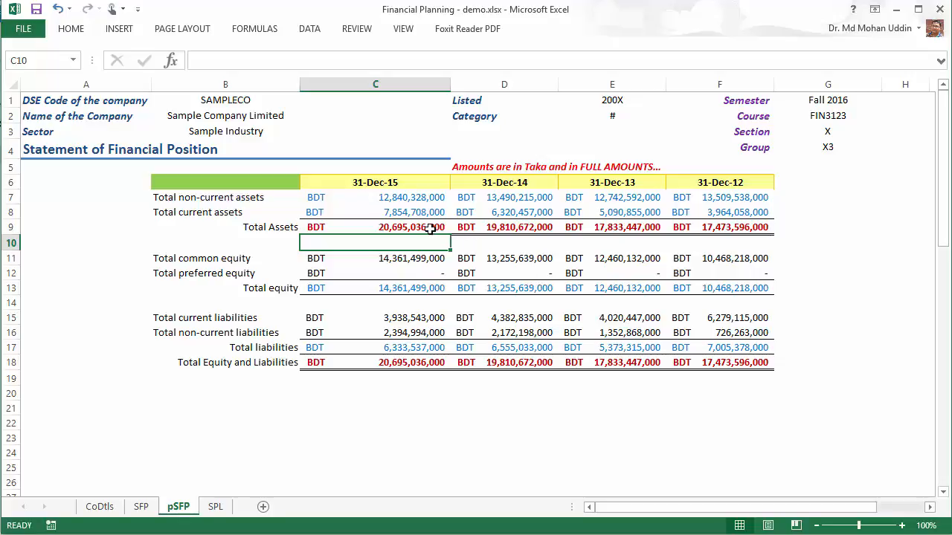
{"action": "left_click", "coordinate": [375, 226]}
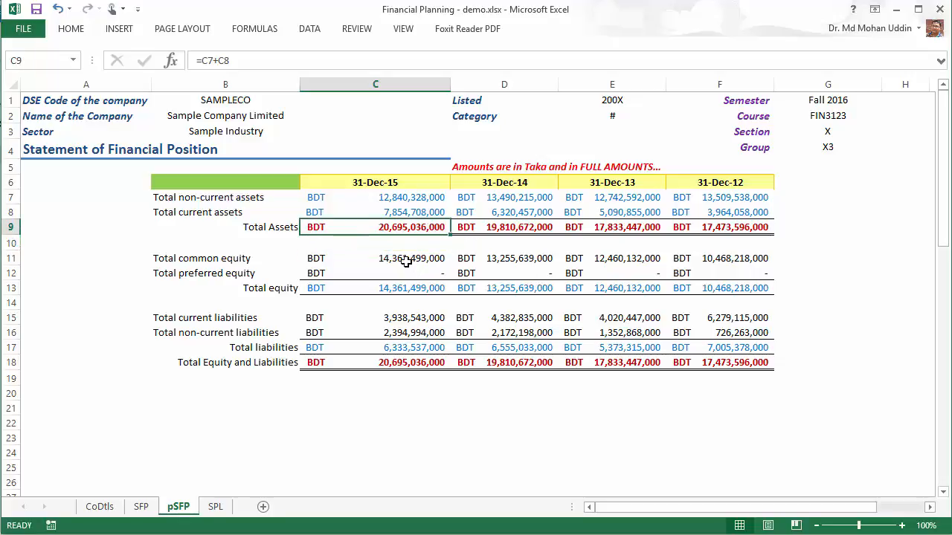
{"action": "mouse_move", "coordinate": [420, 259]}
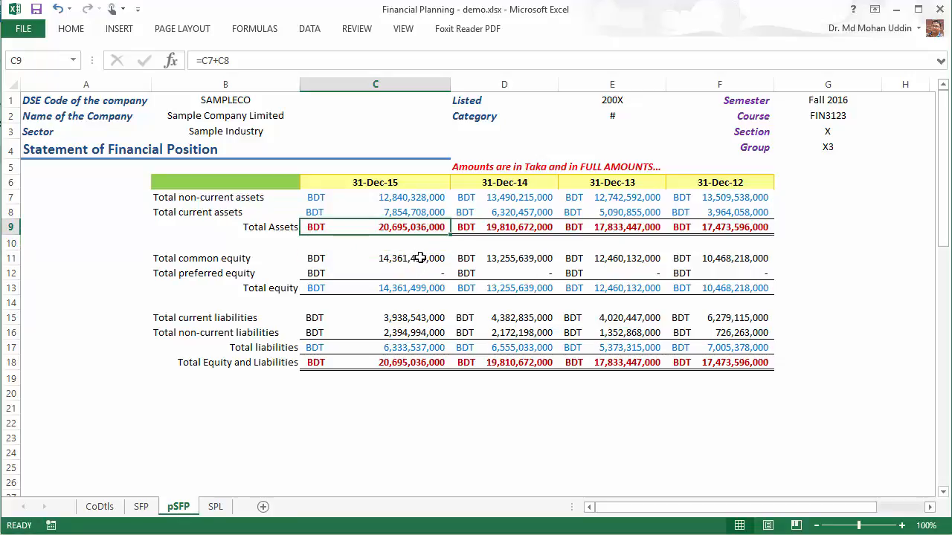
{"action": "mouse_move", "coordinate": [458, 244]}
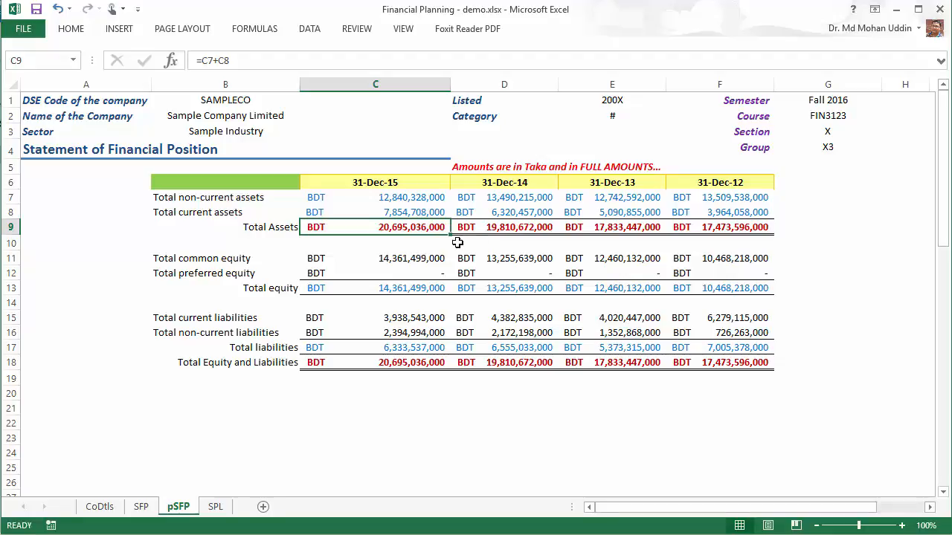
{"action": "left_click", "coordinate": [375, 437]}
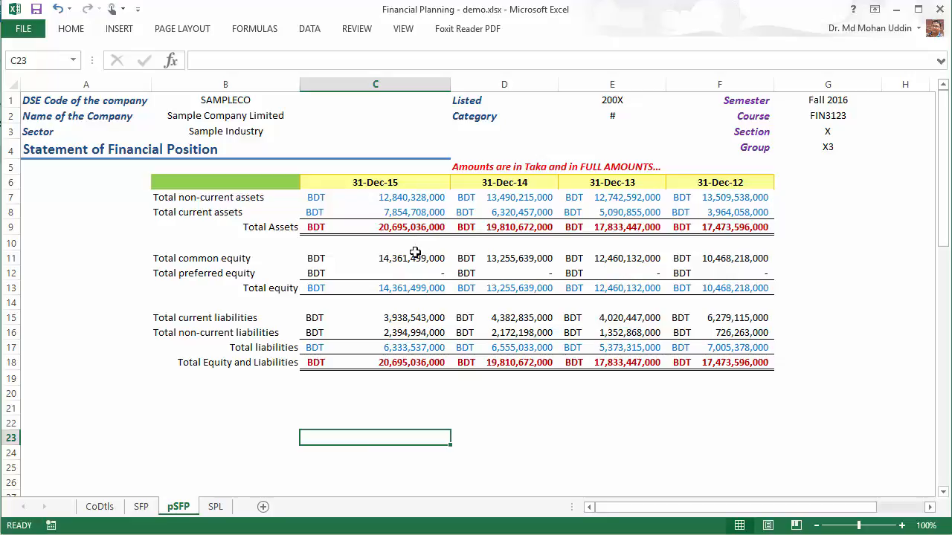
{"action": "mouse_move", "coordinate": [407, 318]}
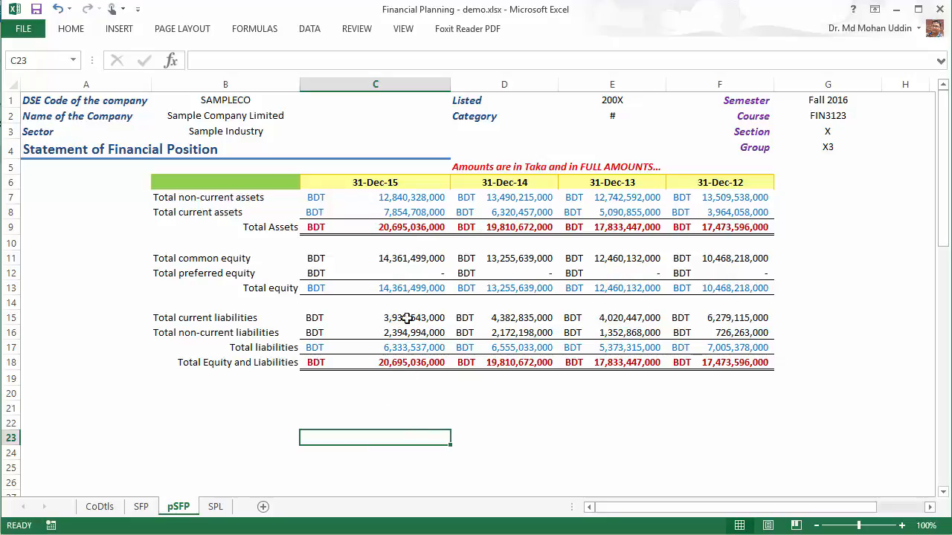
{"action": "left_click", "coordinate": [375, 259]}
{"action": "type", "text": "="}
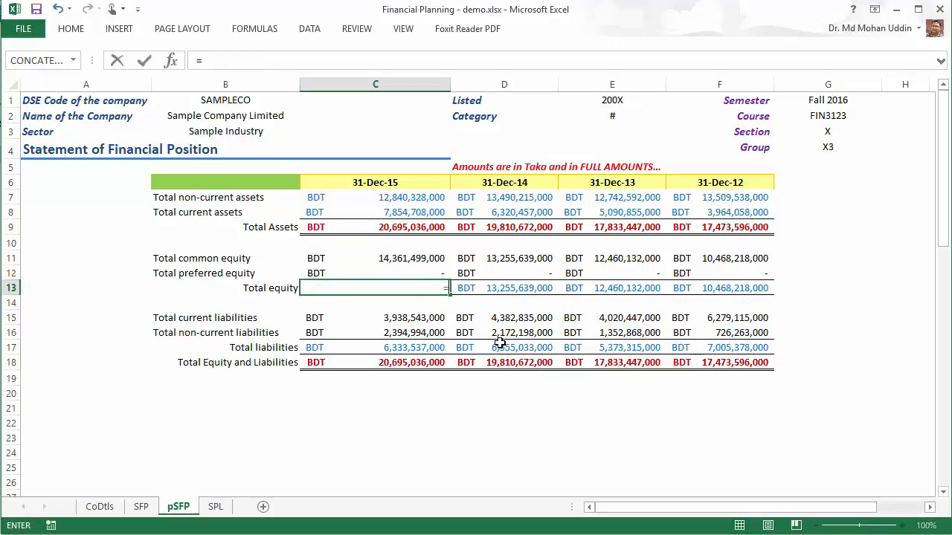
{"action": "left_click", "coordinate": [375, 258]}
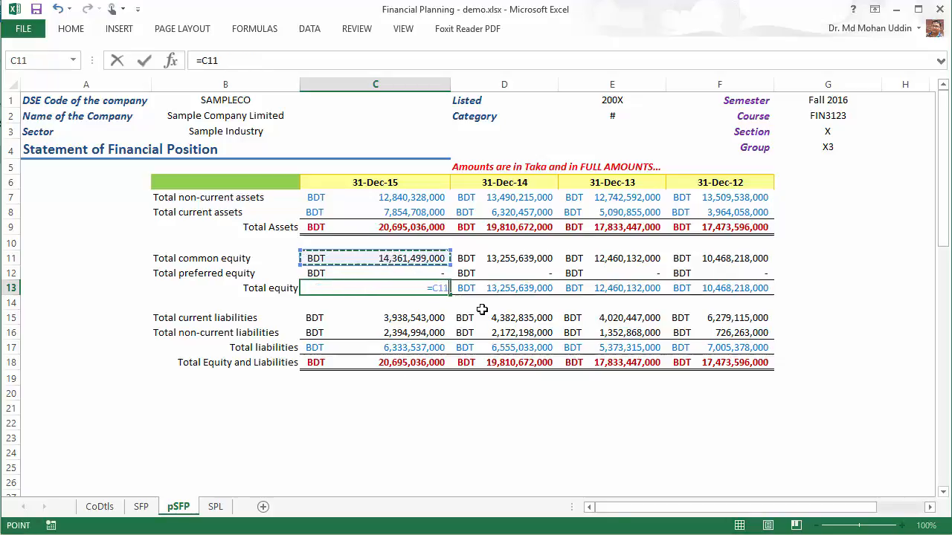
{"action": "mouse_move", "coordinate": [479, 359]}
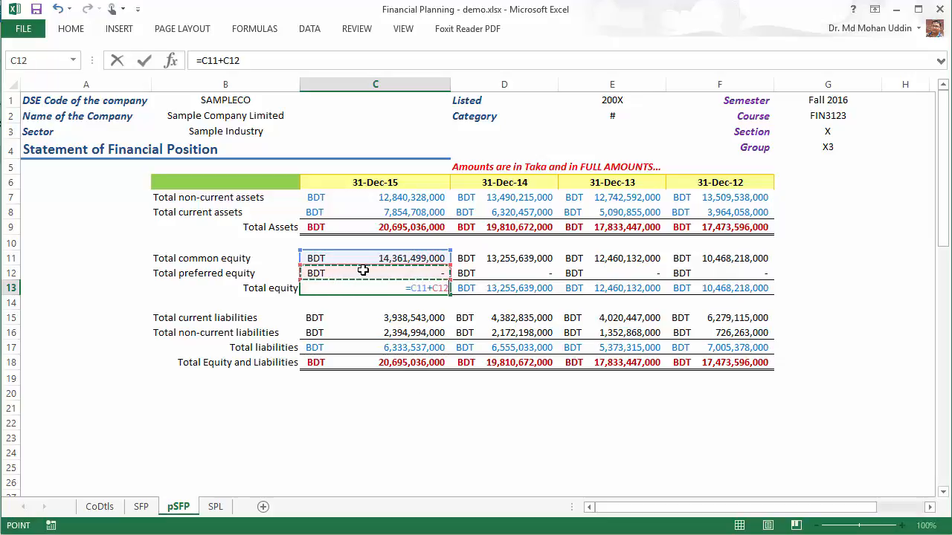
{"action": "key", "text": "enter"}
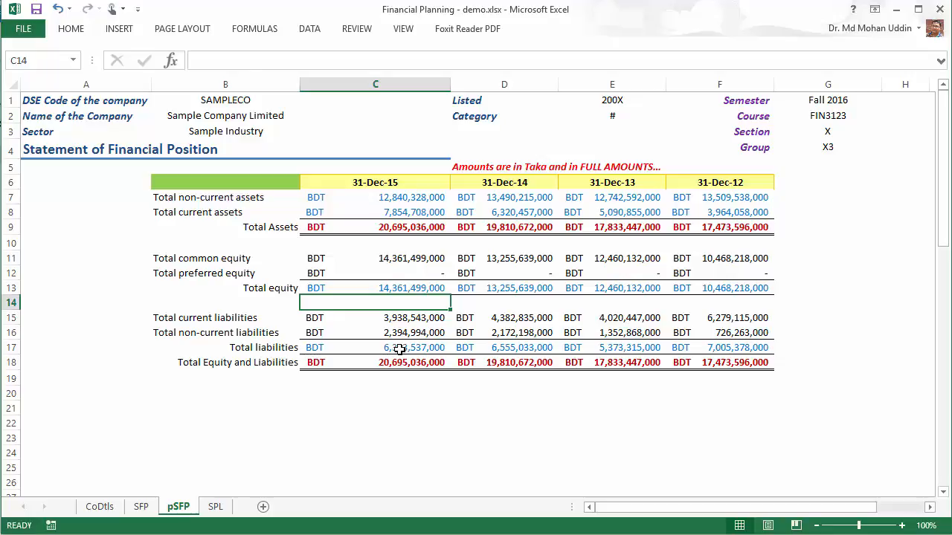
Enter Total liabilities =C15+C16 in C17 and Total Equity and Liabilities =C13+C17 in C18
{"action": "left_click", "coordinate": [375, 348]}
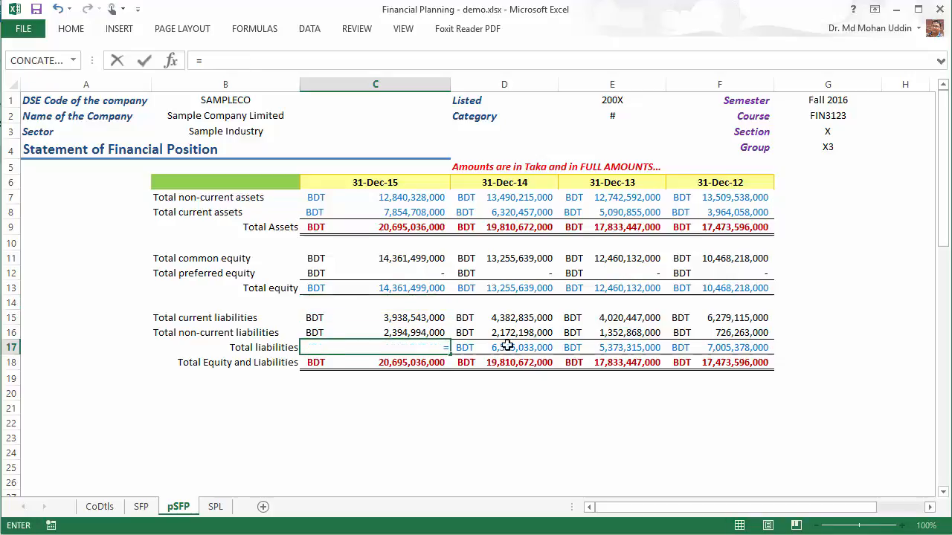
{"action": "left_click", "coordinate": [375, 319]}
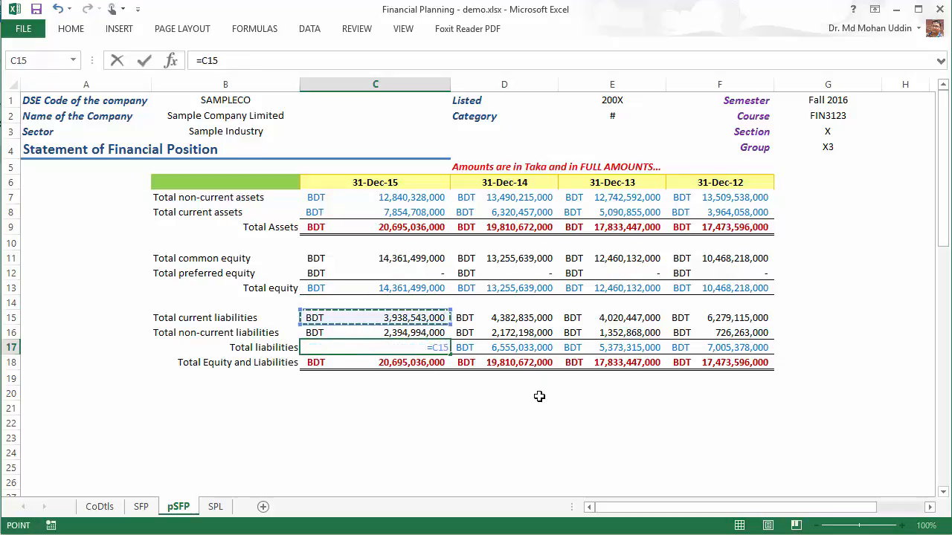
{"action": "type", "text": "+"}
{"action": "left_click", "coordinate": [375, 361]}
{"action": "type", "text": "="}
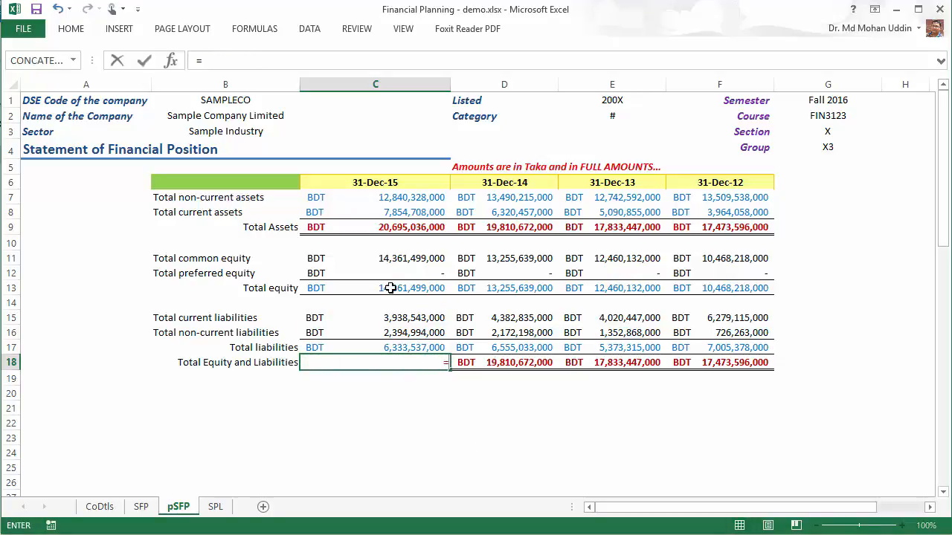
{"action": "left_click", "coordinate": [374, 289]}
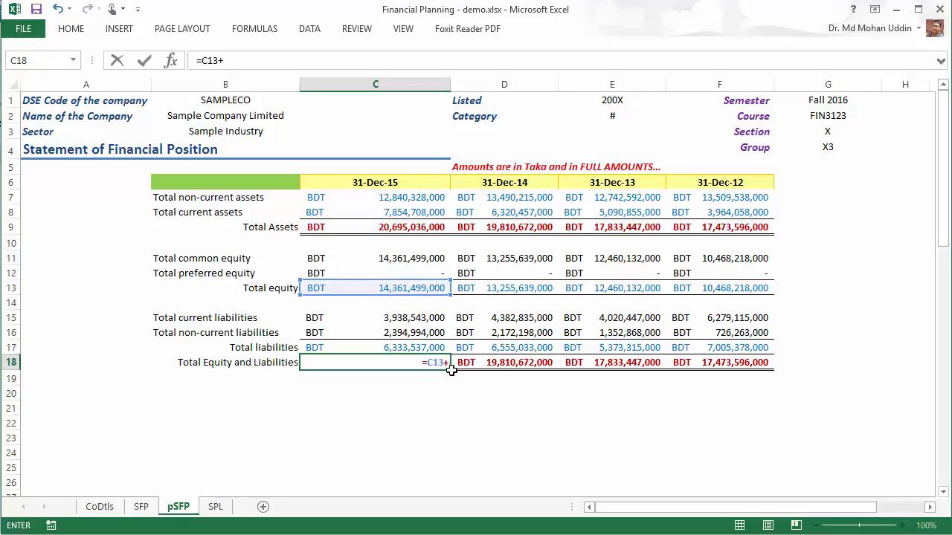
{"action": "left_click", "coordinate": [375, 348]}
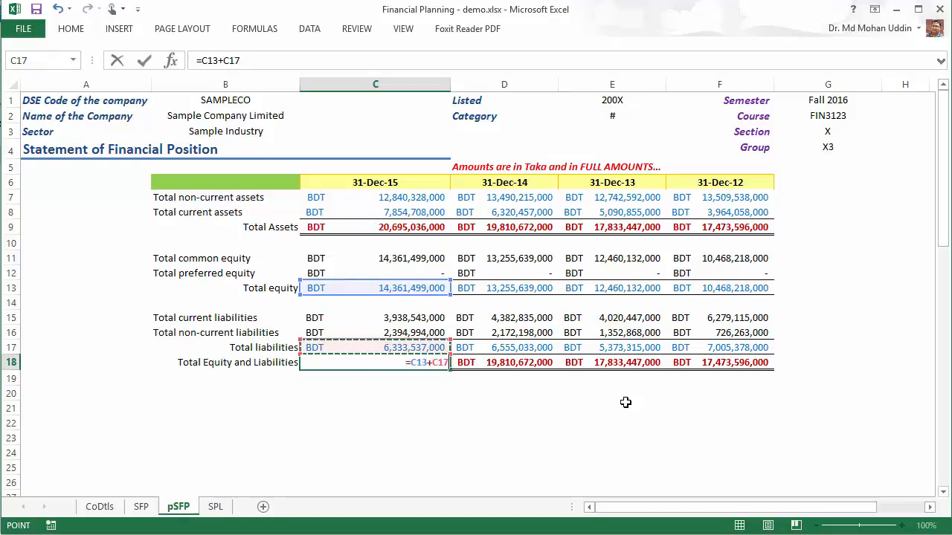
{"action": "key", "text": "enter"}
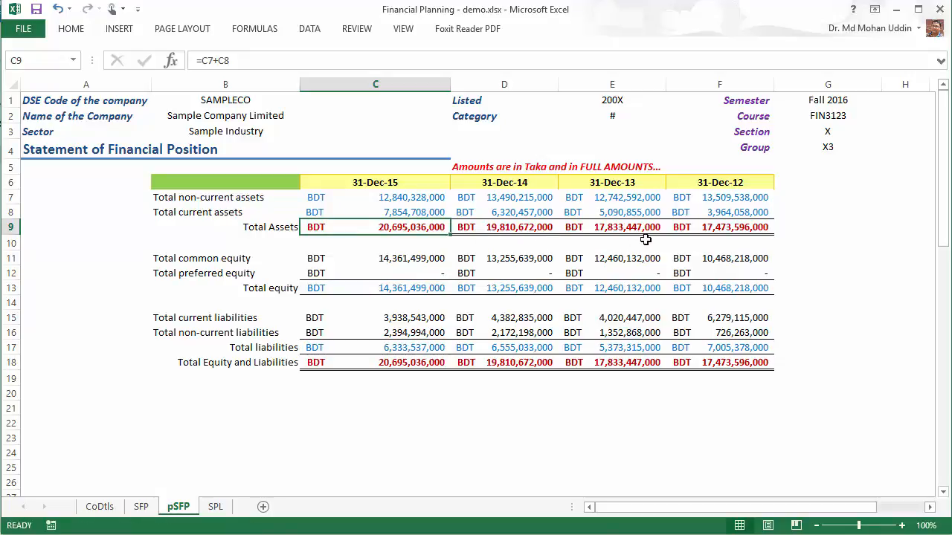
{"action": "mouse_move", "coordinate": [449, 235]}
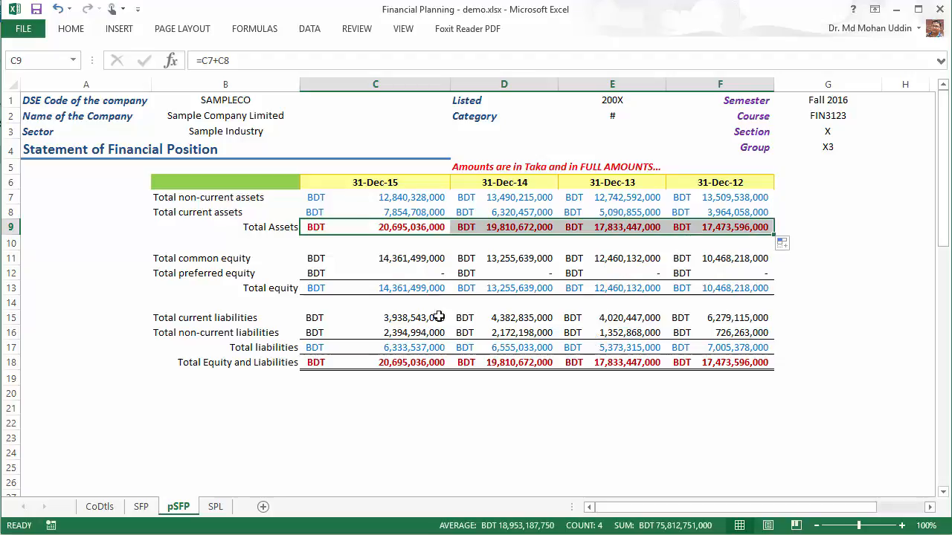
{"action": "left_click", "coordinate": [375, 288]}
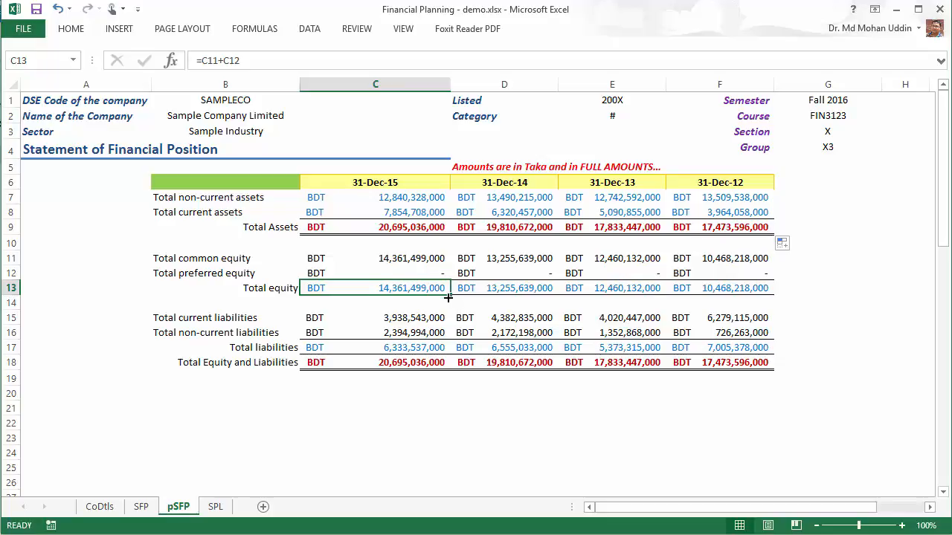
{"action": "mouse_move", "coordinate": [534, 298]}
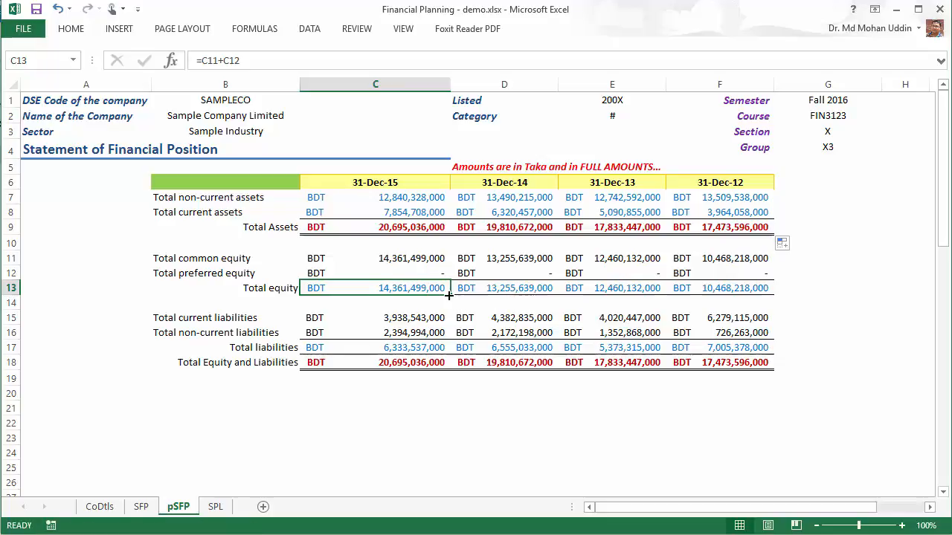
{"action": "mouse_move", "coordinate": [514, 305]}
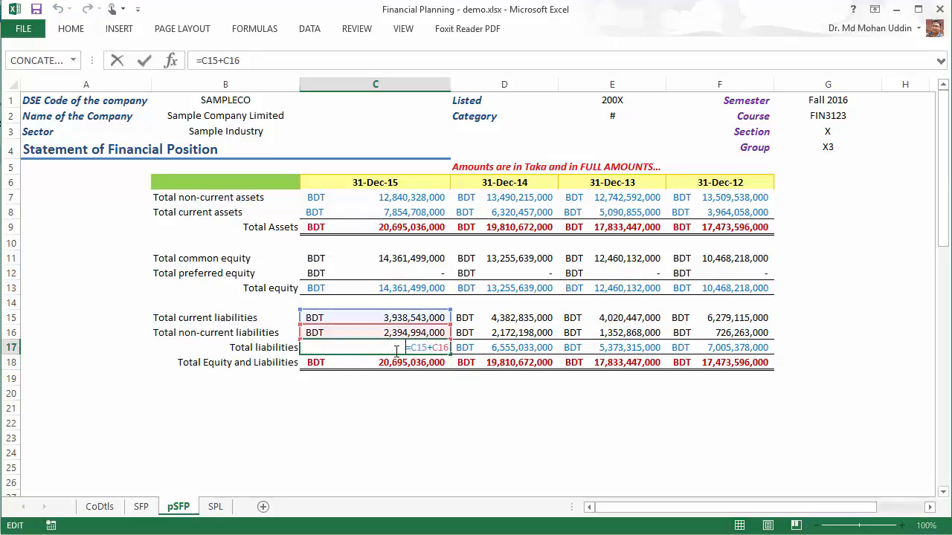
{"action": "mouse_move", "coordinate": [410, 422]}
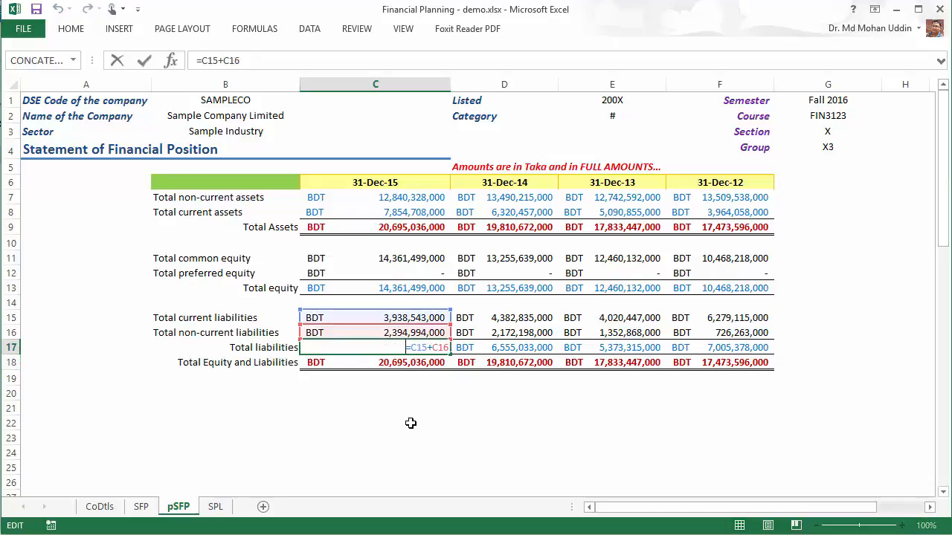
{"action": "key", "text": "Enter"}
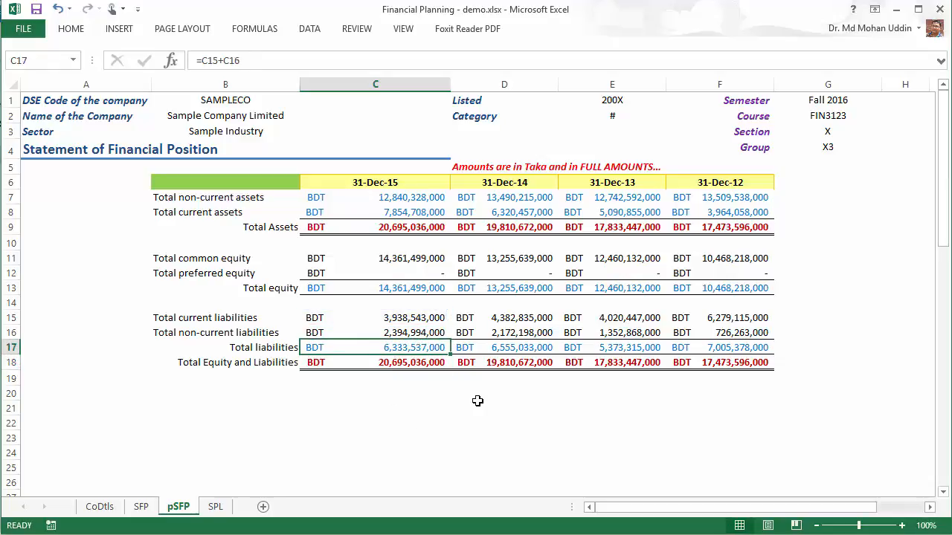
{"action": "left_click", "coordinate": [374, 362]}
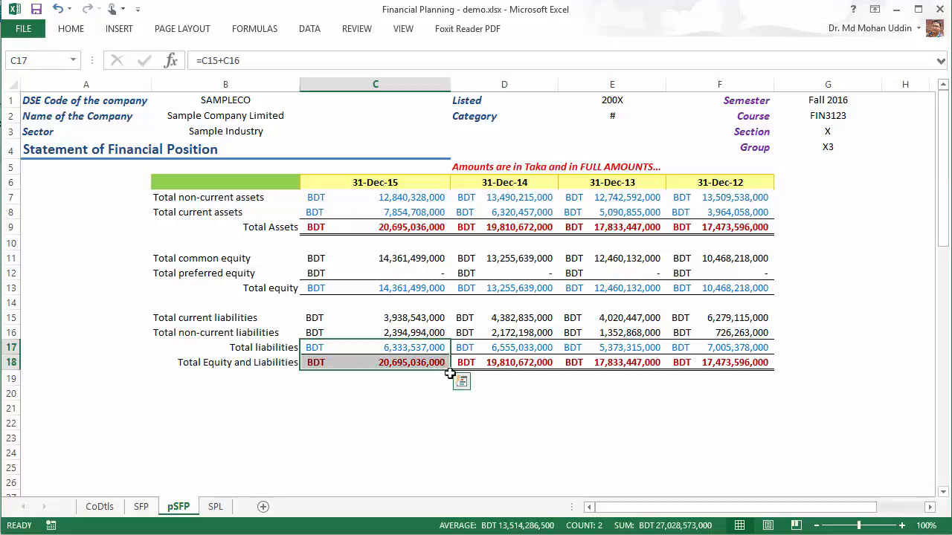